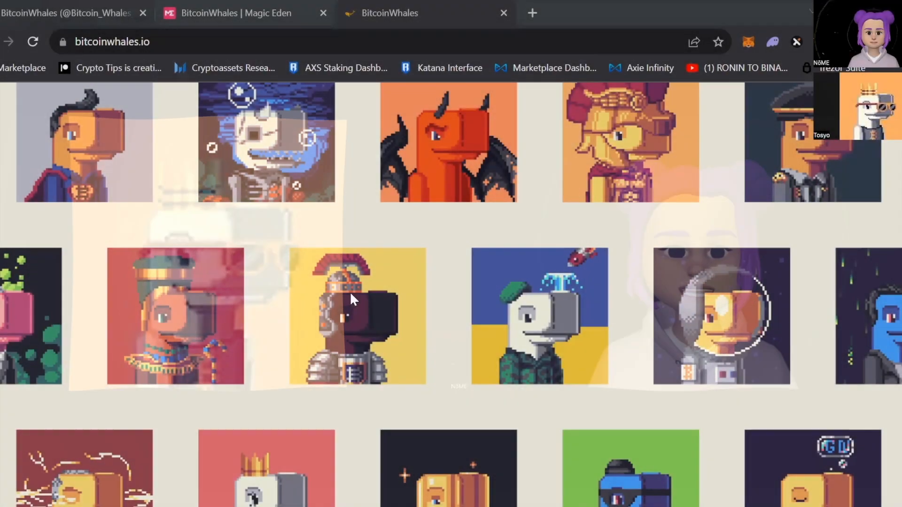
Go to the Magic Eden BitcoinWhales listings and scroll to whales priced around 0.0014–0.0016 BTC.
scroll("up", 3)
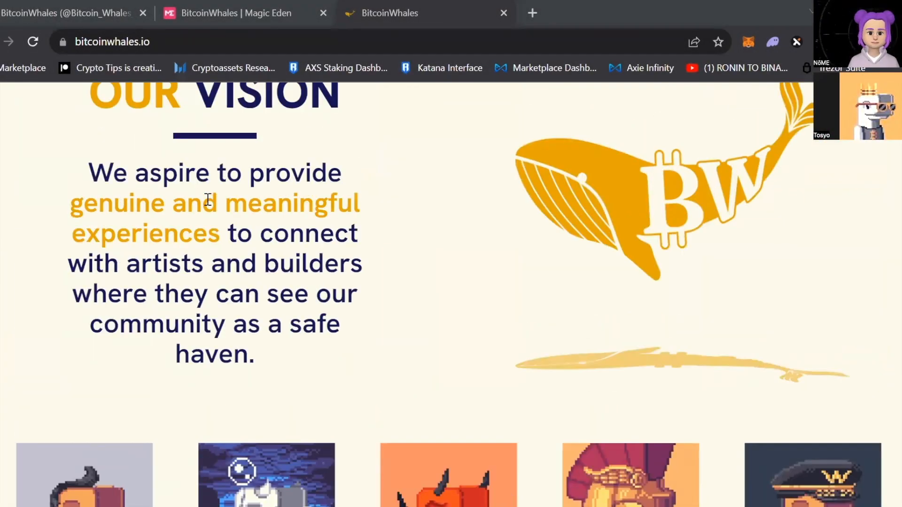
scroll("up", 3)
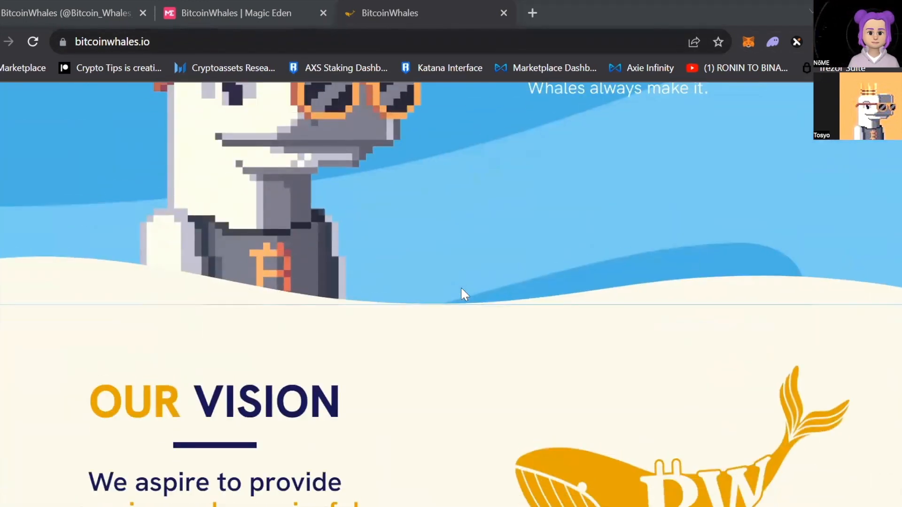
scroll("down", 3)
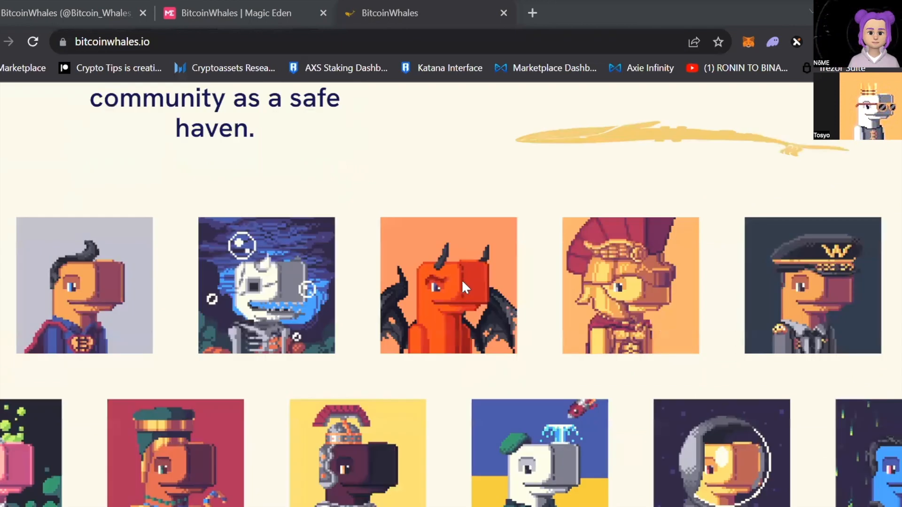
scroll("down", 3)
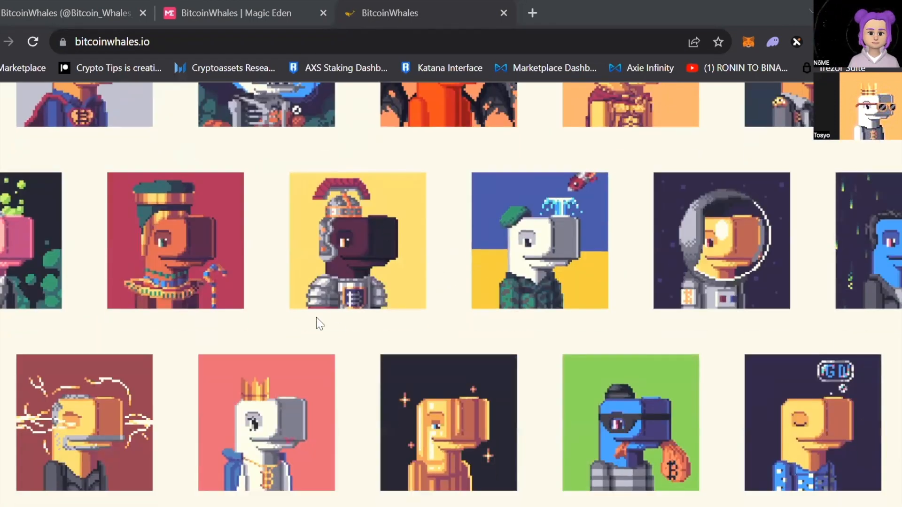
mouse_move(530, 268)
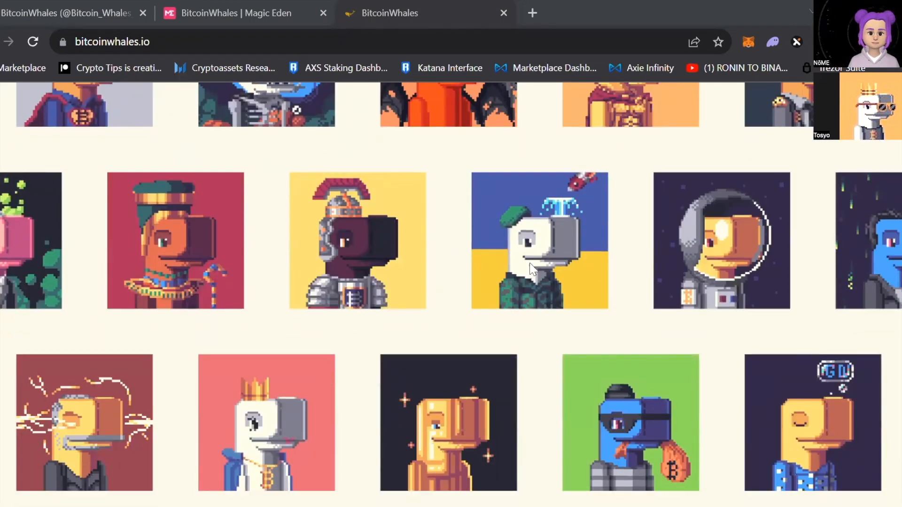
mouse_move(534, 321)
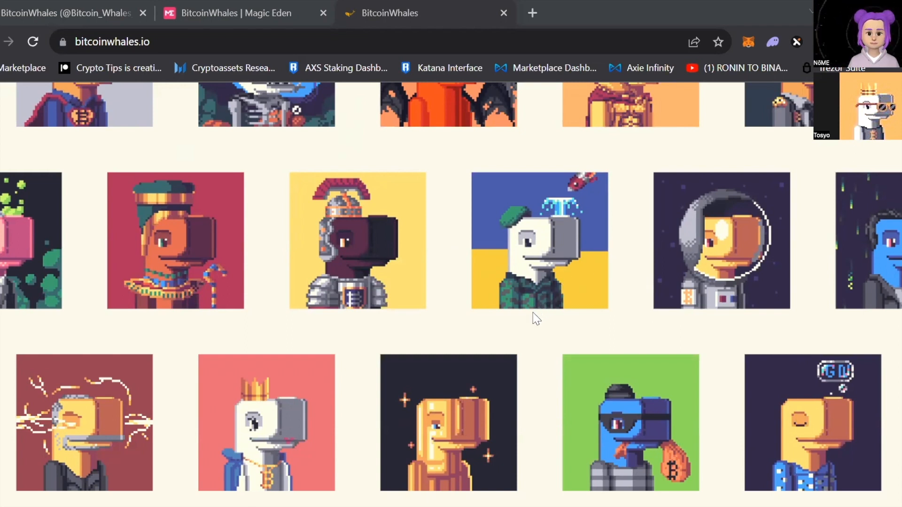
mouse_move(515, 351)
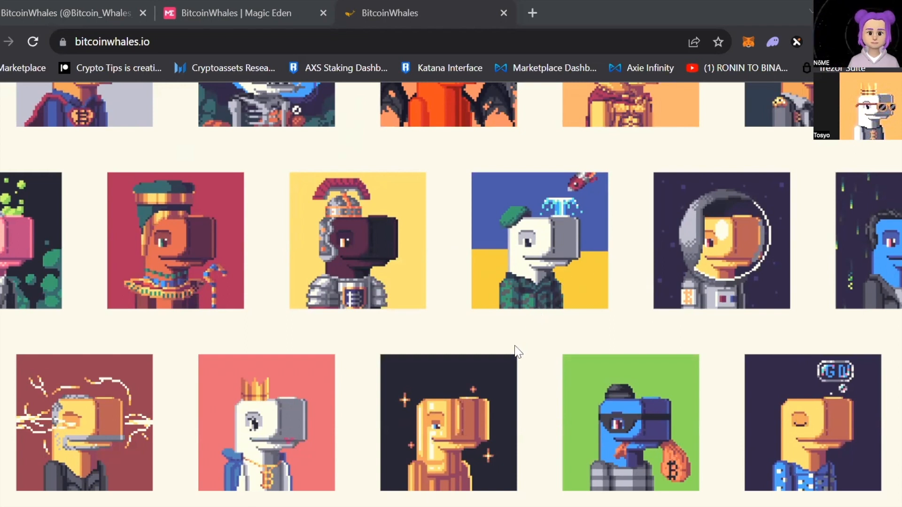
mouse_move(495, 252)
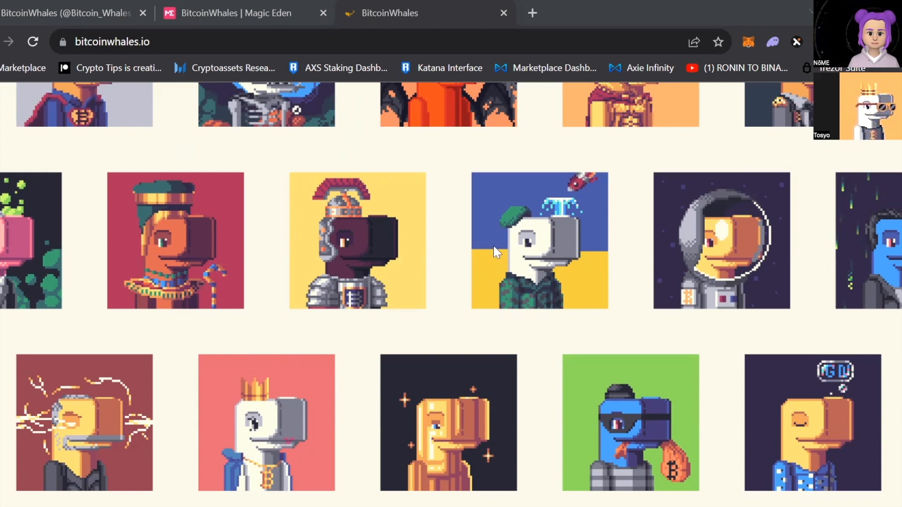
mouse_move(305, 243)
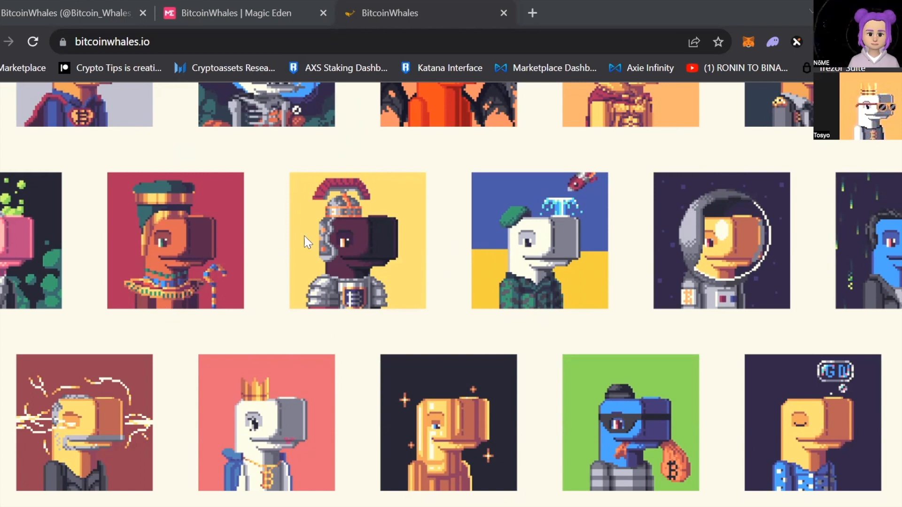
mouse_move(333, 299)
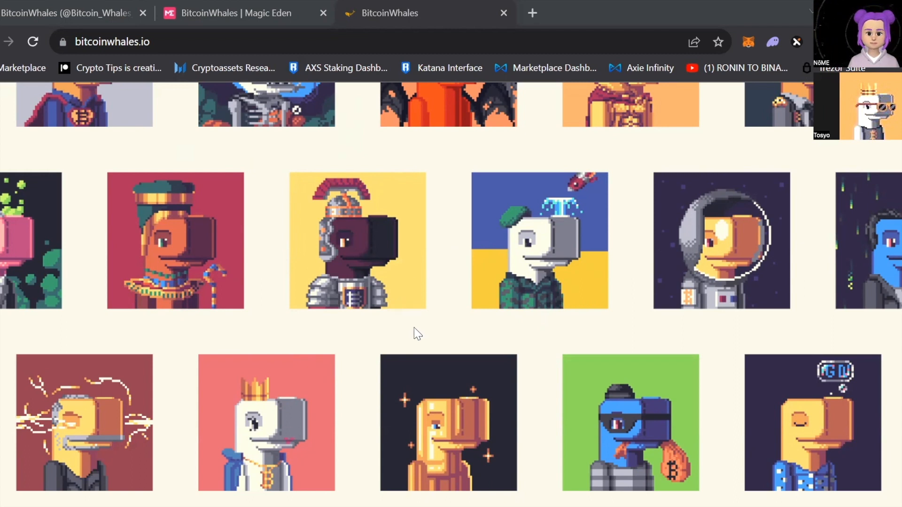
mouse_move(394, 359)
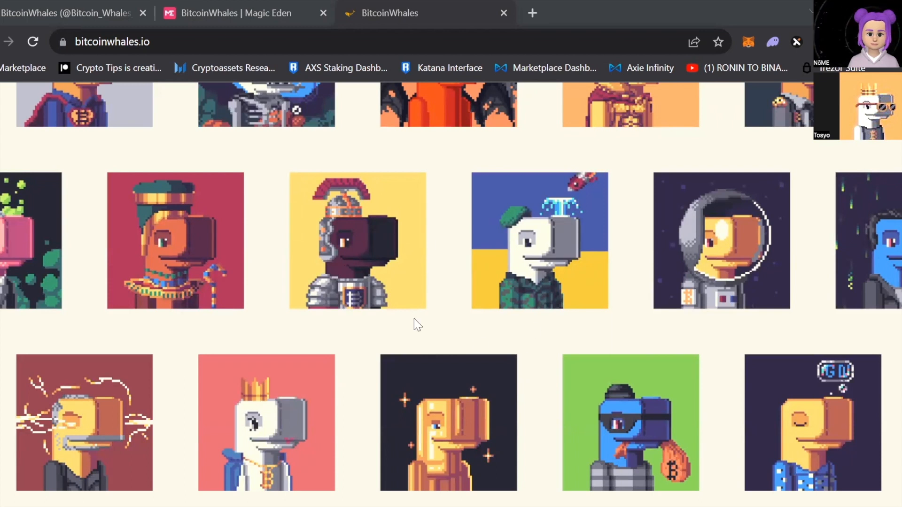
mouse_move(466, 348)
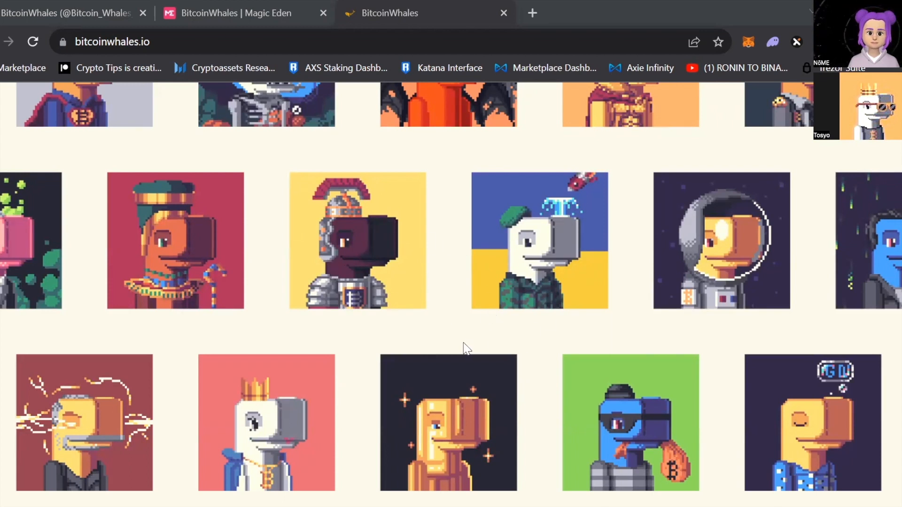
mouse_move(417, 340)
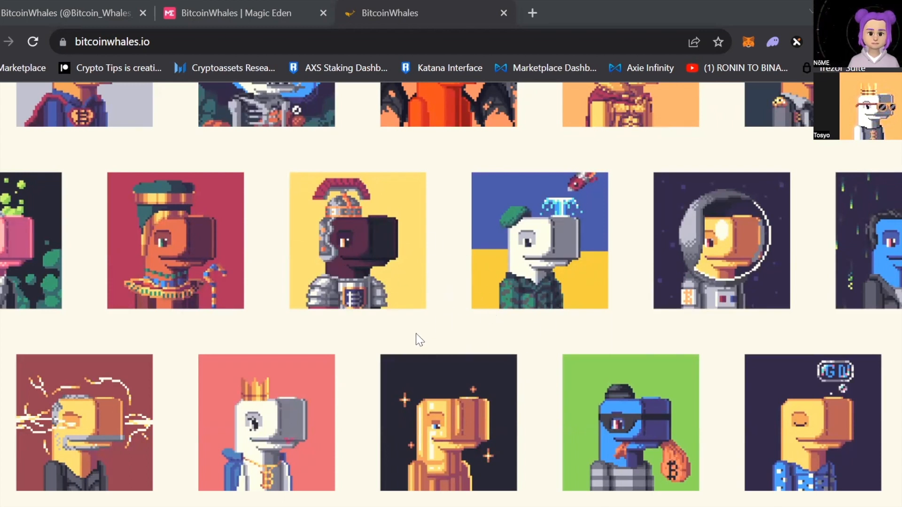
mouse_move(370, 247)
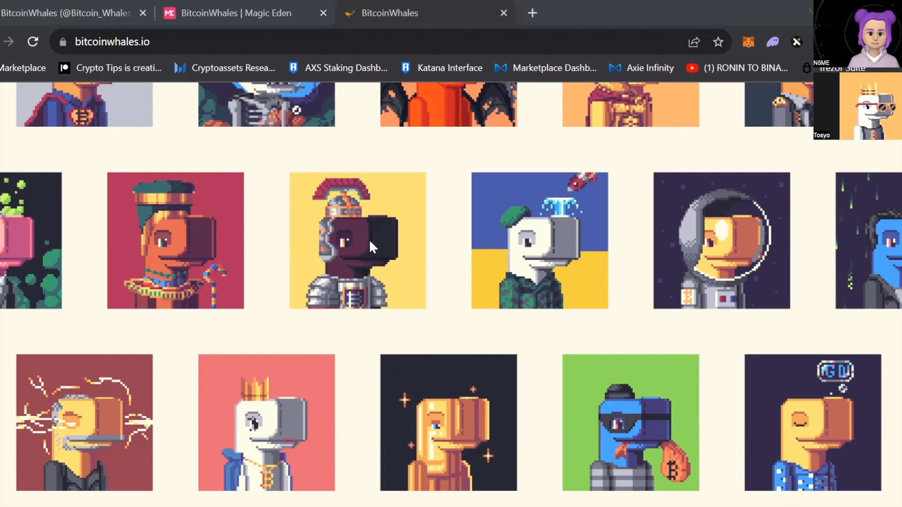
mouse_move(409, 241)
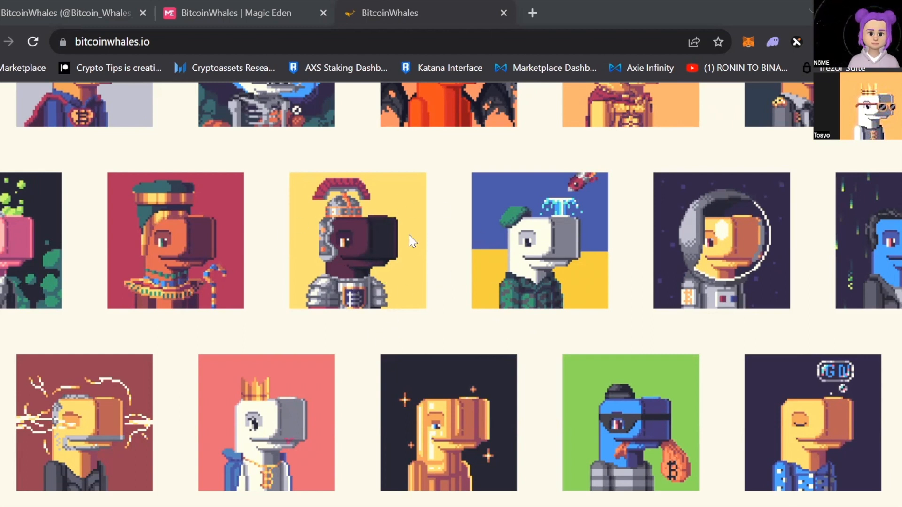
mouse_move(415, 220)
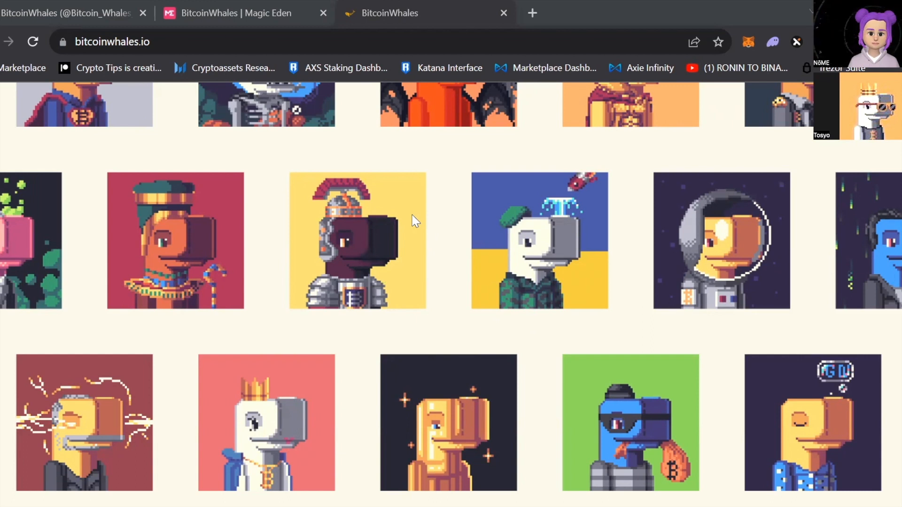
left_click(231, 13)
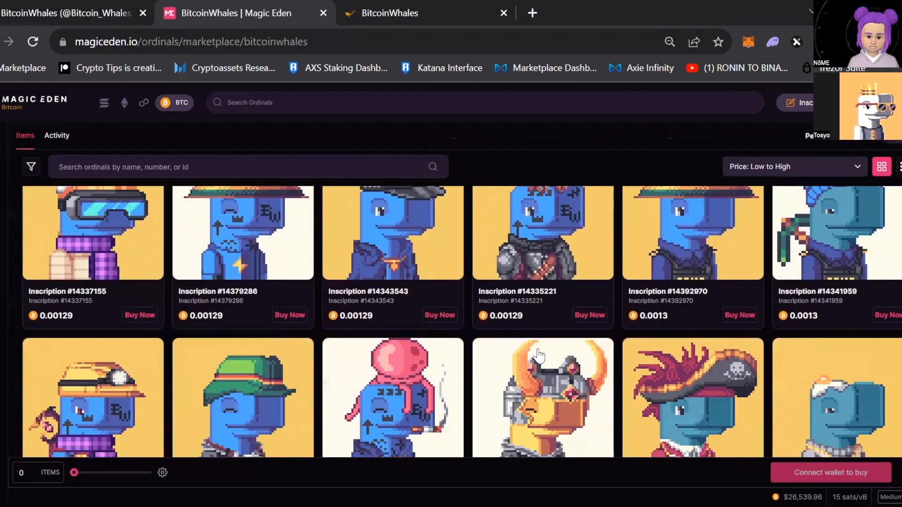
scroll("down", 3)
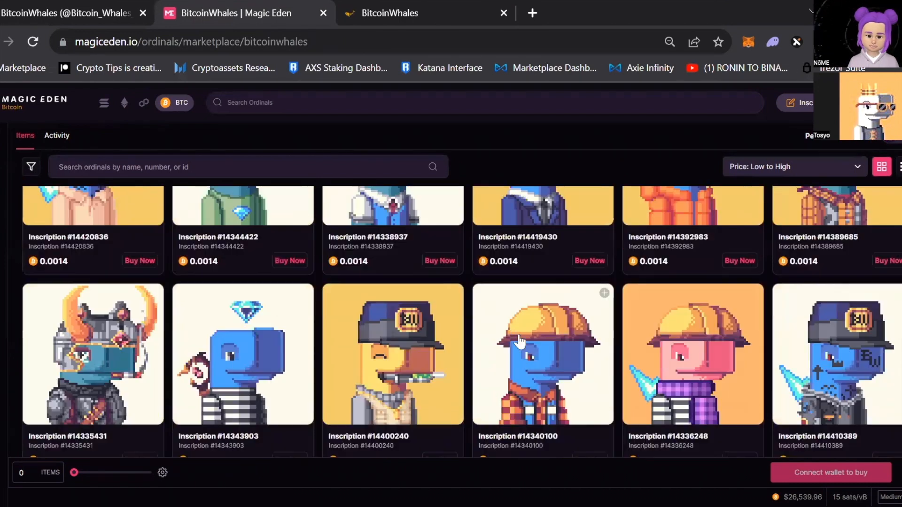
mouse_move(335, 348)
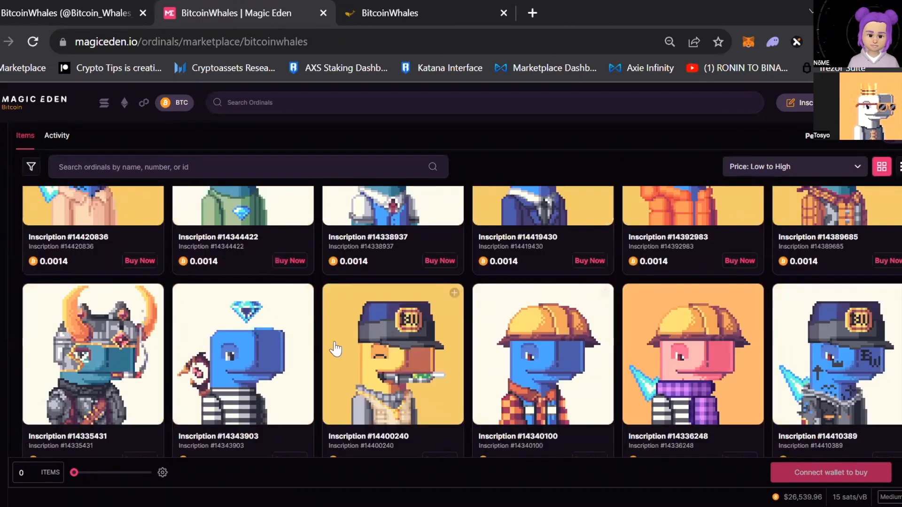
mouse_move(644, 326)
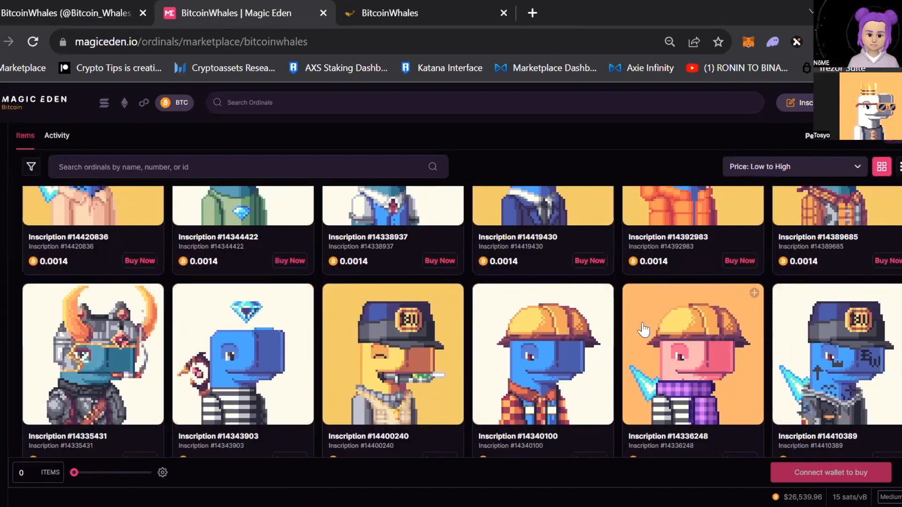
scroll("down", 3)
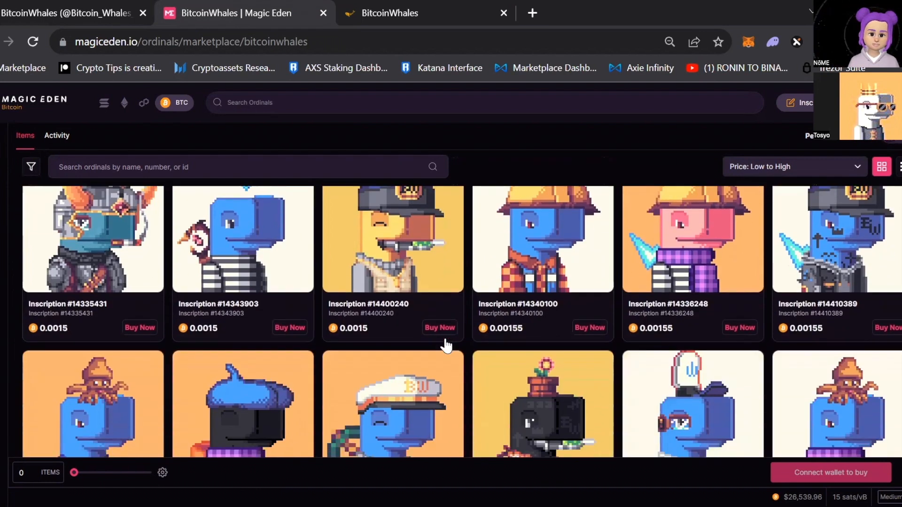
scroll("down", 3)
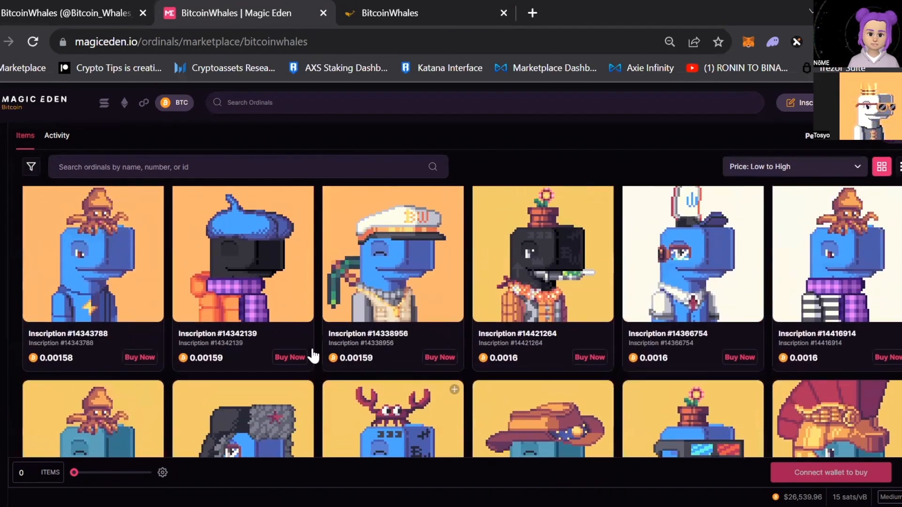
scroll("down", 3)
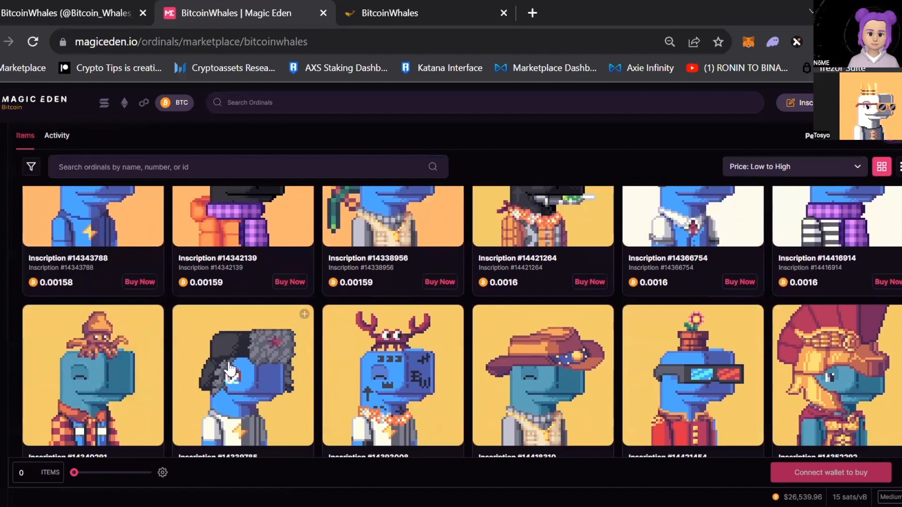
mouse_move(202, 353)
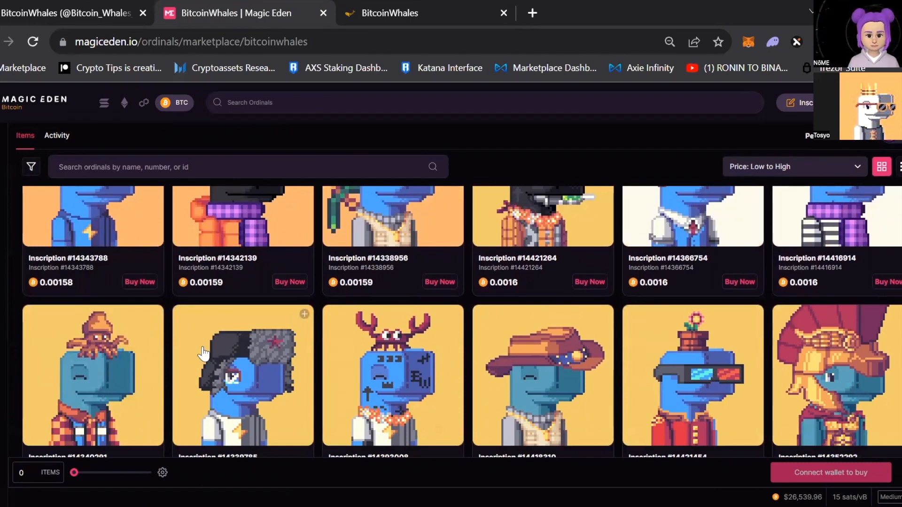
mouse_move(295, 405)
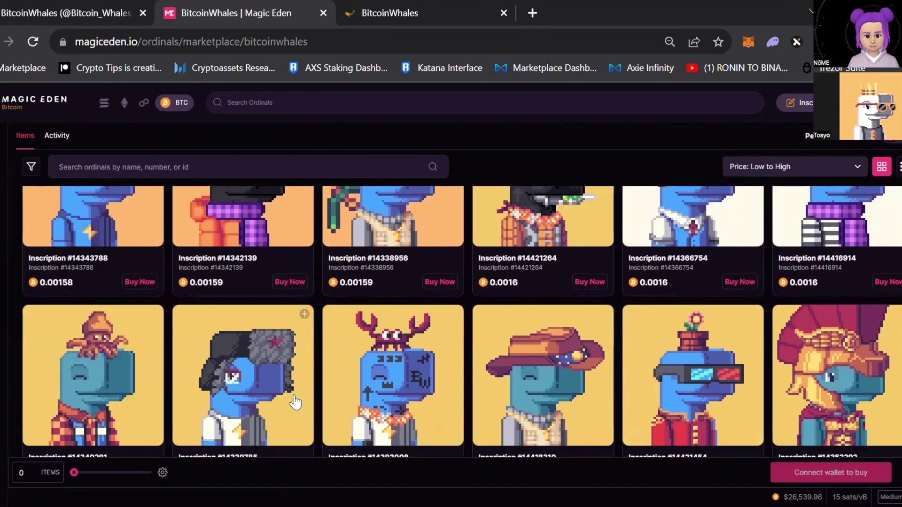
mouse_move(192, 330)
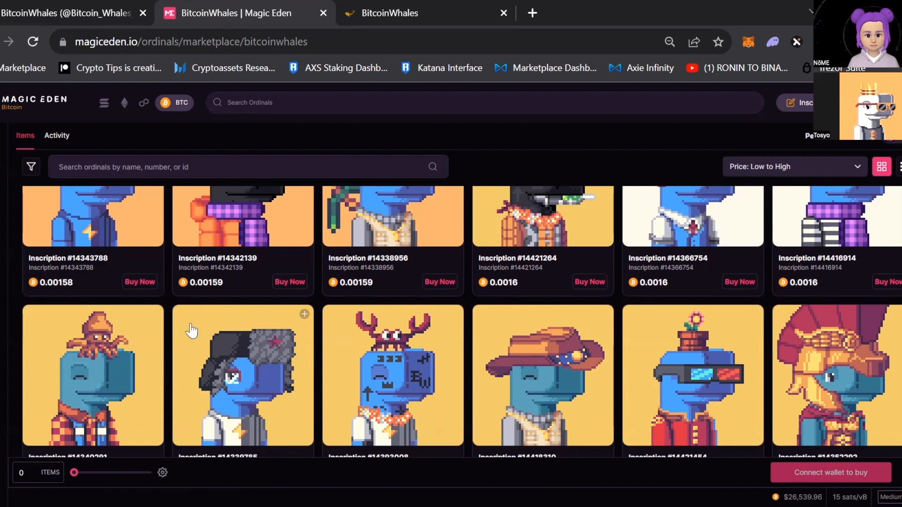
mouse_move(202, 335)
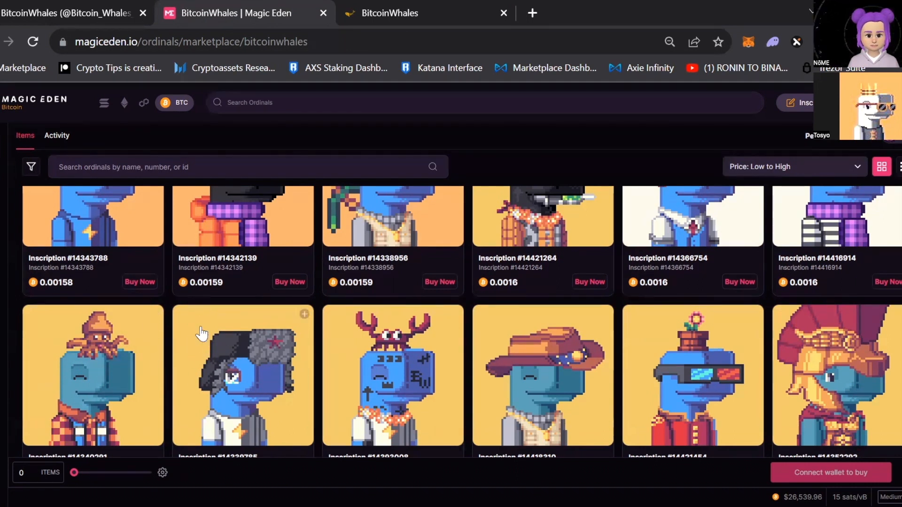
mouse_move(250, 378)
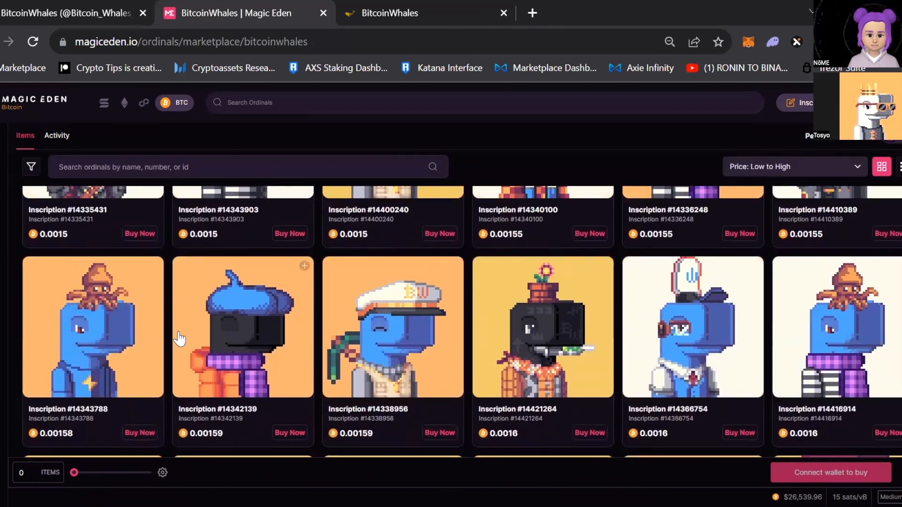
mouse_move(187, 300)
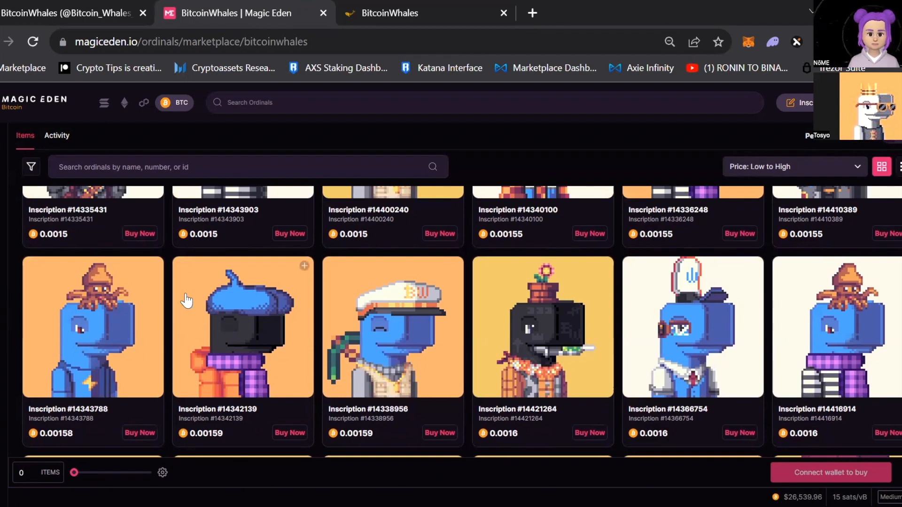
mouse_move(195, 359)
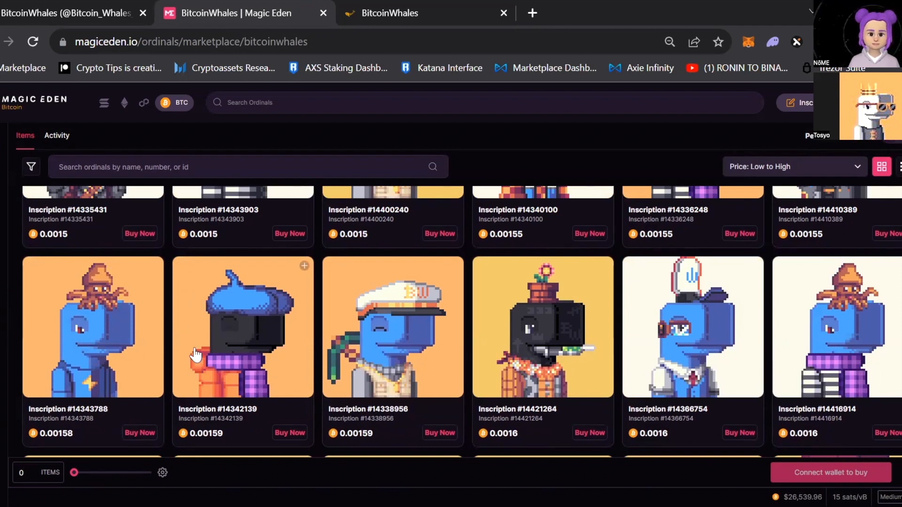
mouse_move(214, 339)
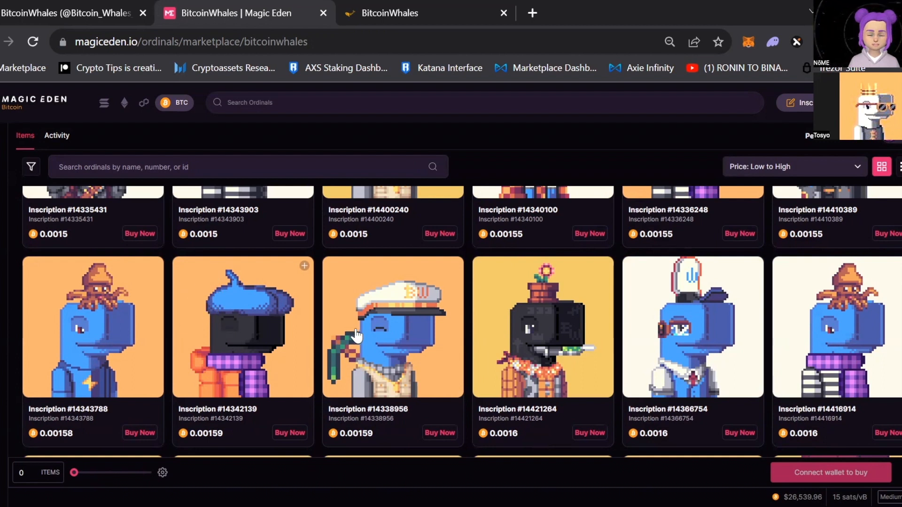
mouse_move(418, 331)
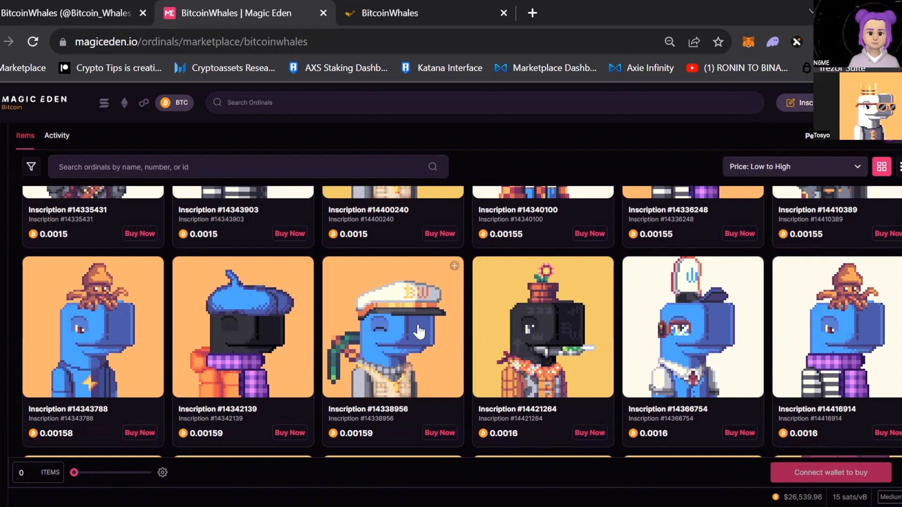
mouse_move(395, 323)
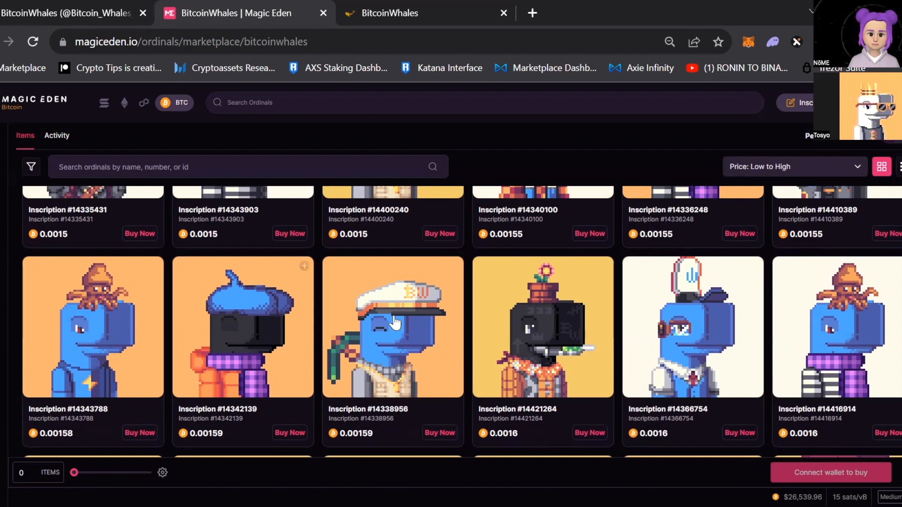
mouse_move(306, 347)
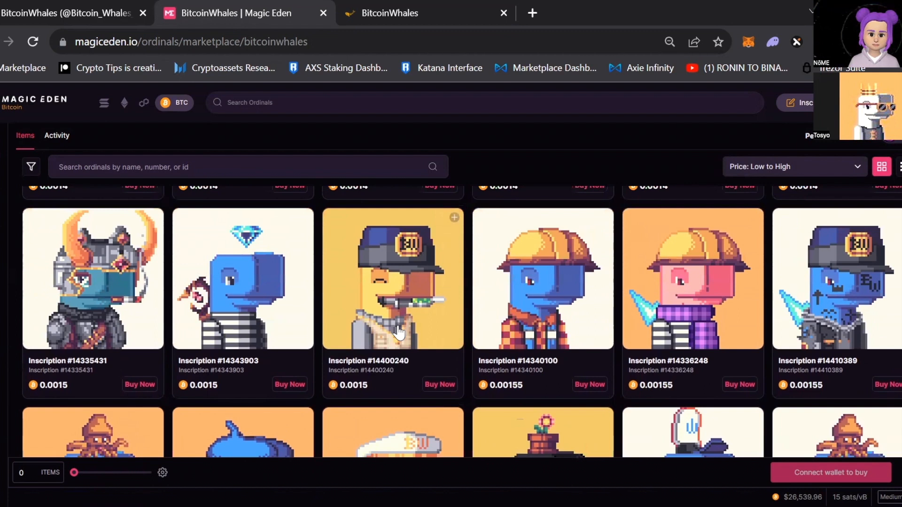
mouse_move(413, 352)
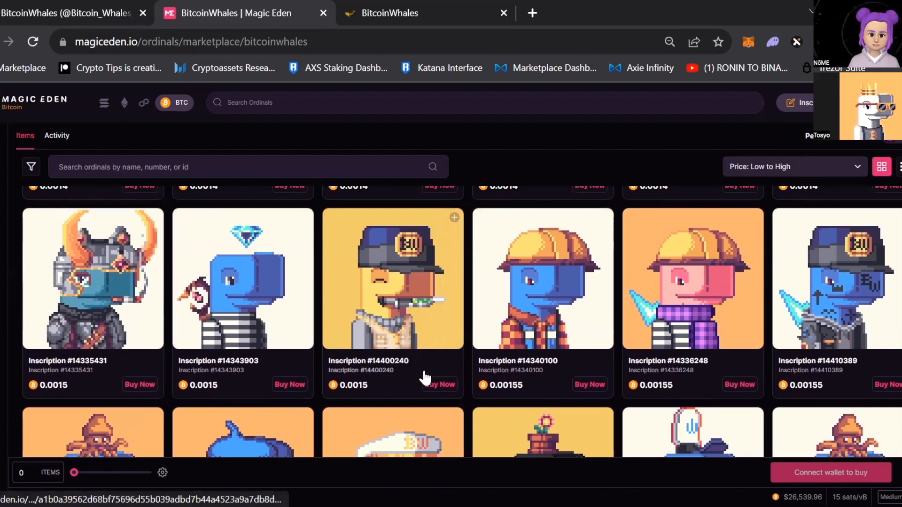
Scroll through the Low to High grid, browsing whales priced from 0.0015 to 0.002 BTC.
scroll("up", 3)
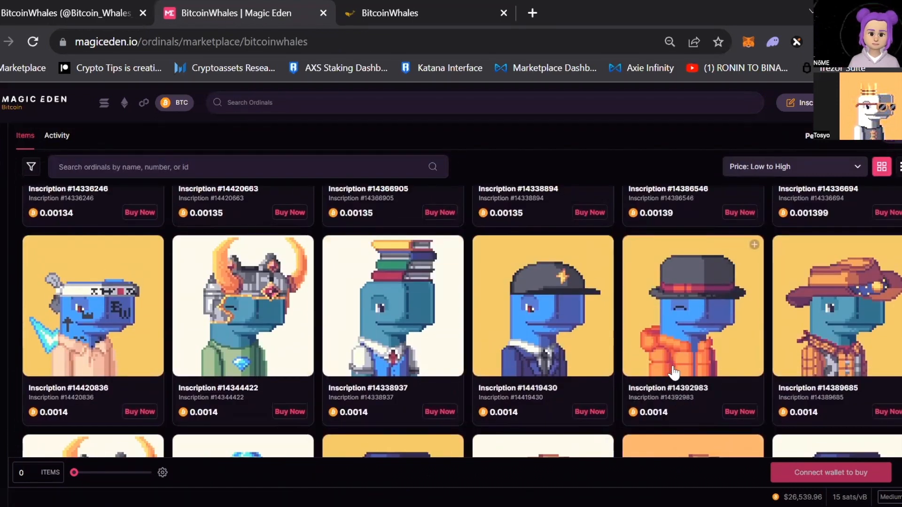
mouse_move(681, 358)
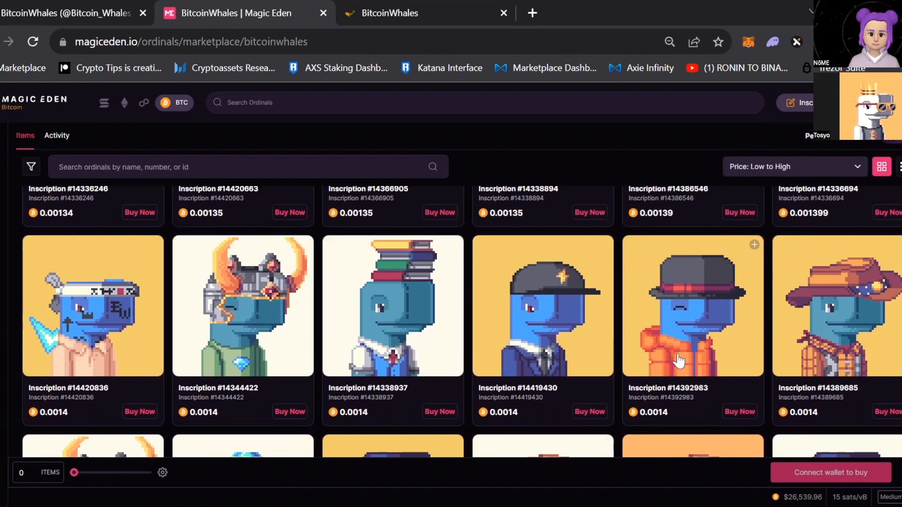
mouse_move(560, 298)
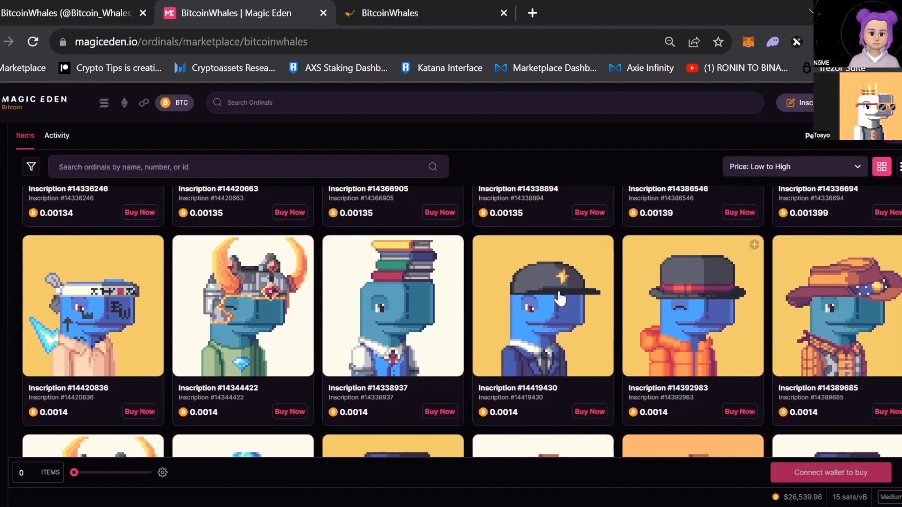
scroll("up", 3)
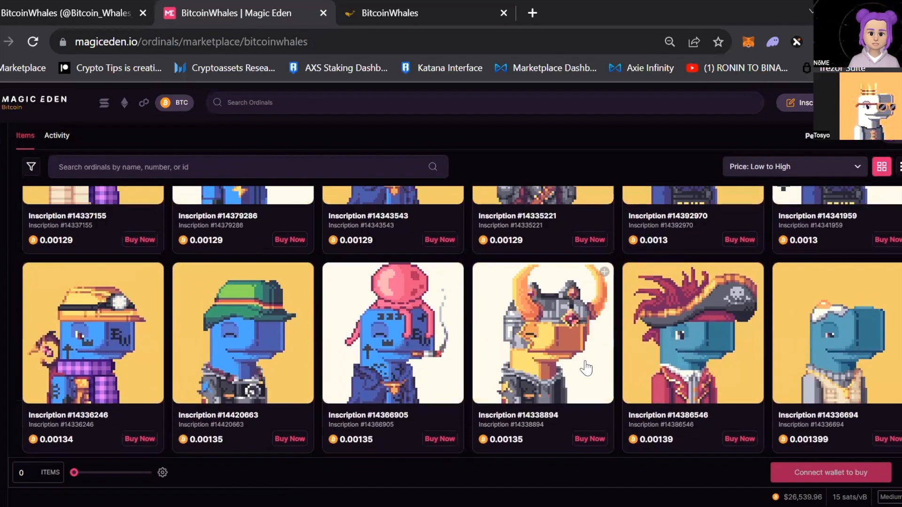
mouse_move(549, 381)
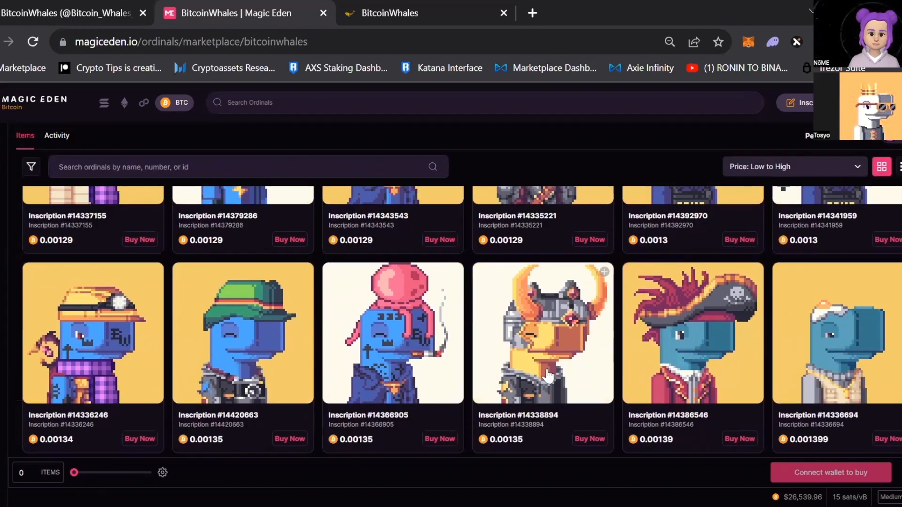
mouse_move(486, 385)
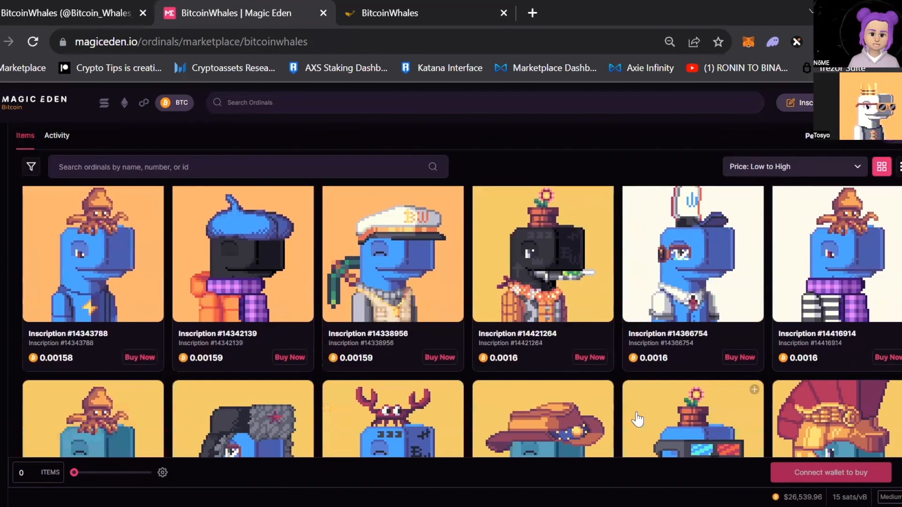
scroll("down", 3)
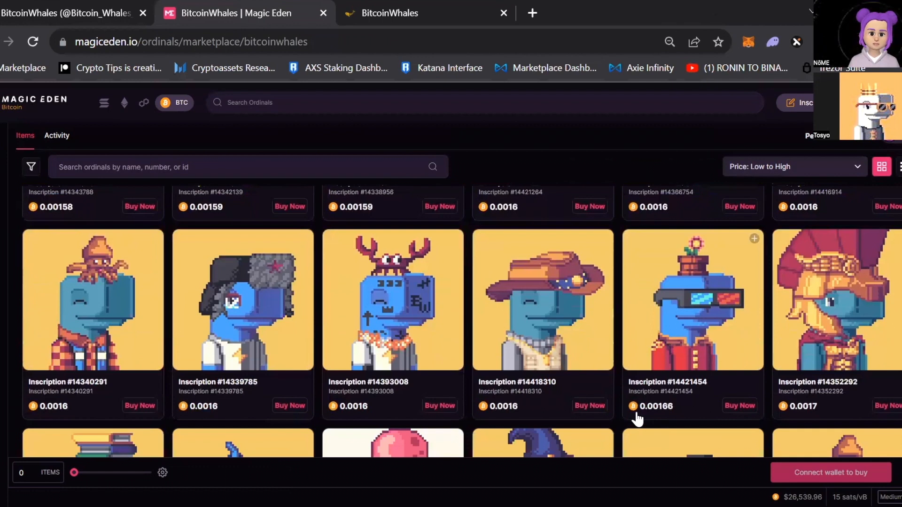
scroll("down", 3)
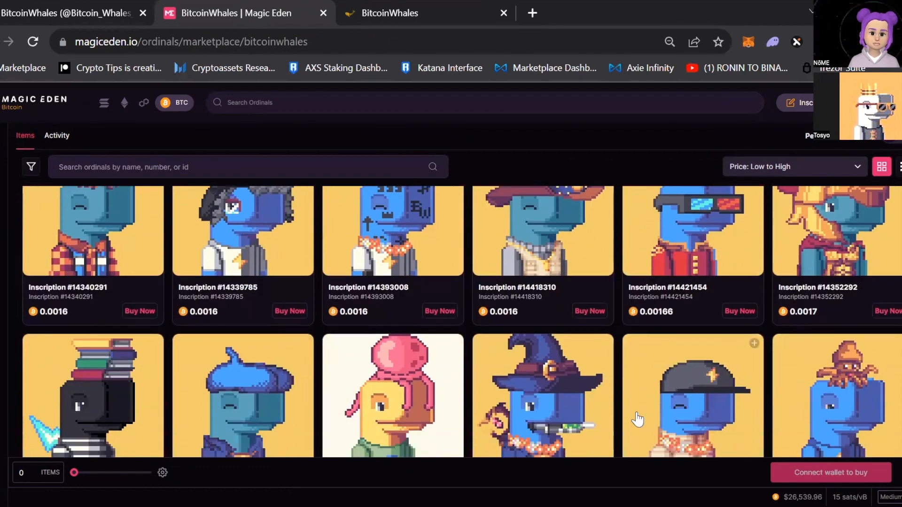
scroll("down", 3)
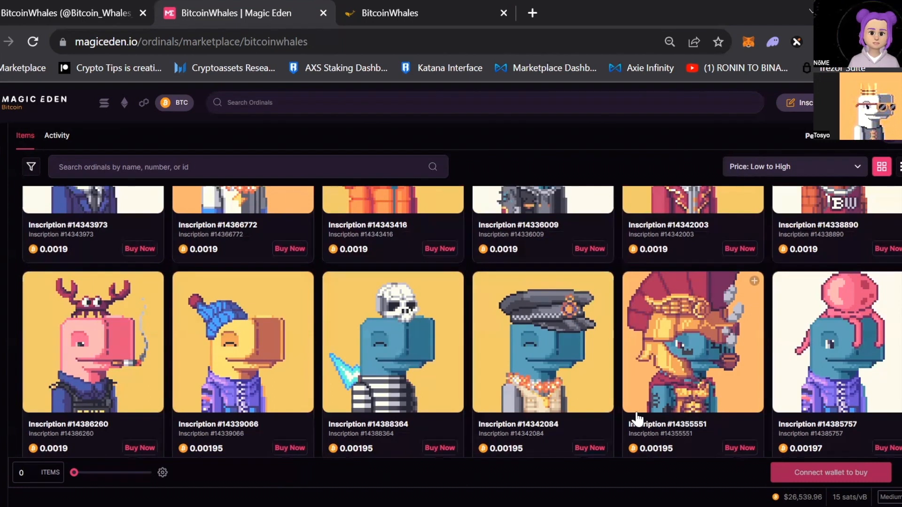
scroll("down", 3)
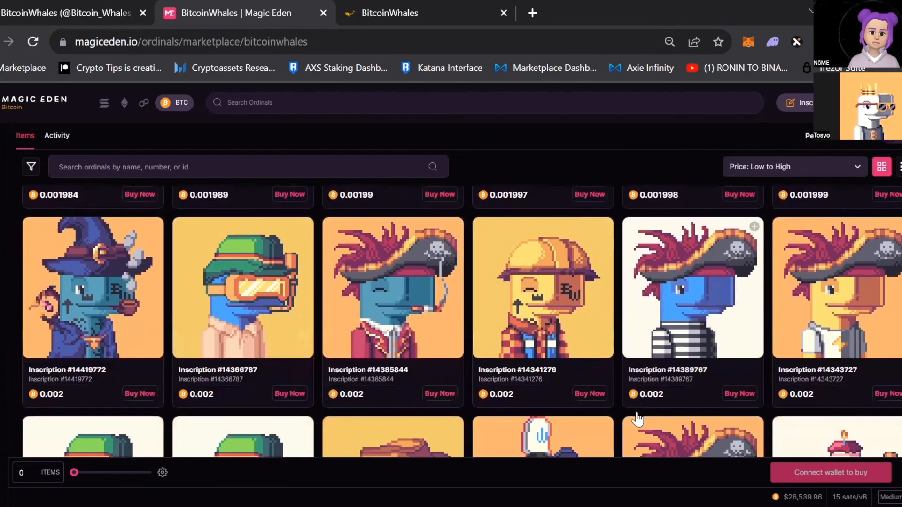
scroll("down", 3)
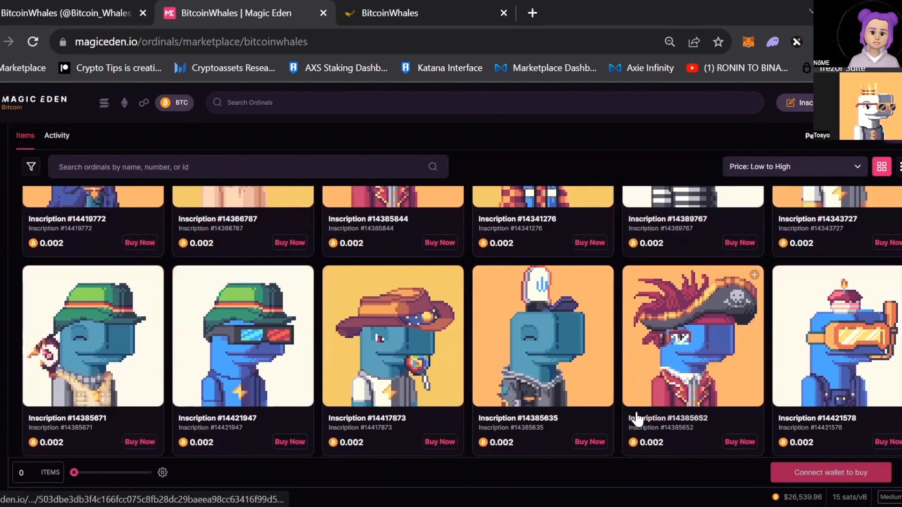
scroll("up", 3)
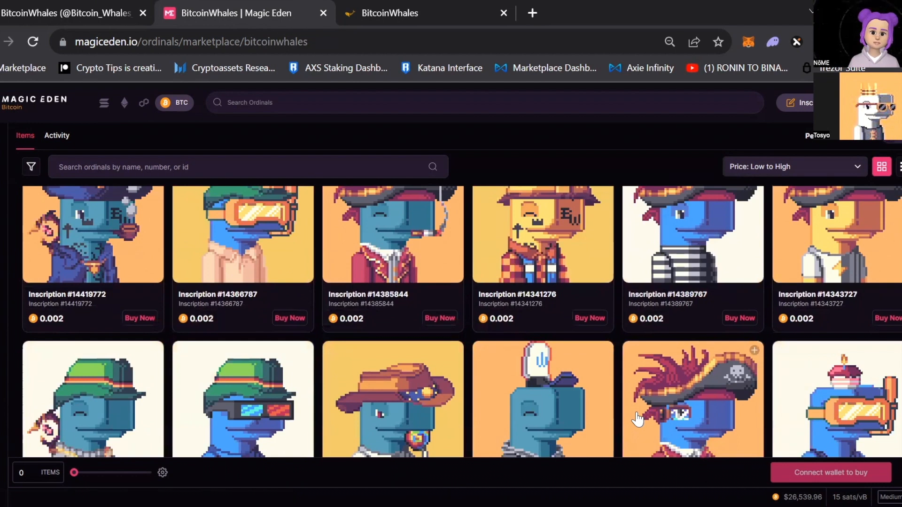
scroll("down", 3)
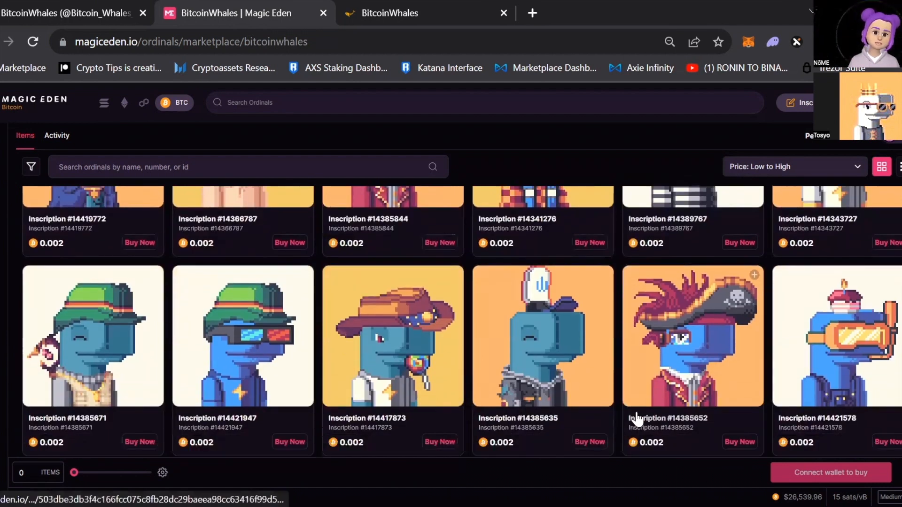
scroll("down", 3)
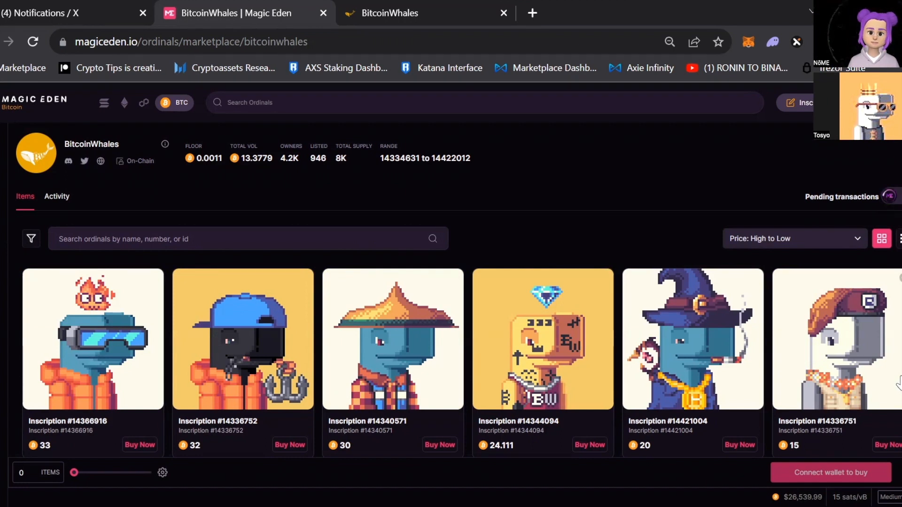
Scroll the High to Low listing slightly to reveal the row below the 33–15 BTC whales.
scroll("down", 3)
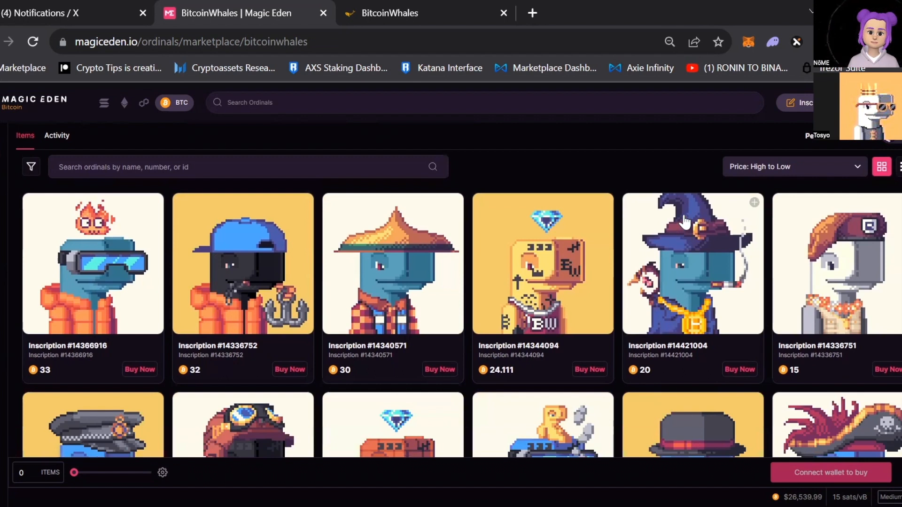
mouse_move(668, 282)
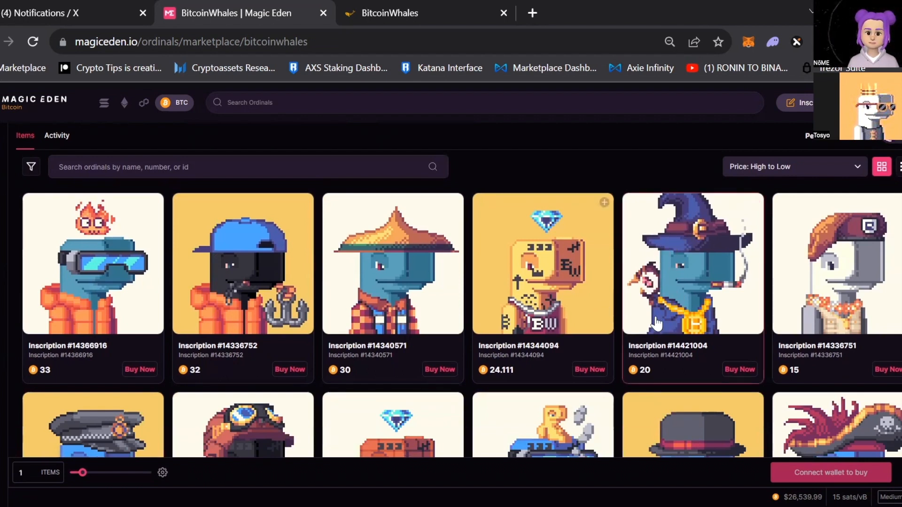
Open Inscription #14421004, the 20 BTC wizard-hat whale totalling 20.4 BTC with fees.
left_click(693, 273)
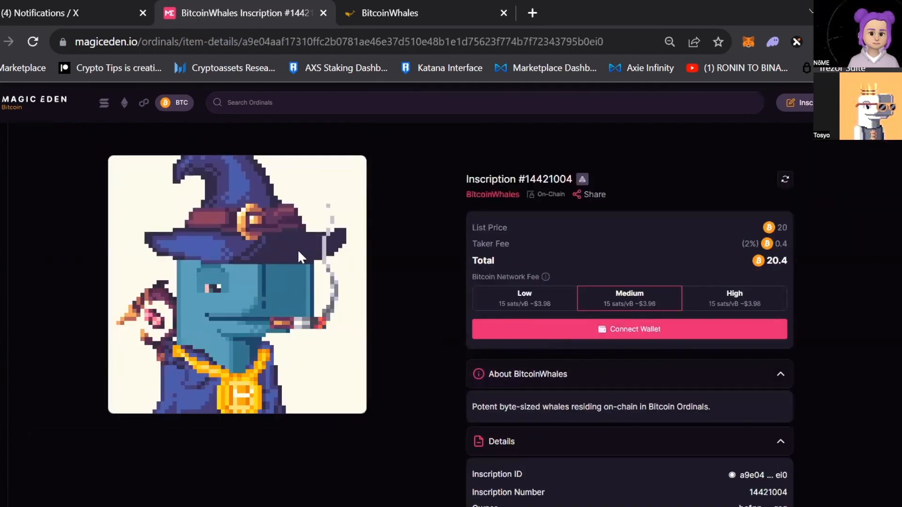
mouse_move(213, 310)
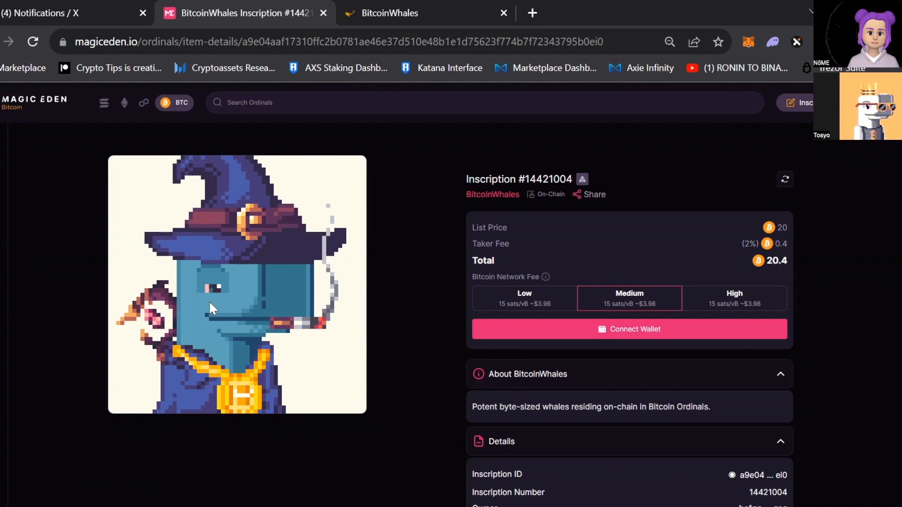
mouse_move(135, 313)
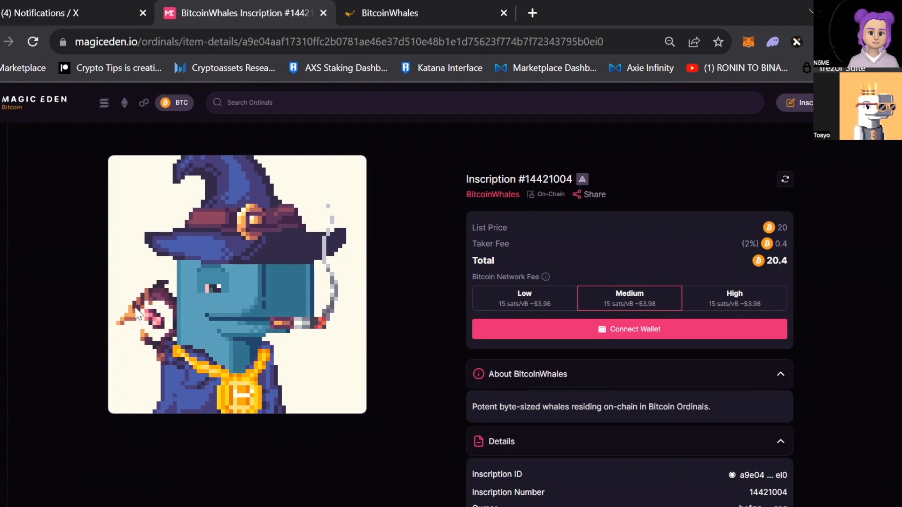
mouse_move(147, 326)
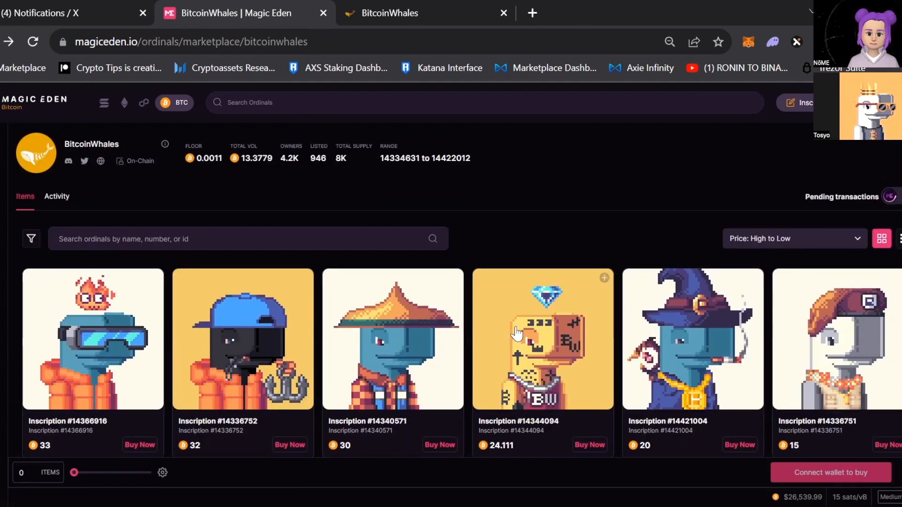
Scroll the High to Low BitcoinWhales grid down to the whales priced at 2 BTC.
scroll("down", 3)
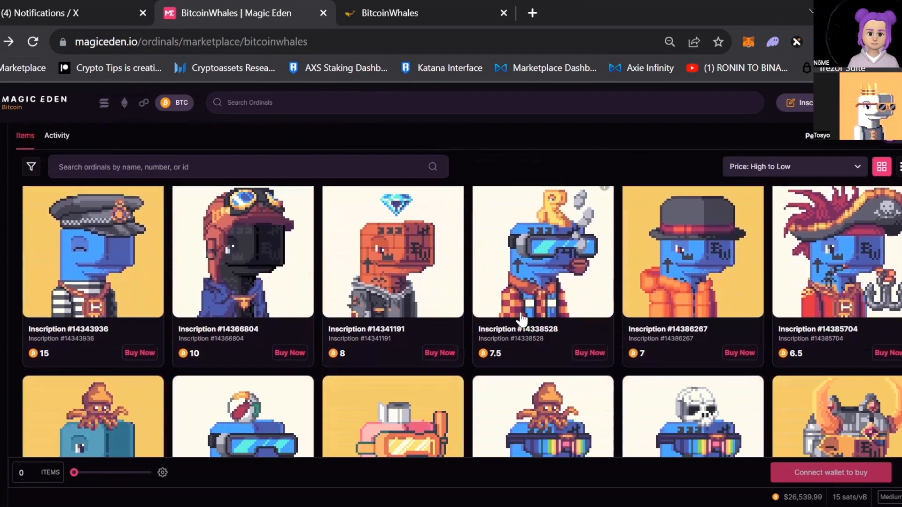
scroll("down", 3)
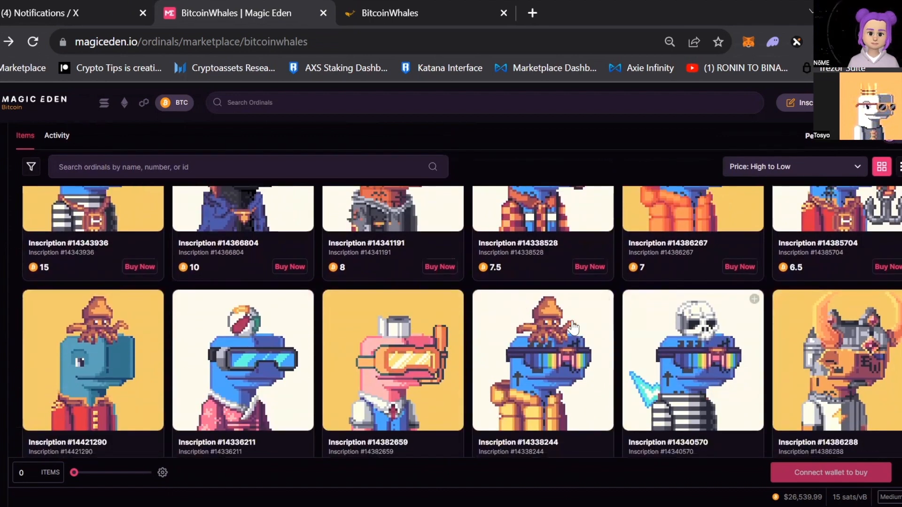
mouse_move(335, 347)
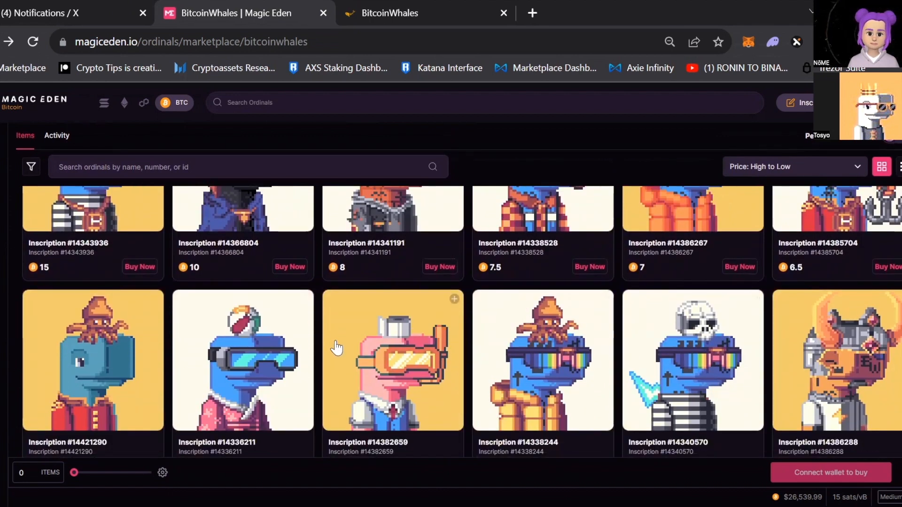
scroll("down", 3)
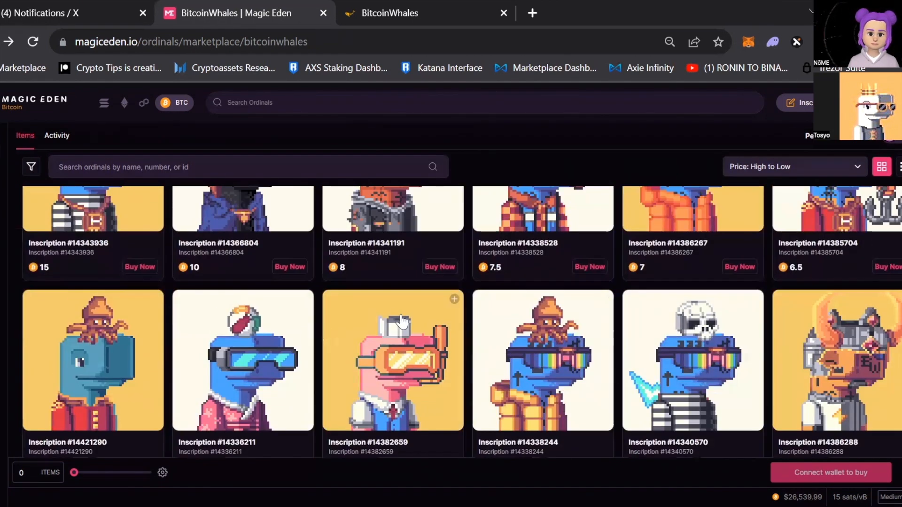
scroll("down", 3)
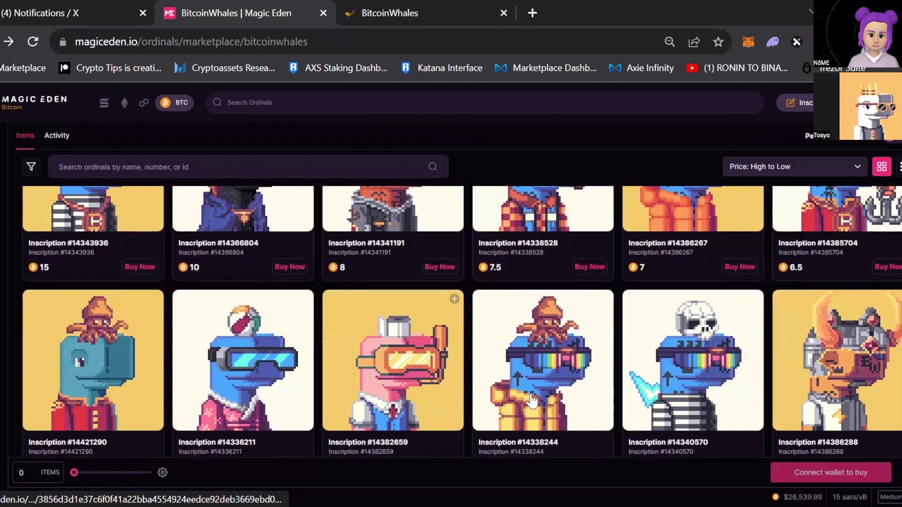
mouse_move(361, 356)
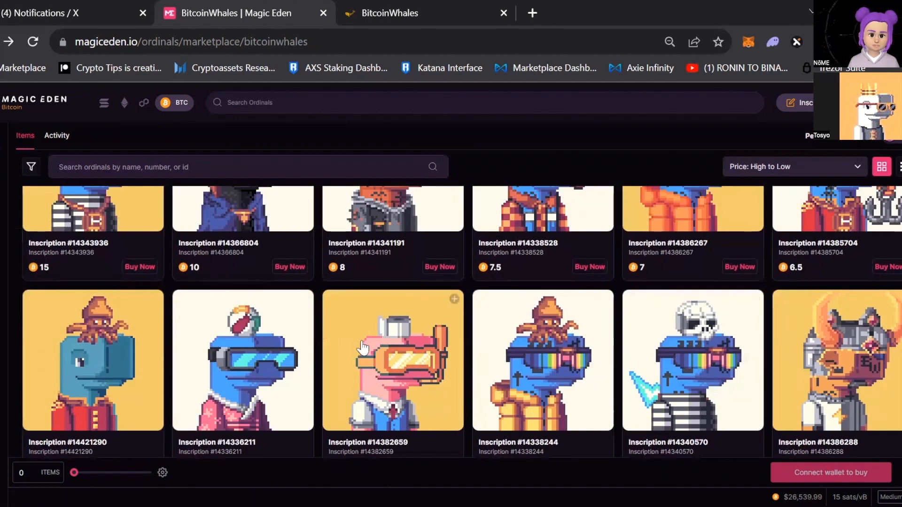
mouse_move(401, 344)
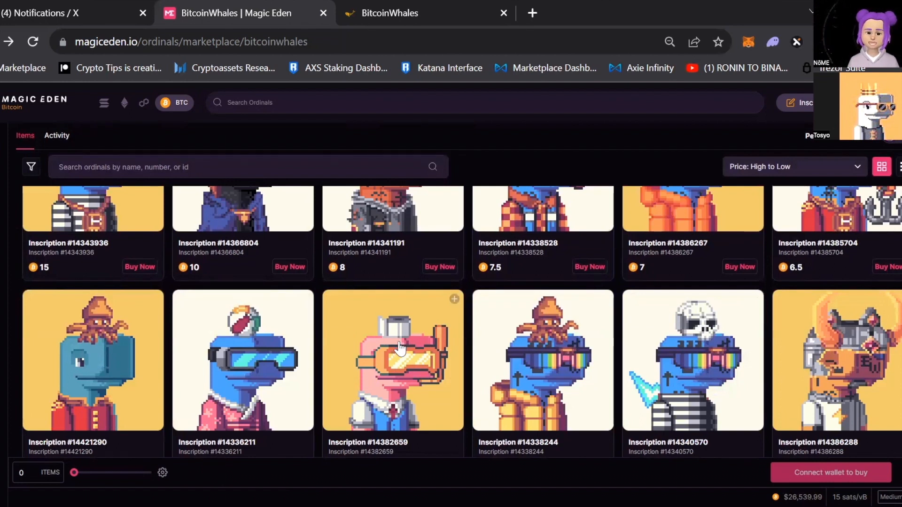
scroll("down", 3)
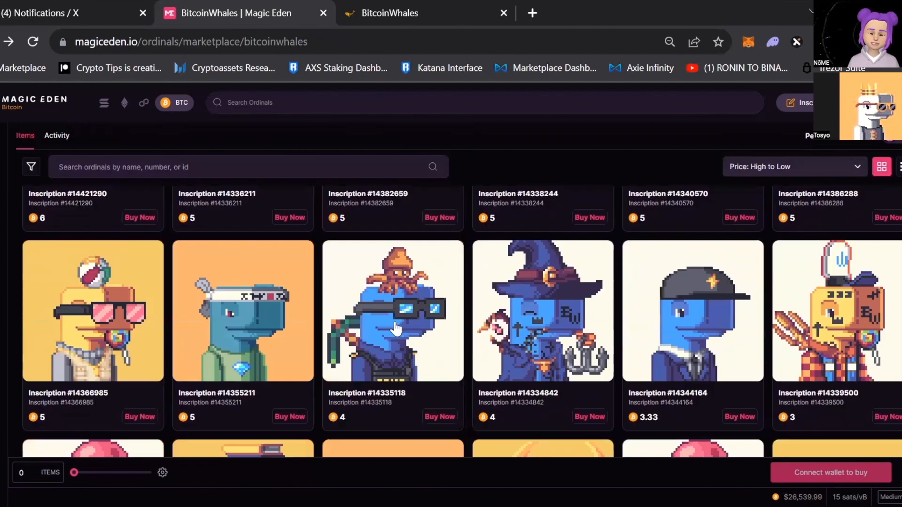
scroll("down", 3)
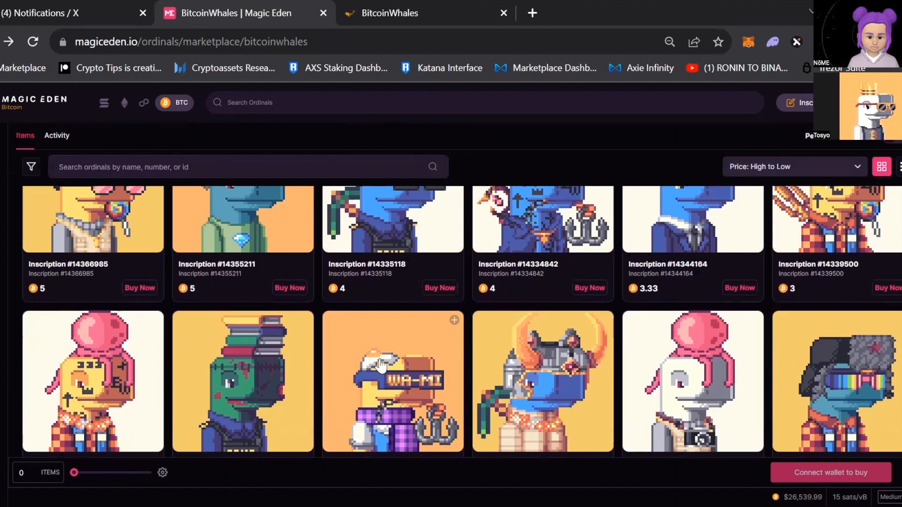
mouse_move(506, 365)
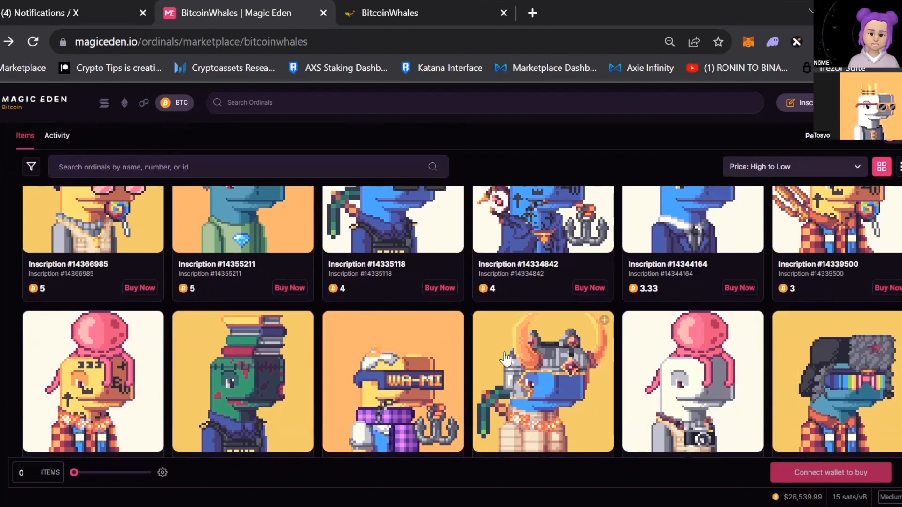
scroll("down", 3)
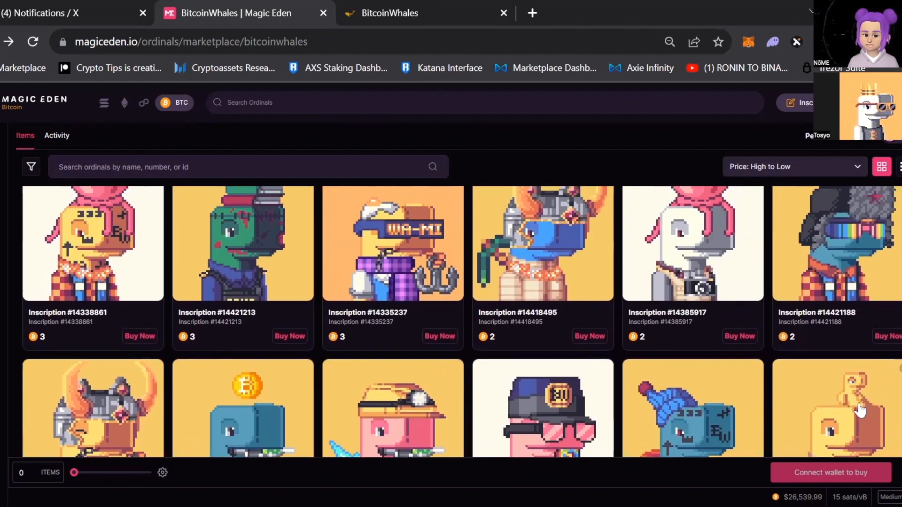
scroll("down", 3)
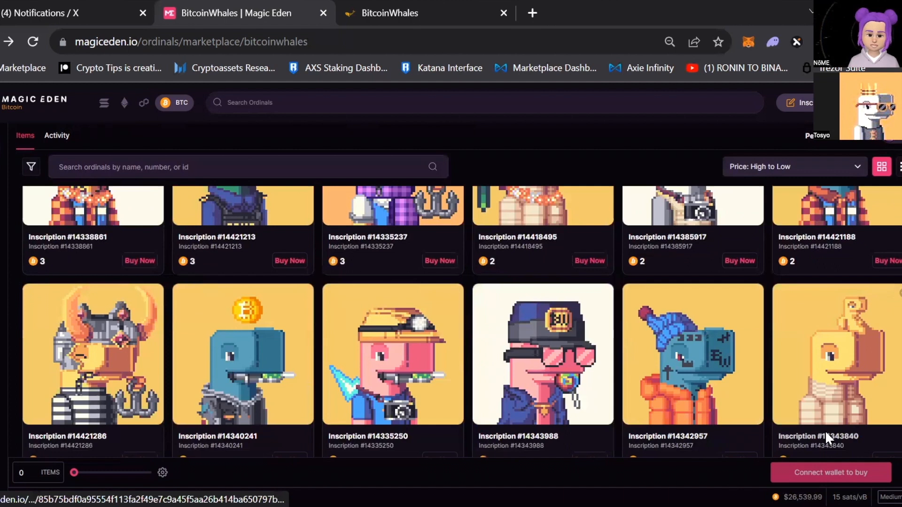
left_click(834, 358)
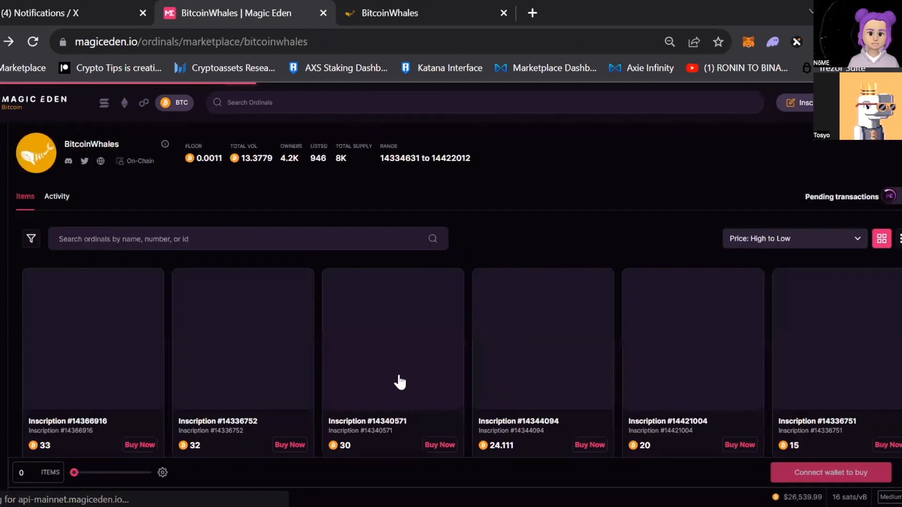
scroll("down", 3)
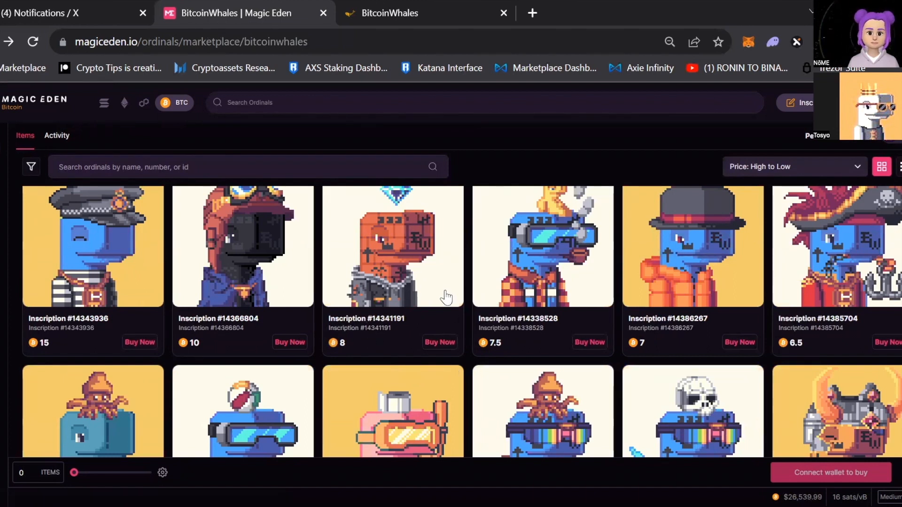
scroll("down", 3)
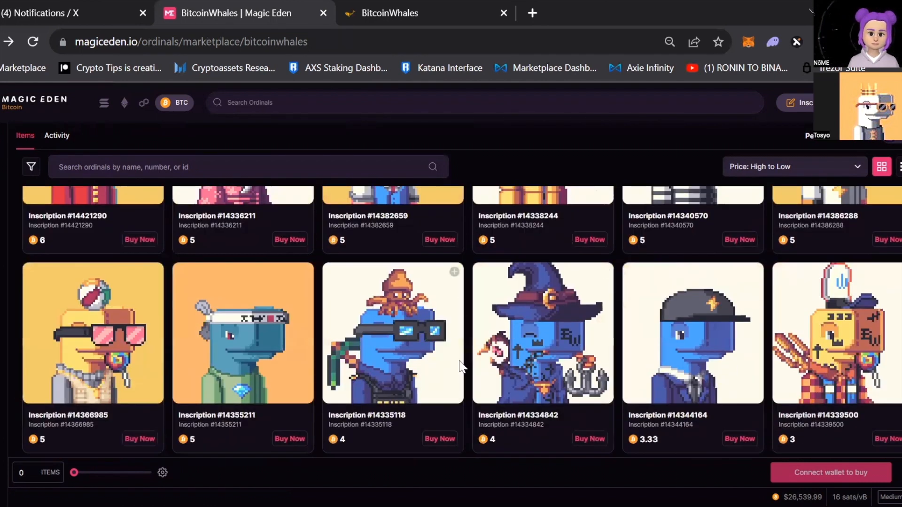
mouse_move(499, 331)
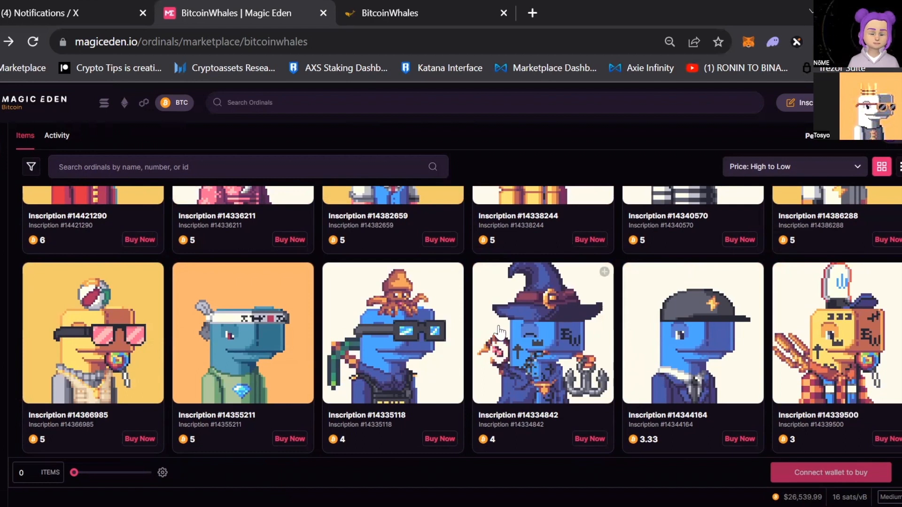
mouse_move(616, 314)
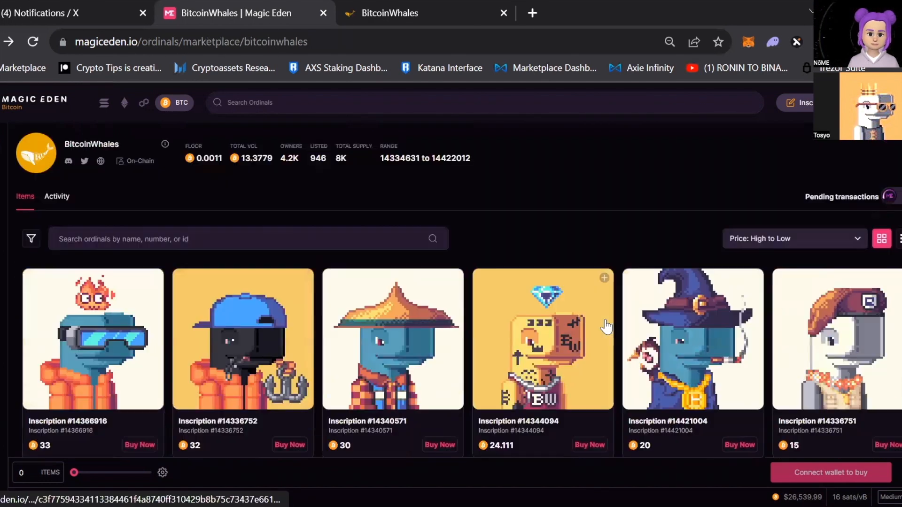
scroll("down", 3)
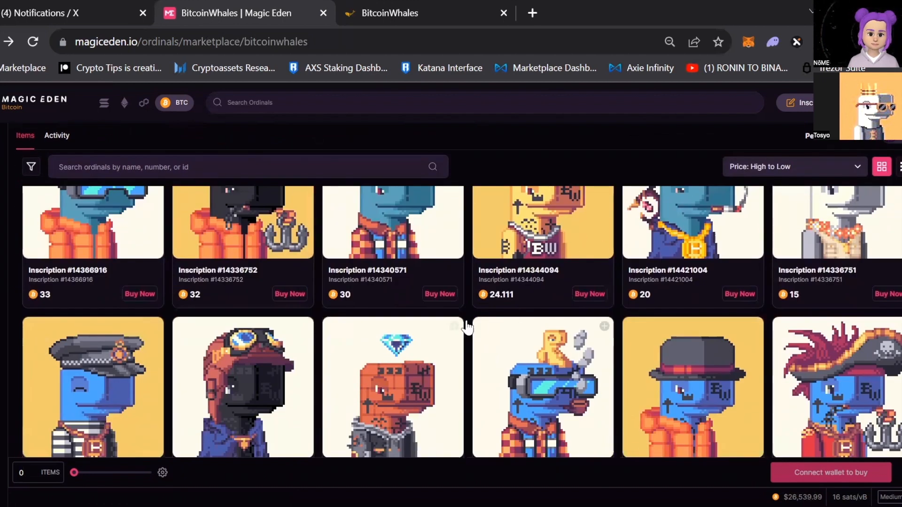
mouse_move(519, 346)
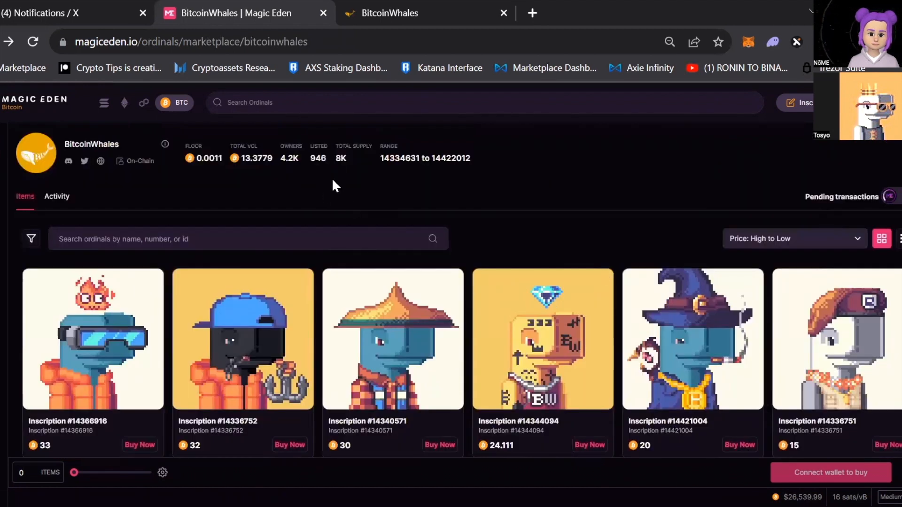
mouse_move(351, 174)
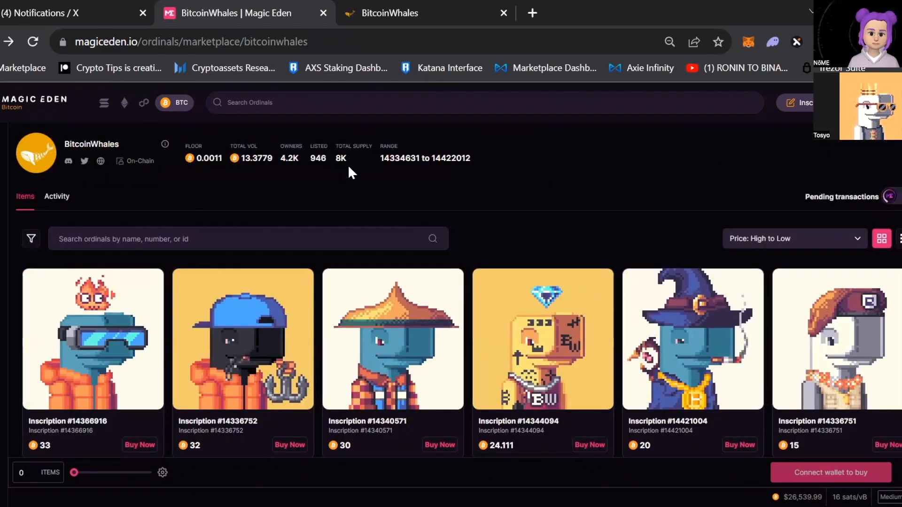
scroll("down", 3)
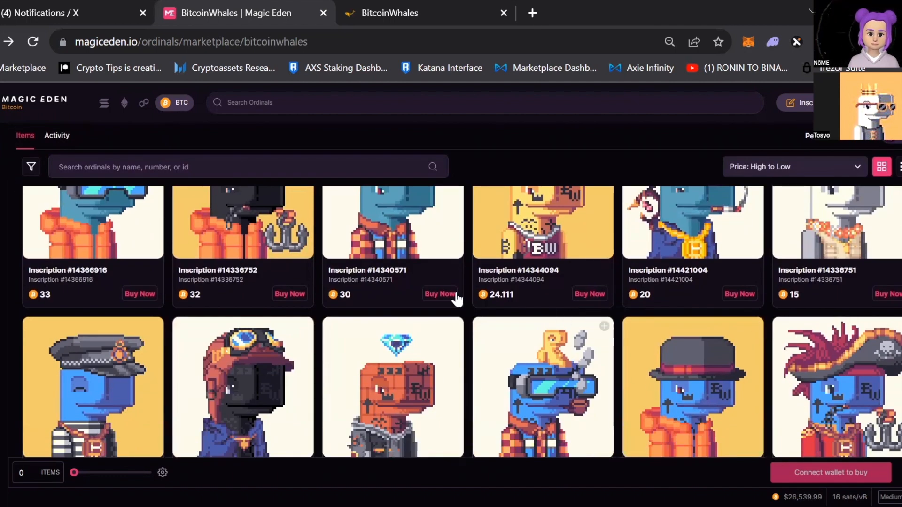
scroll("down", 3)
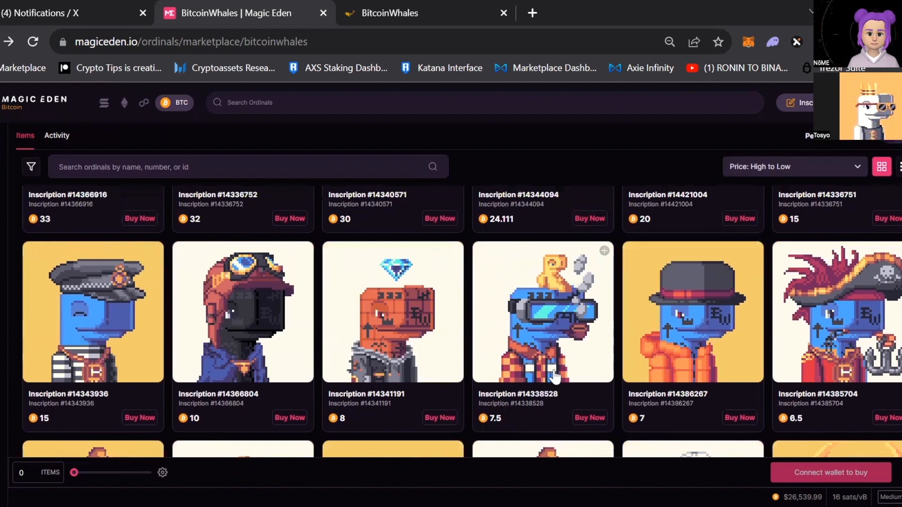
mouse_move(514, 358)
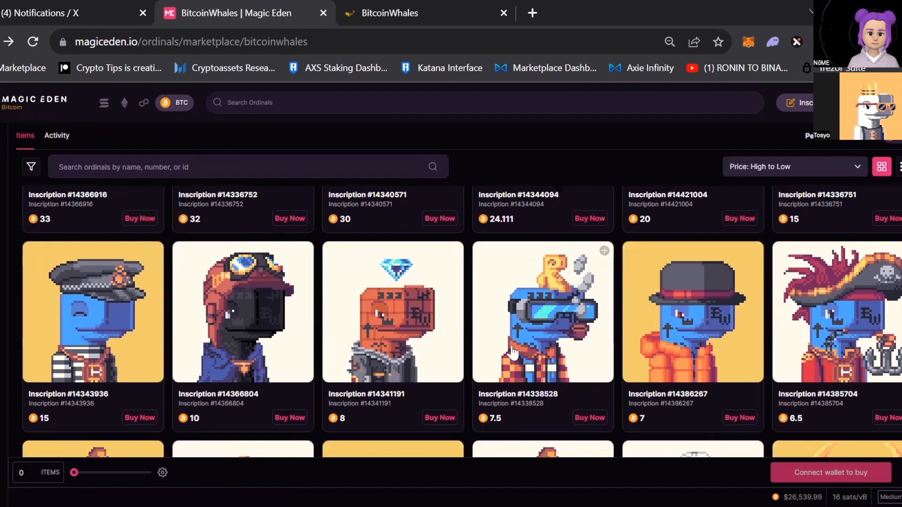
mouse_move(528, 355)
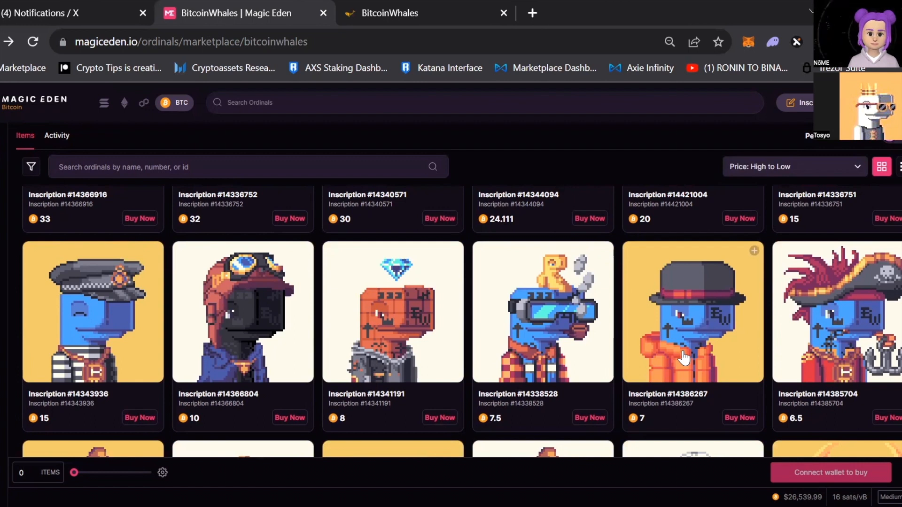
mouse_move(652, 366)
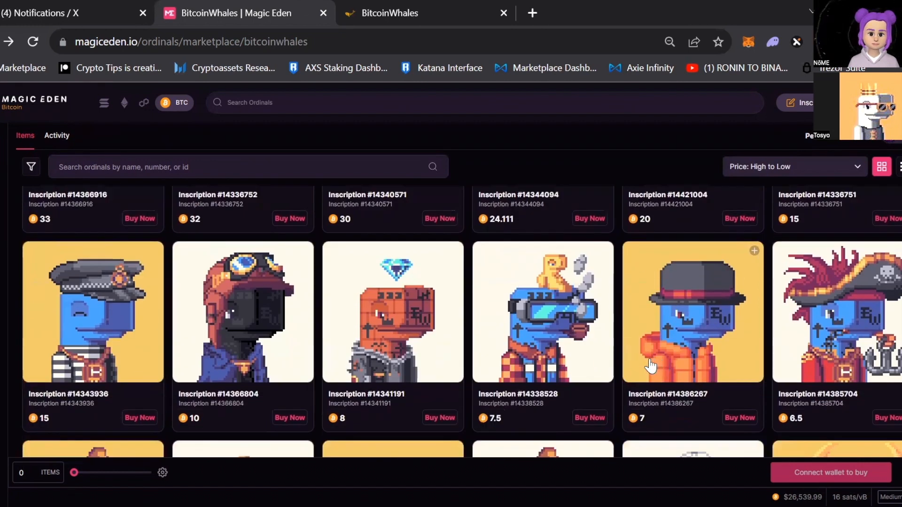
mouse_move(510, 386)
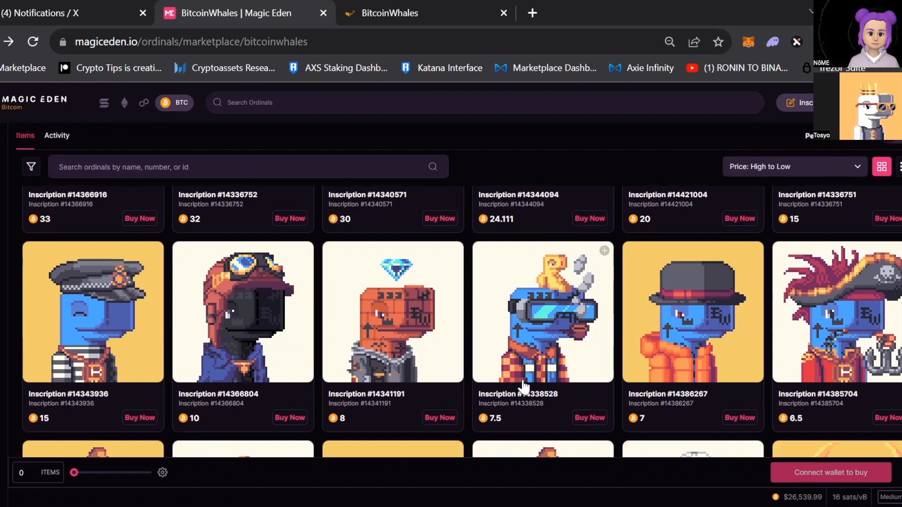
mouse_move(513, 378)
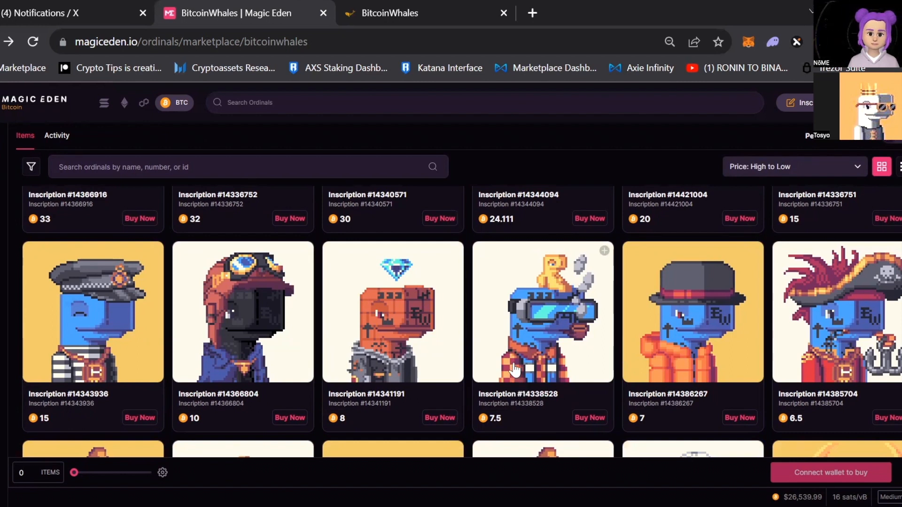
scroll("up", 3)
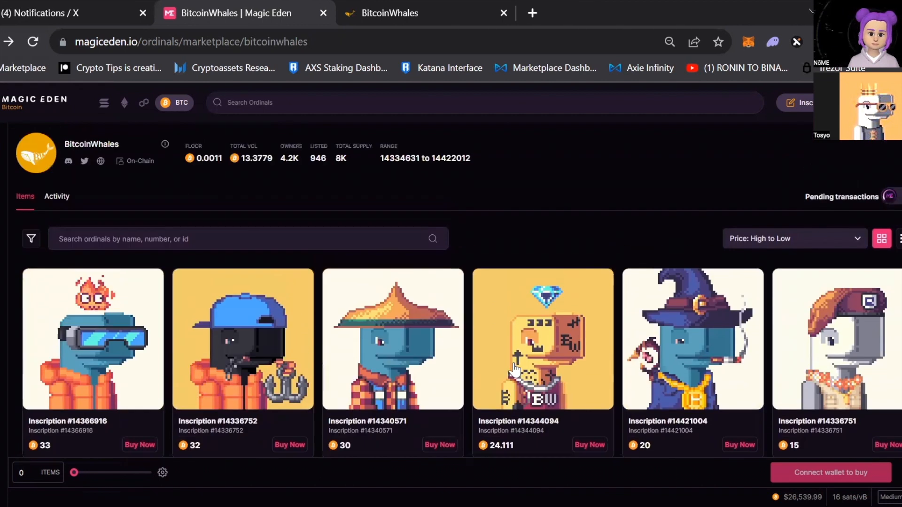
mouse_move(390, 159)
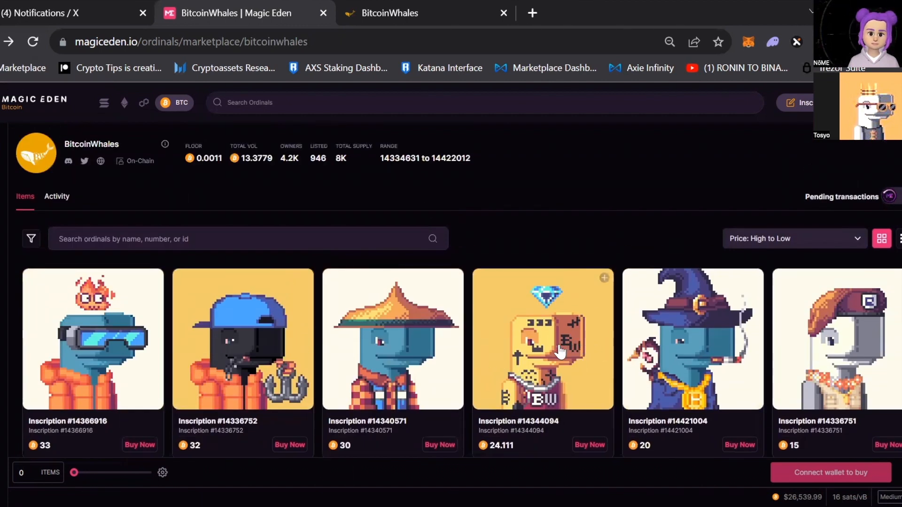
mouse_move(549, 318)
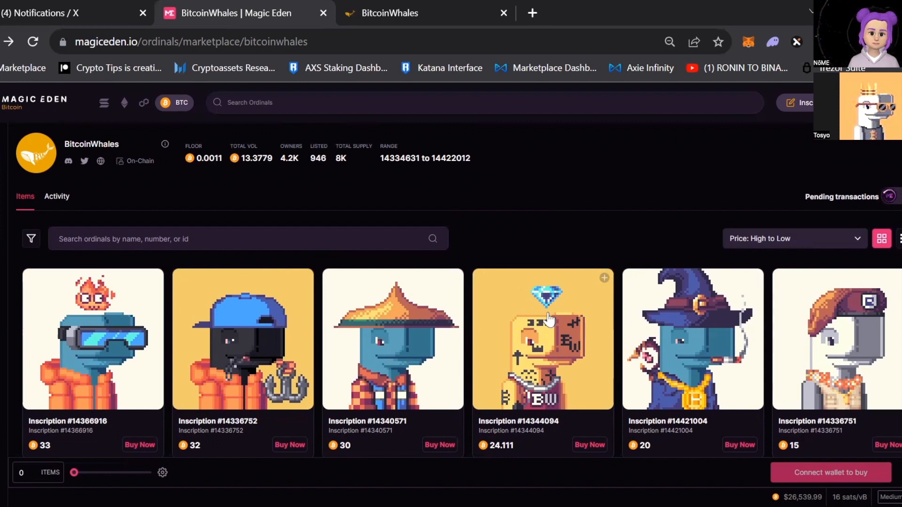
scroll("down", 3)
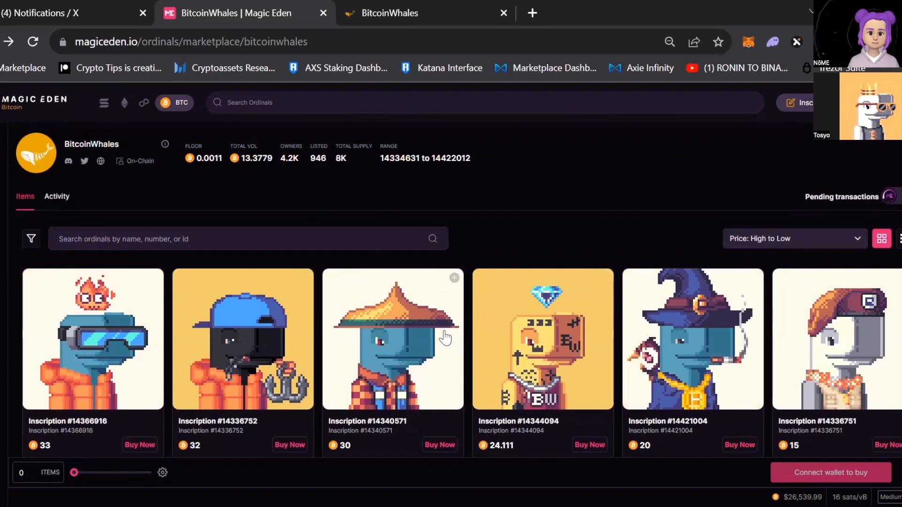
mouse_move(528, 295)
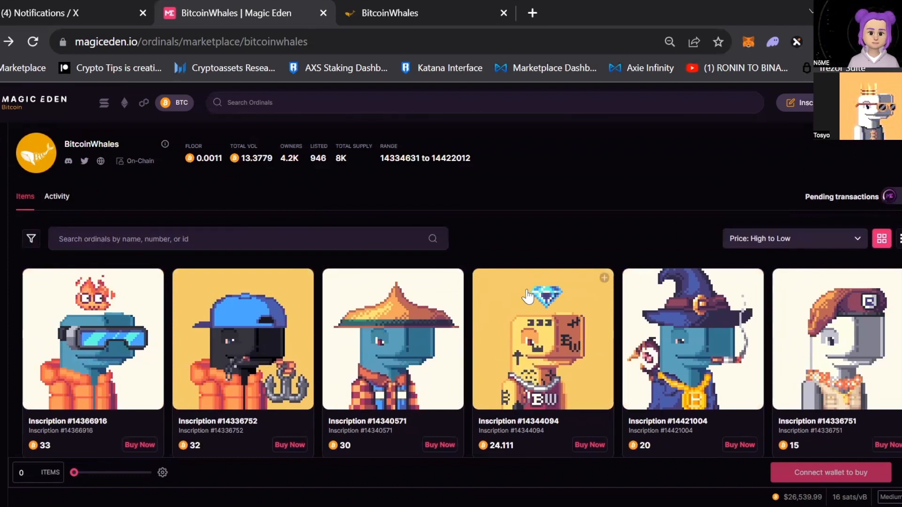
mouse_move(407, 203)
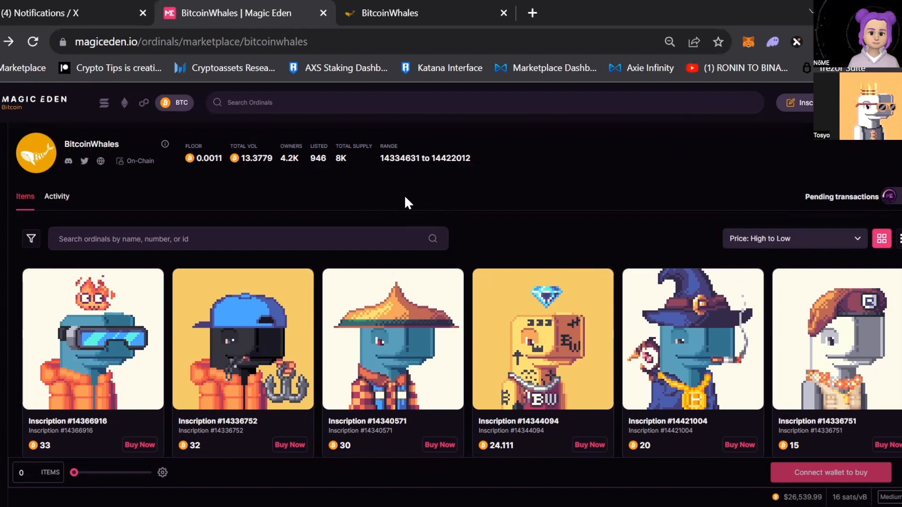
mouse_move(536, 196)
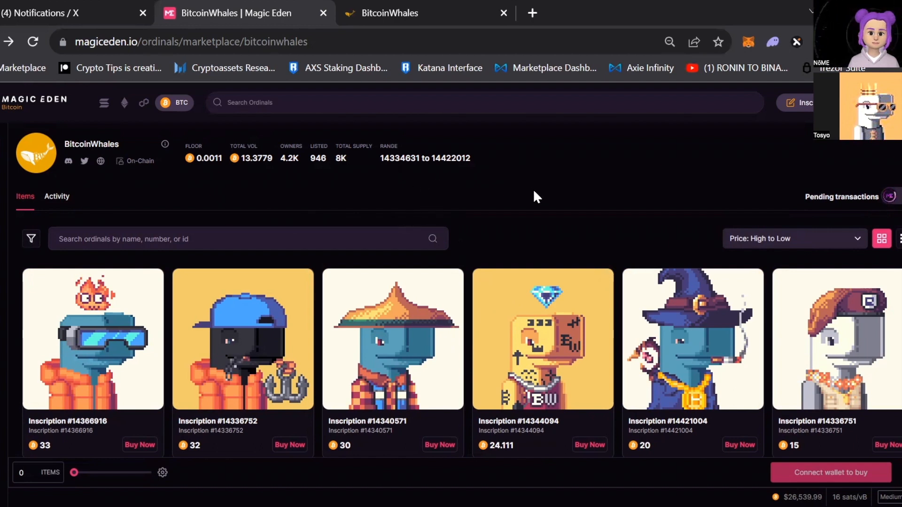
mouse_move(474, 208)
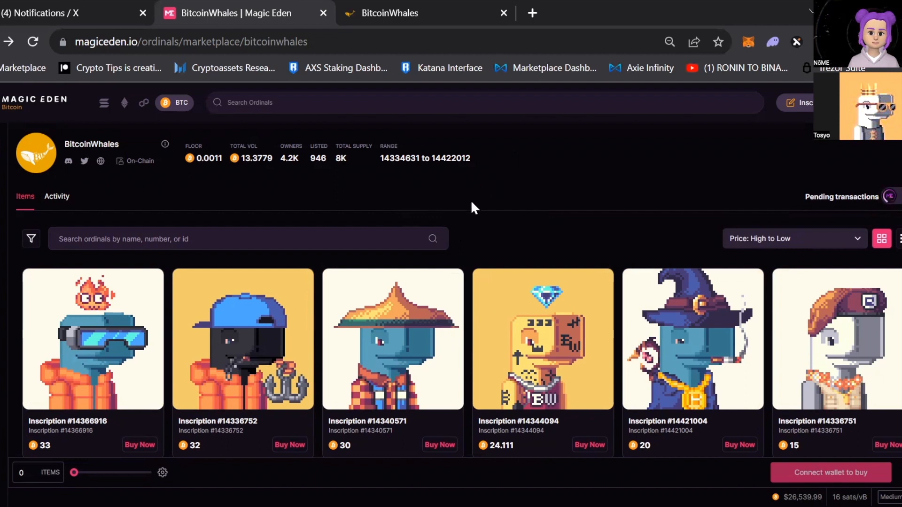
mouse_move(399, 203)
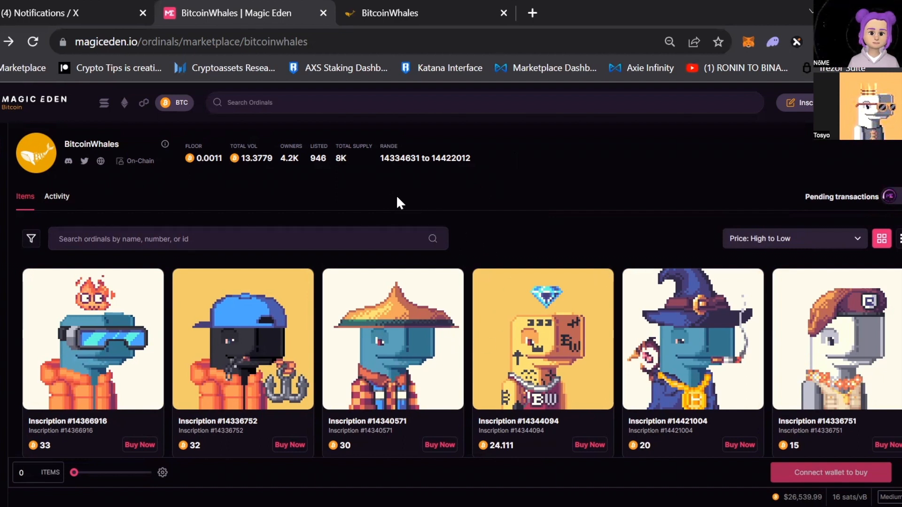
mouse_move(440, 198)
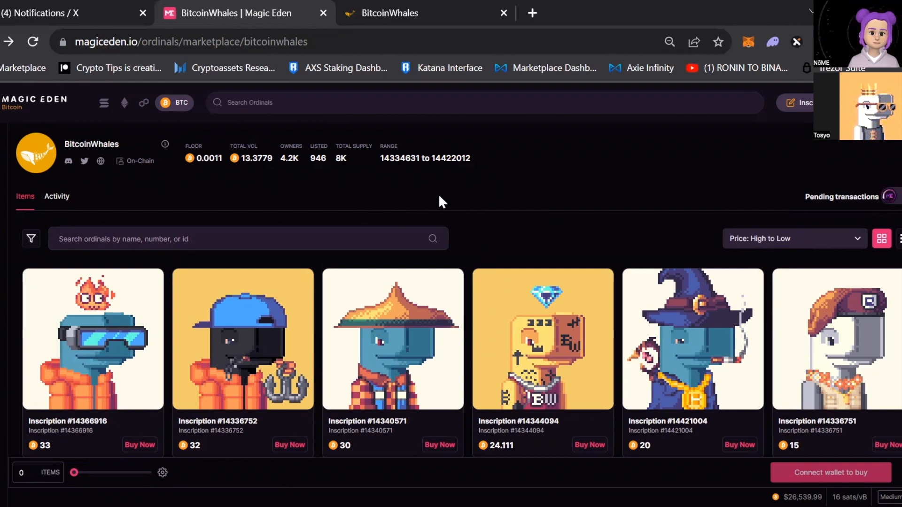
mouse_move(460, 193)
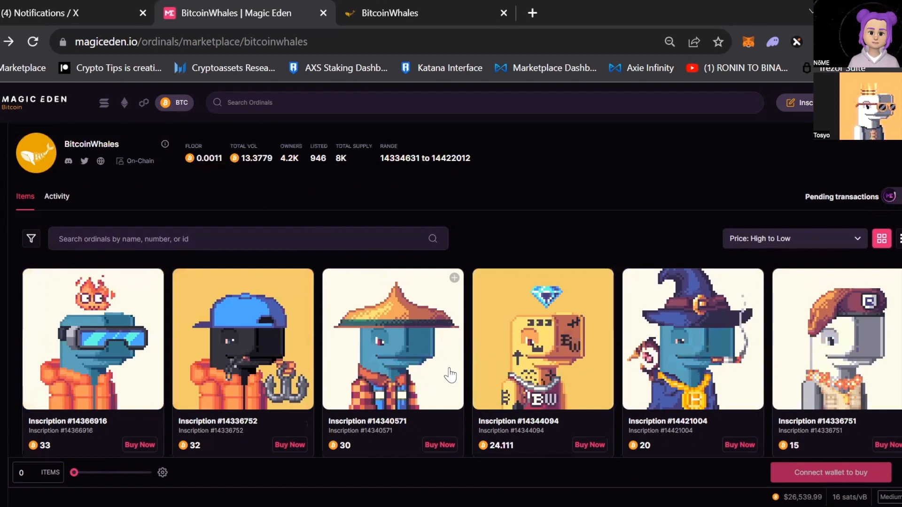
mouse_move(531, 29)
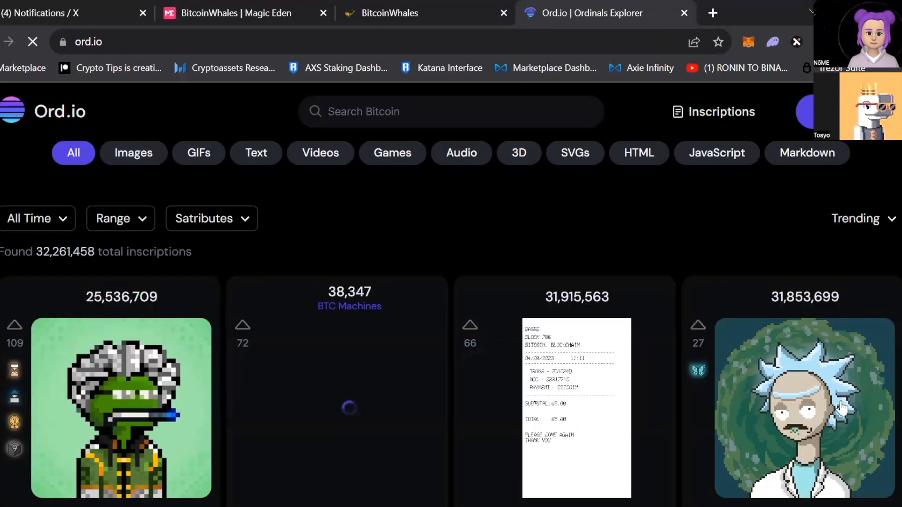
Sort ord.io inscriptions by Top and open inscription #98,626.
left_click(863, 218)
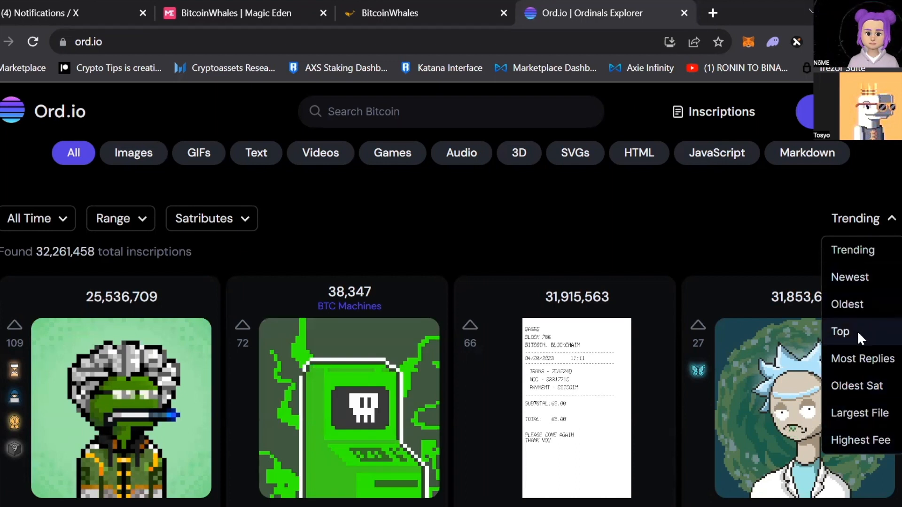
left_click(840, 332)
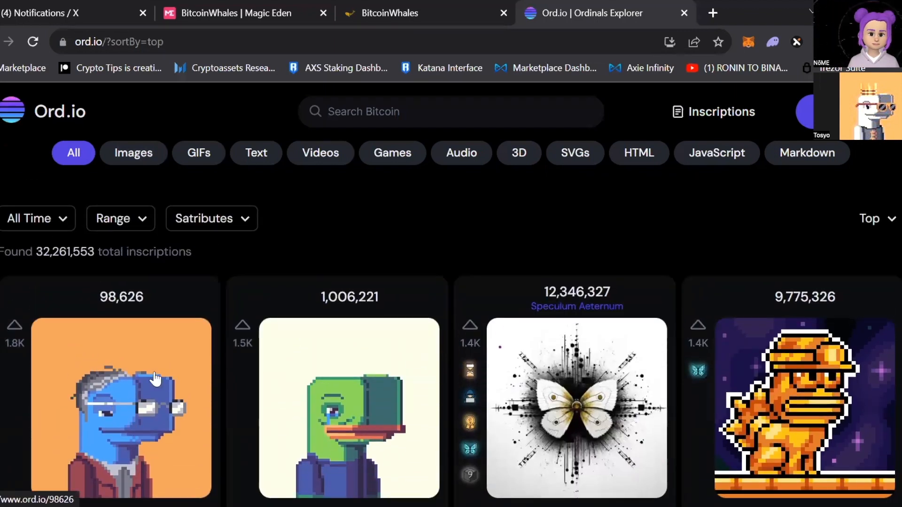
scroll("down", 3)
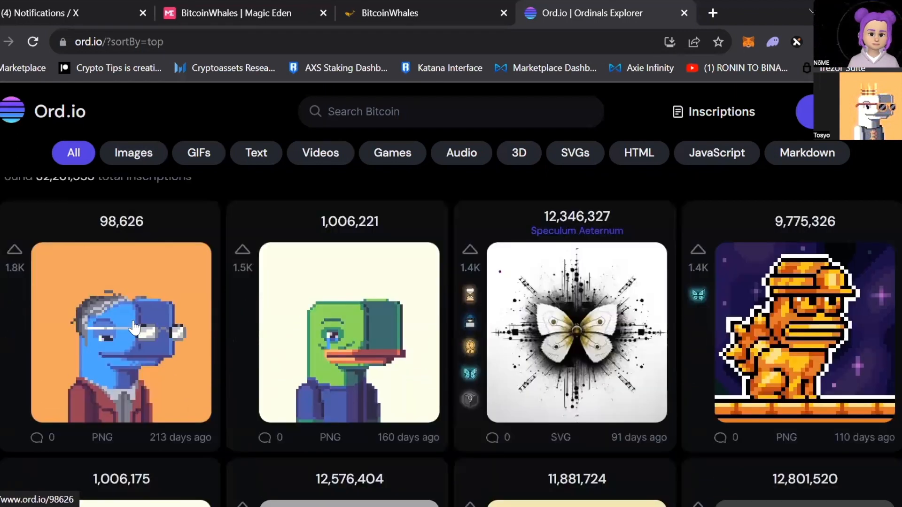
scroll("down", 3)
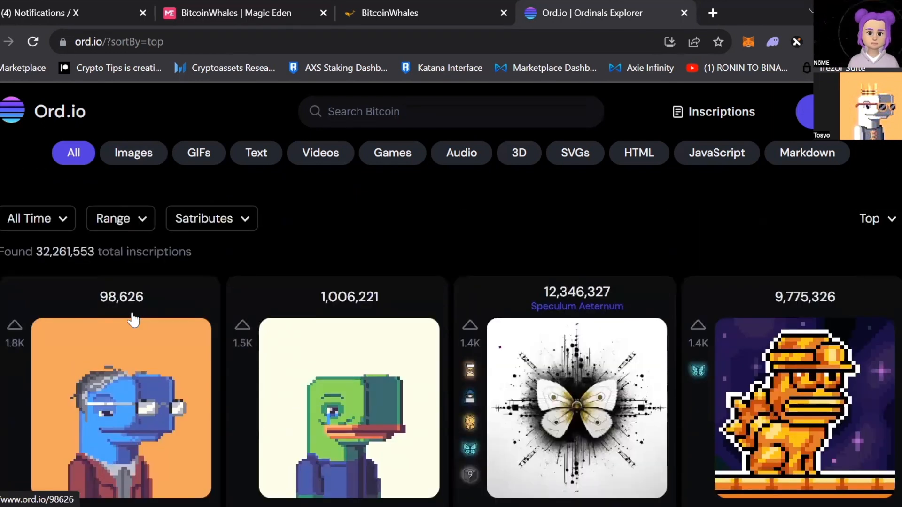
mouse_move(121, 306)
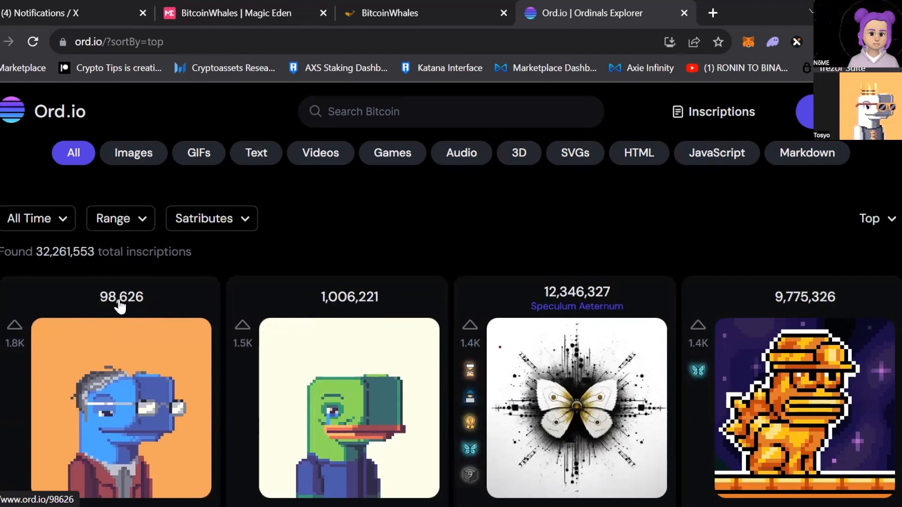
left_click(120, 420)
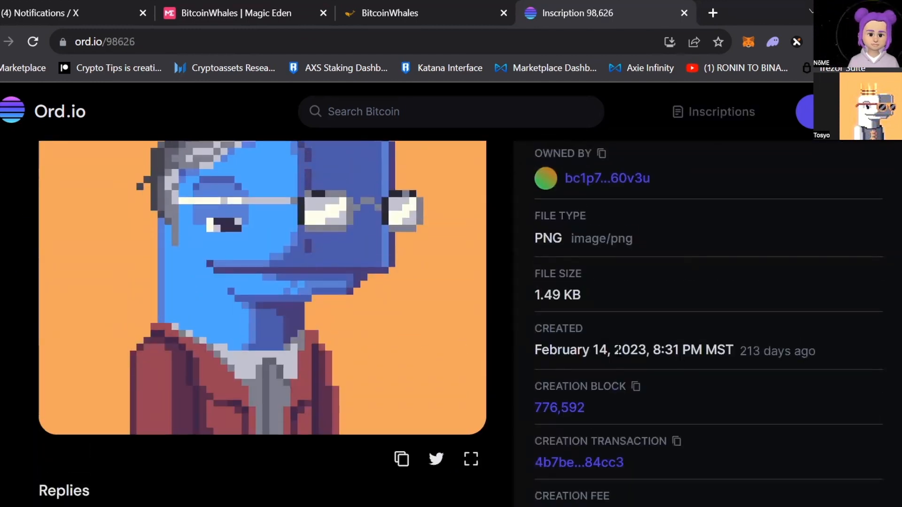
mouse_move(432, 364)
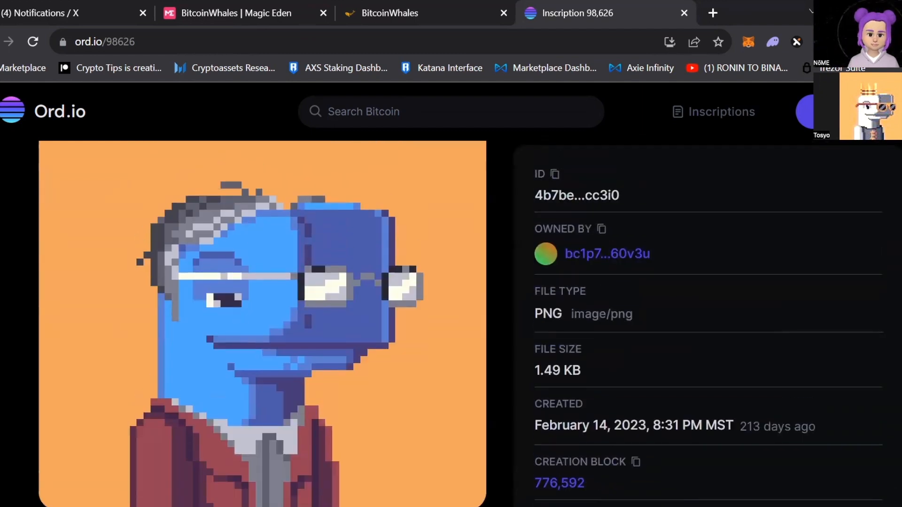
Scroll inscription 98,626's page to review its 1.49 KB PNG details and 10,200-sat fee.
scroll("down", 3)
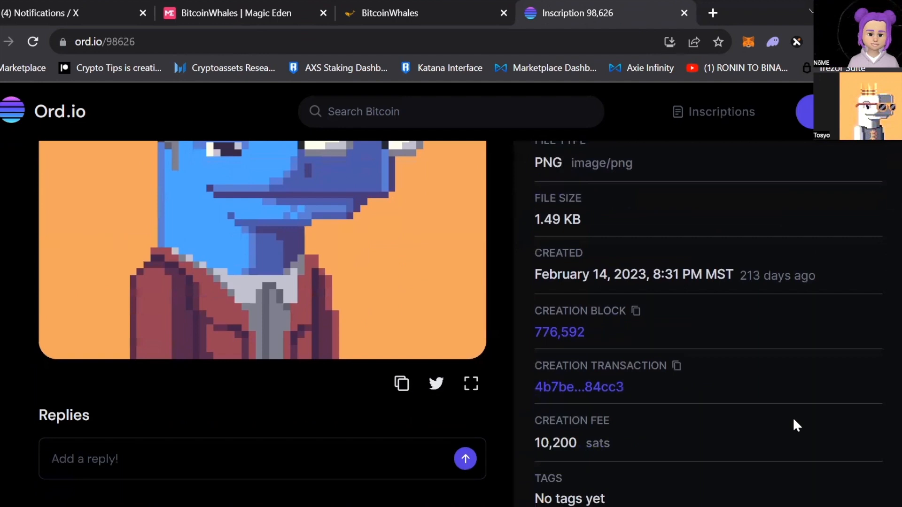
scroll("down", 3)
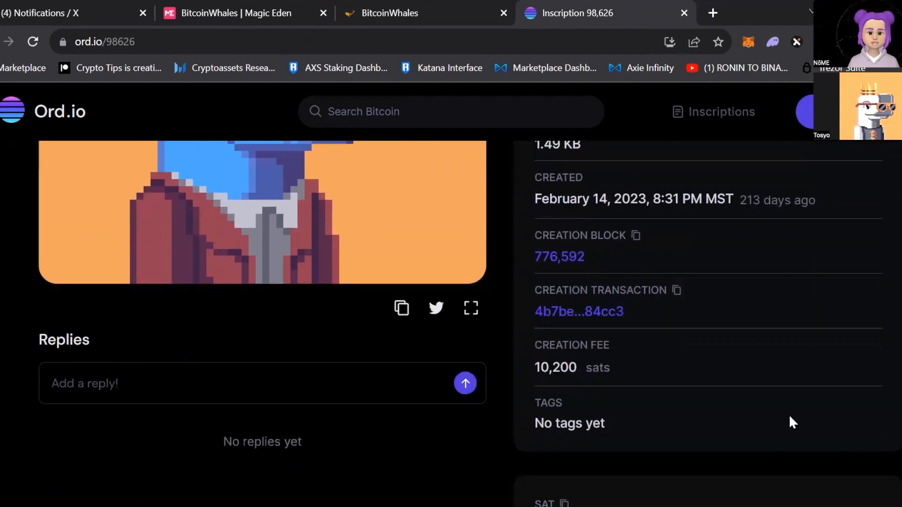
scroll("up", 3)
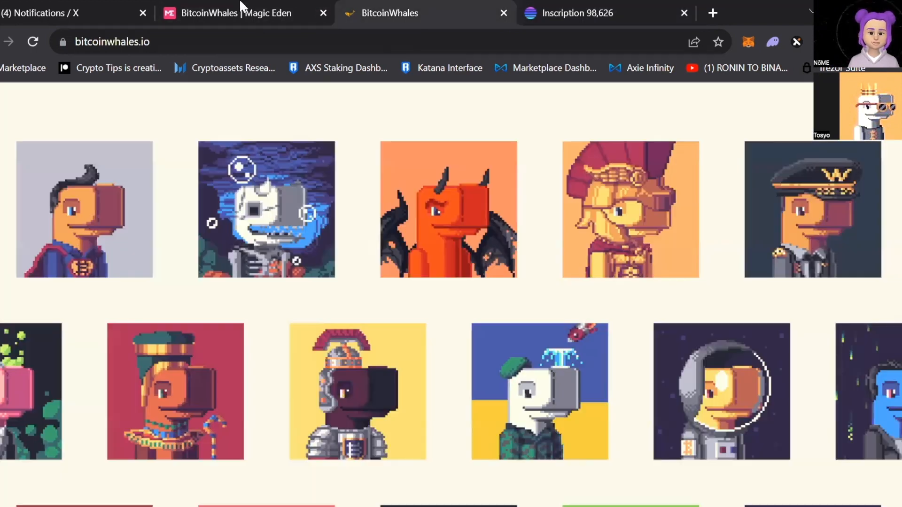
Return briefly to the Magic Eden listings, then switch to the founder's X profile.
left_click(222, 13)
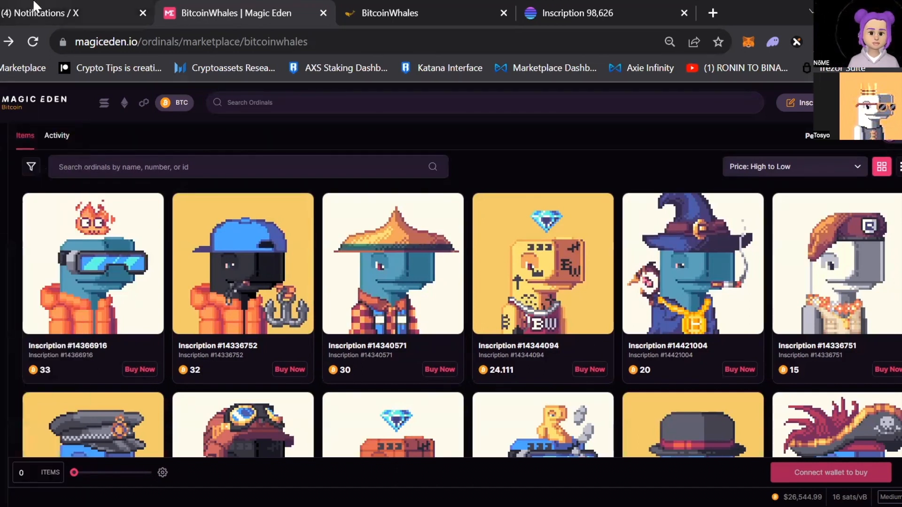
left_click(57, 13)
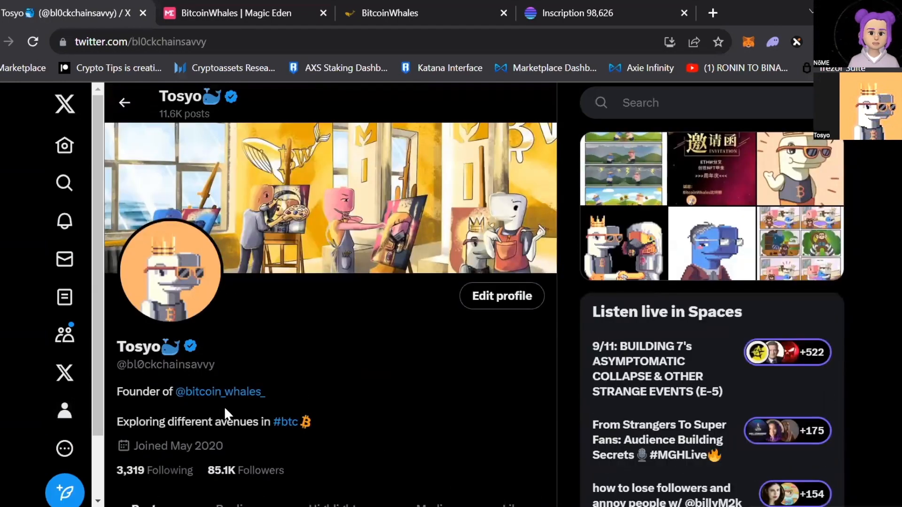
mouse_move(220, 392)
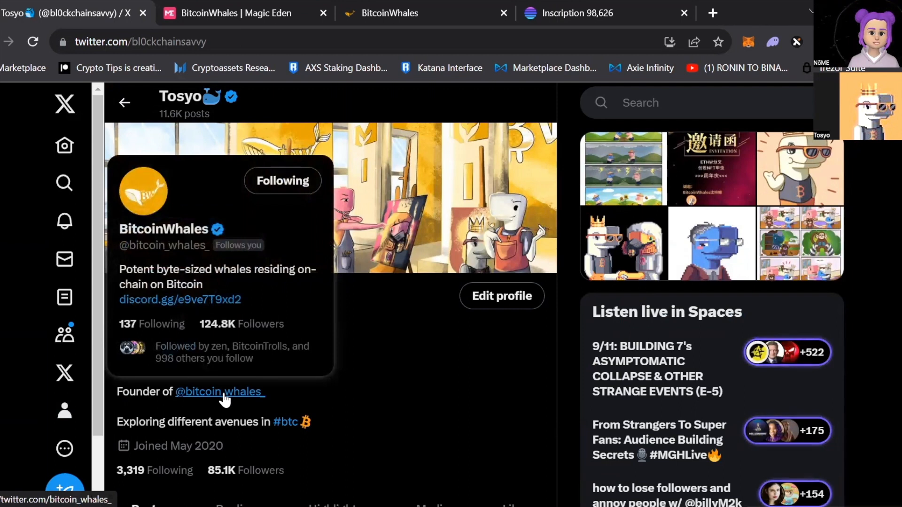
mouse_move(254, 416)
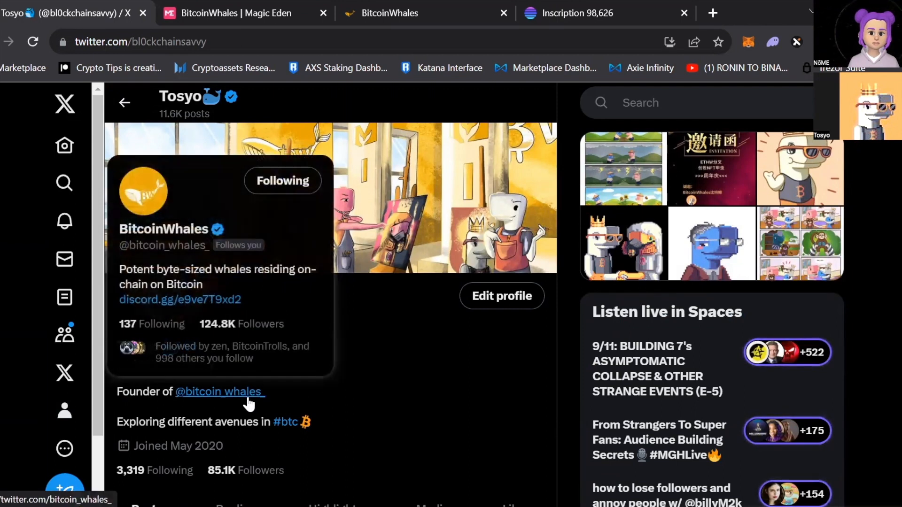
left_click(219, 392)
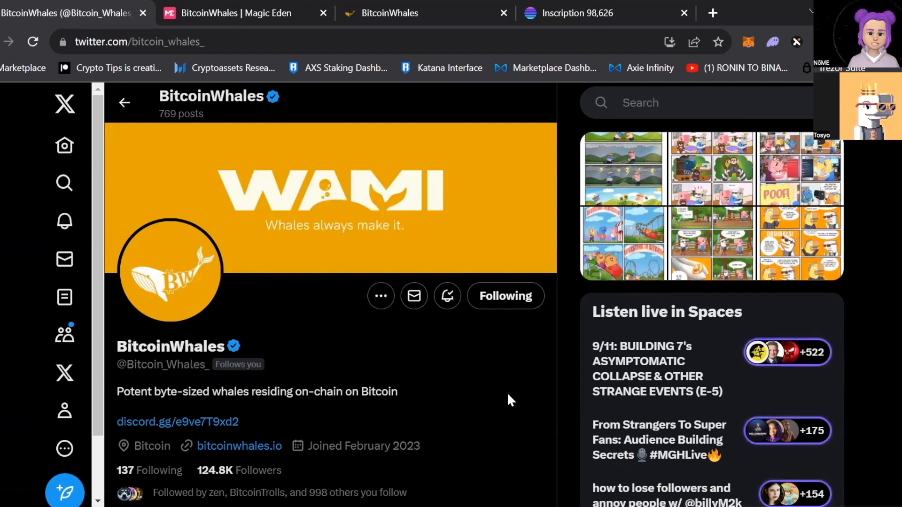
mouse_move(493, 385)
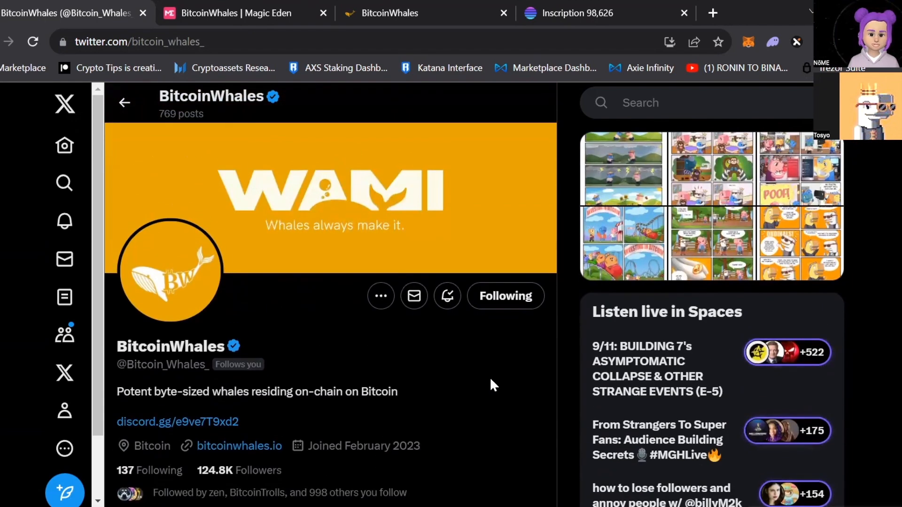
Scroll the timeline past the pinned post to the HODLING BITCOIN and metadata comics.
scroll("down", 3)
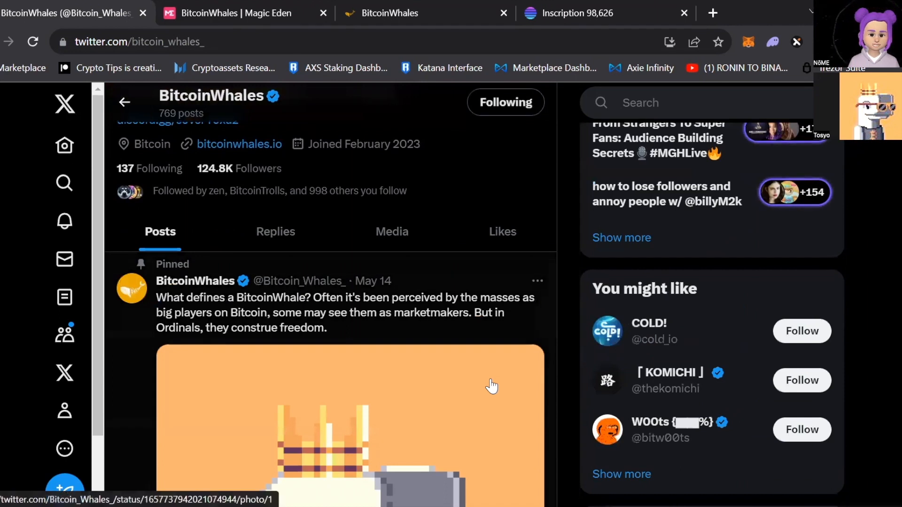
scroll("down", 3)
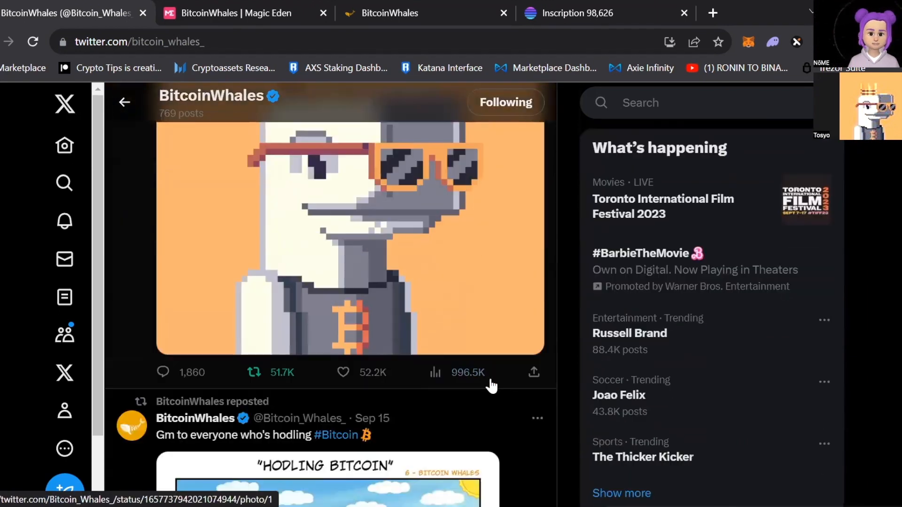
scroll("down", 3)
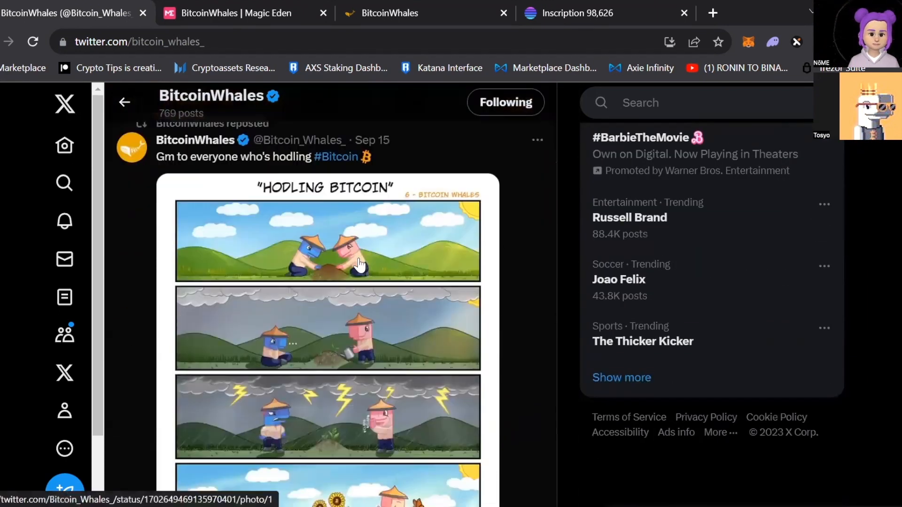
scroll("down", 3)
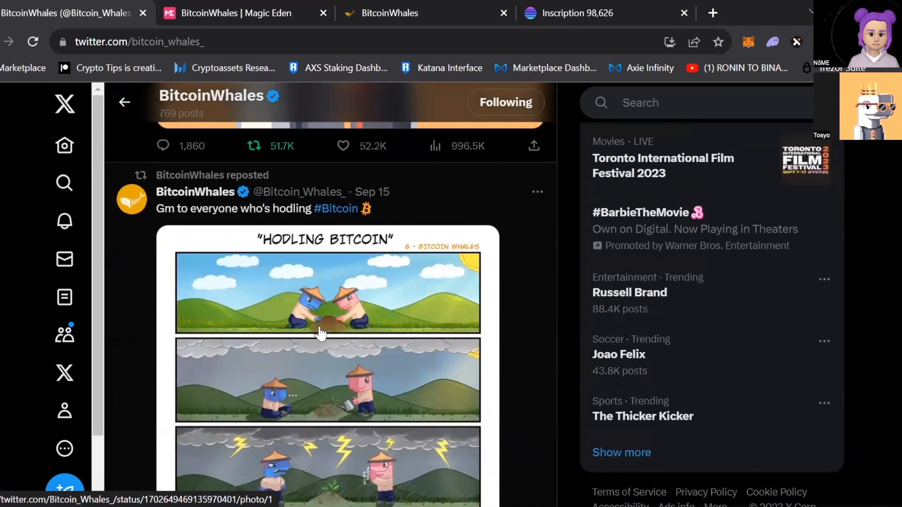
mouse_move(318, 354)
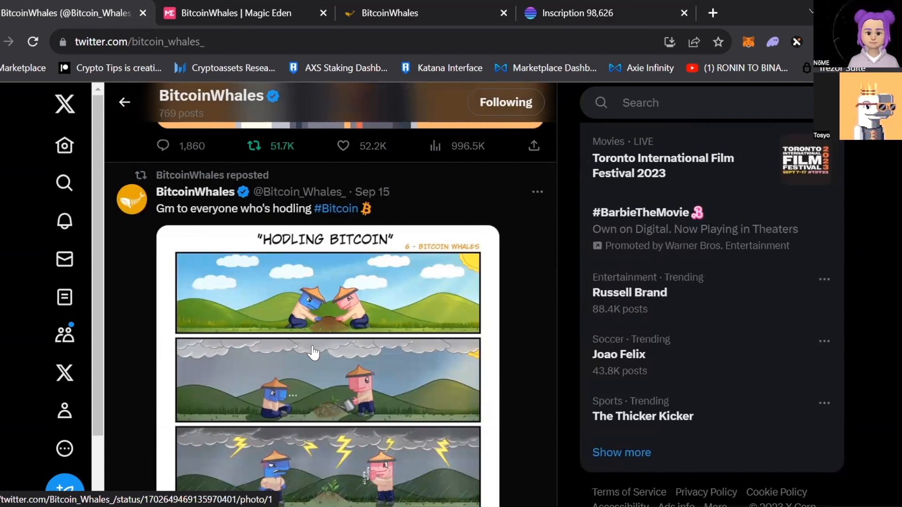
mouse_move(377, 405)
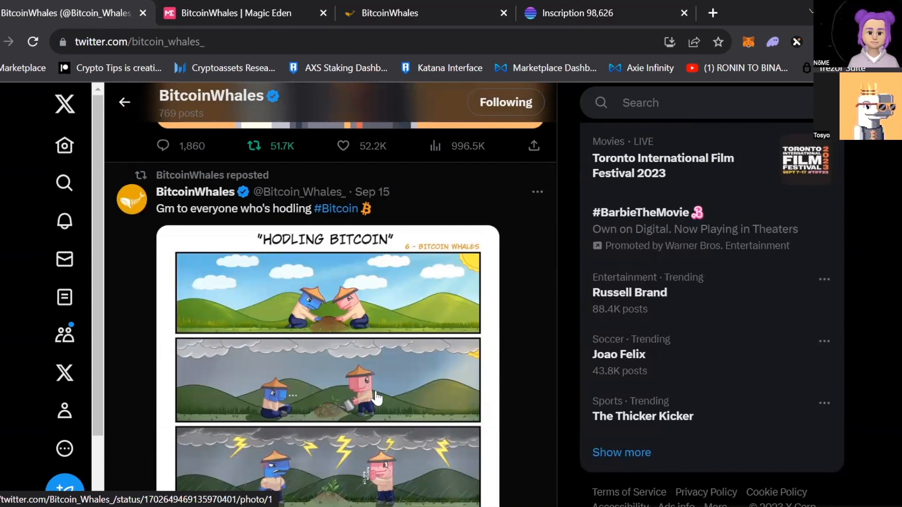
mouse_move(371, 418)
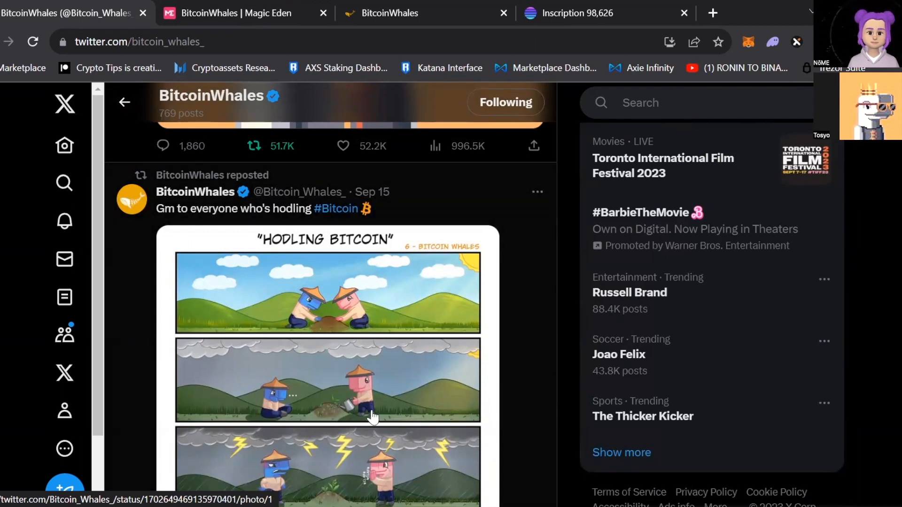
mouse_move(375, 298)
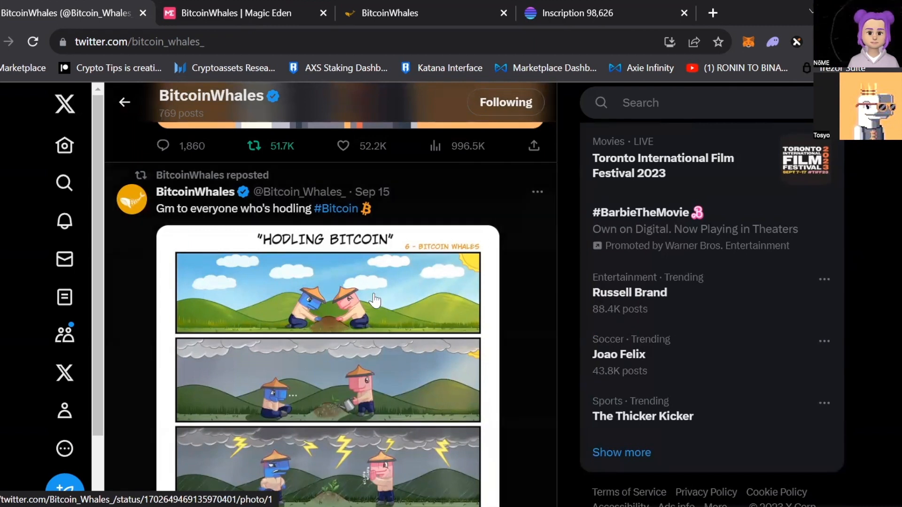
mouse_move(355, 377)
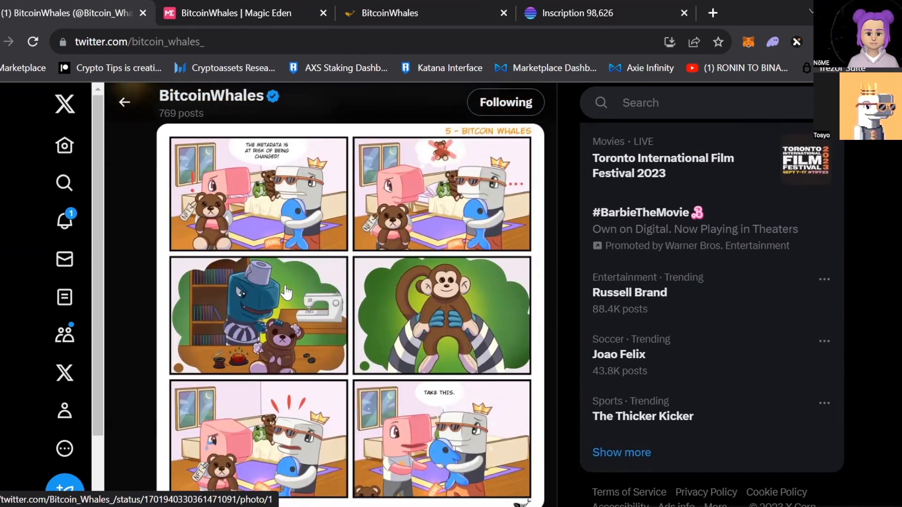
mouse_move(293, 253)
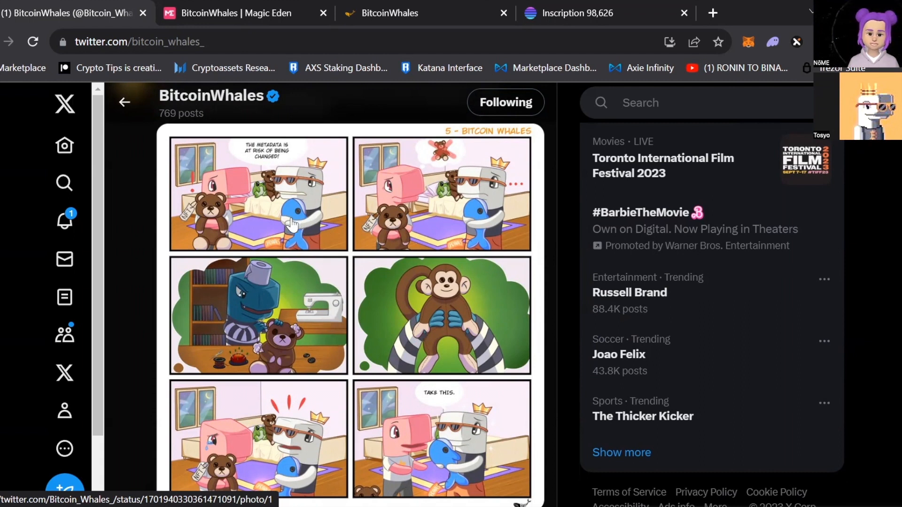
mouse_move(284, 205)
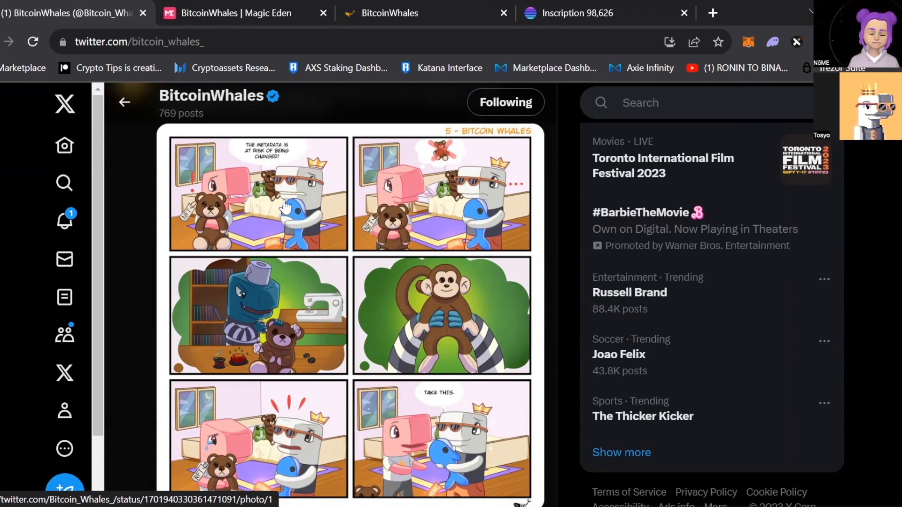
scroll("down", 3)
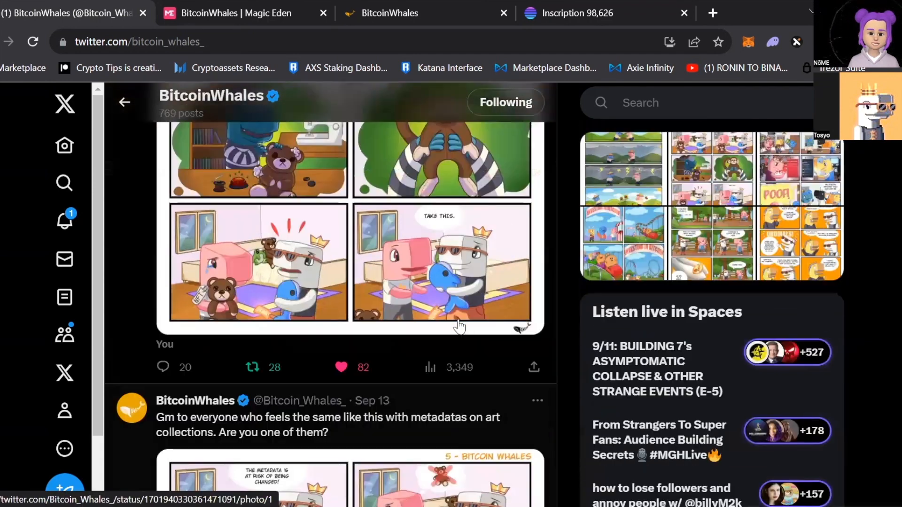
scroll("down", 3)
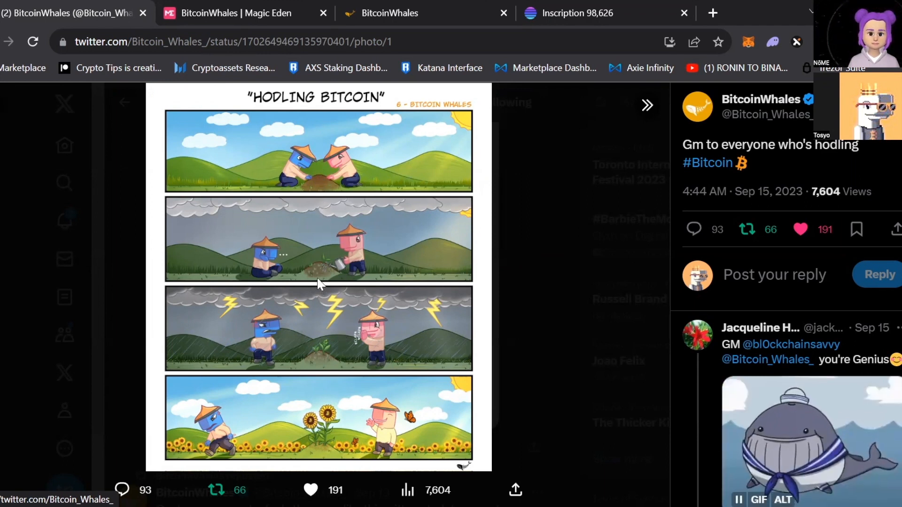
mouse_move(356, 434)
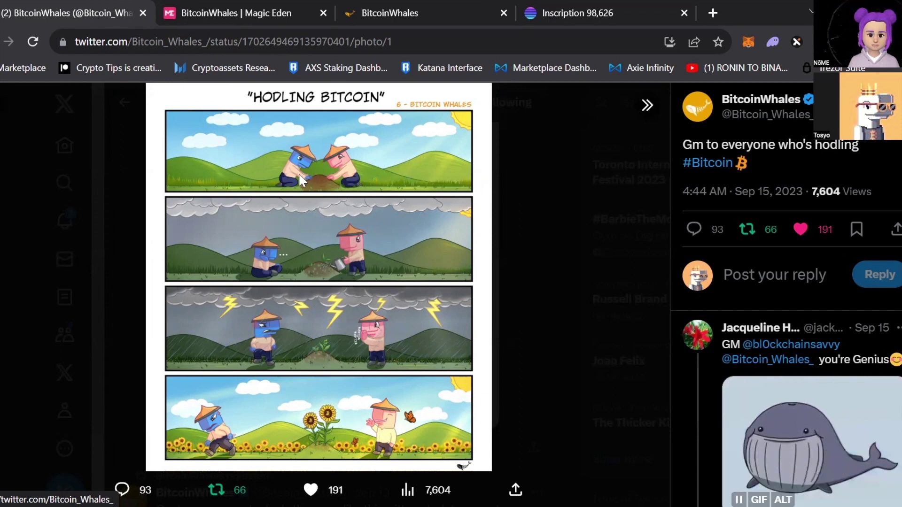
mouse_move(325, 188)
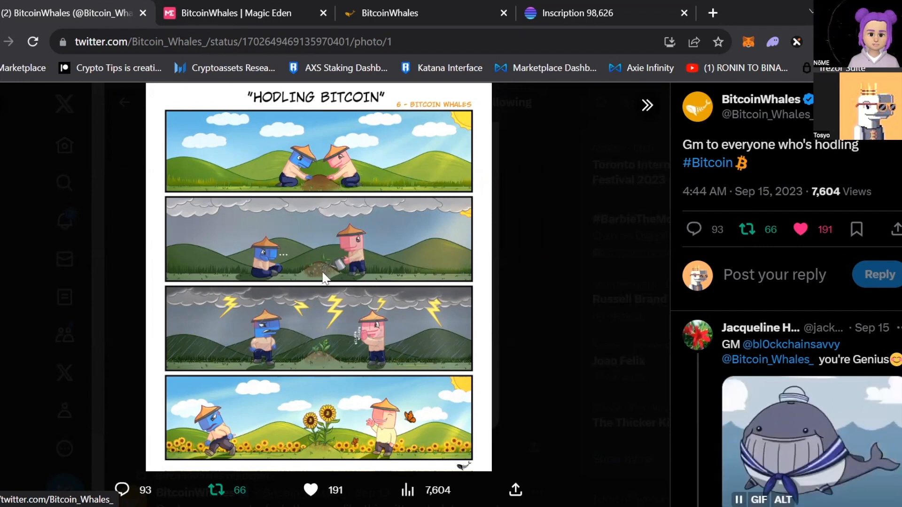
mouse_move(321, 290)
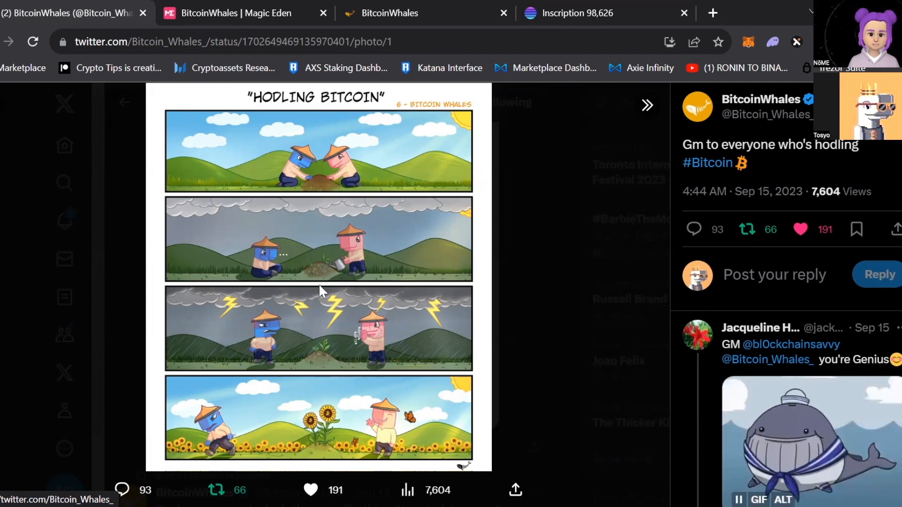
mouse_move(56, 159)
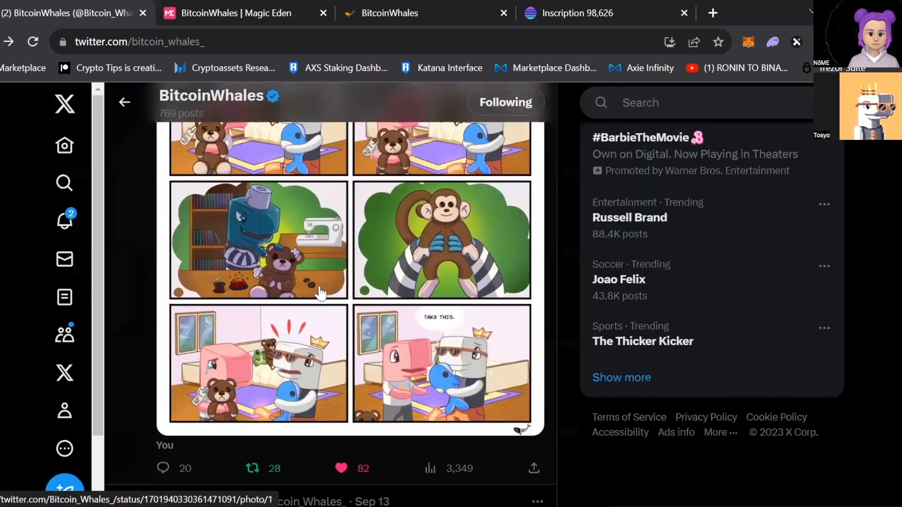
mouse_move(375, 347)
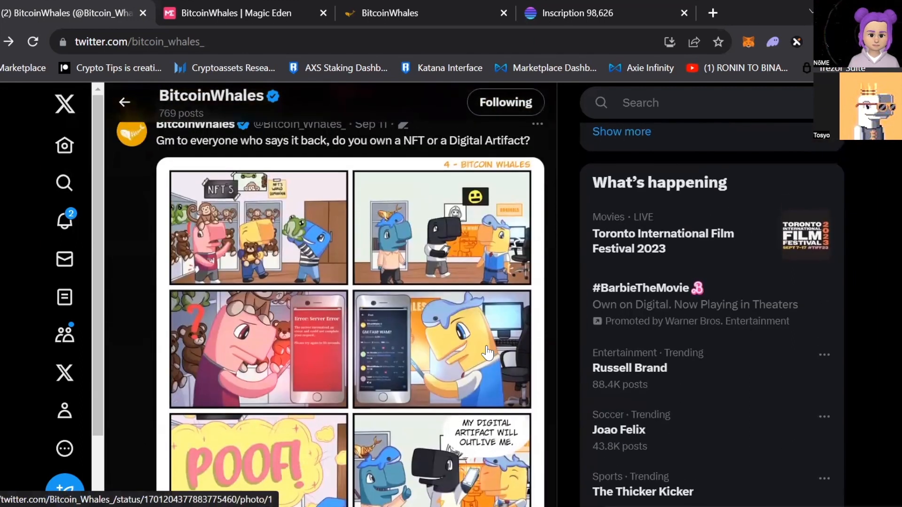
Open the Sep 11 comic 4 image full-size in the X photo viewer.
left_click(487, 352)
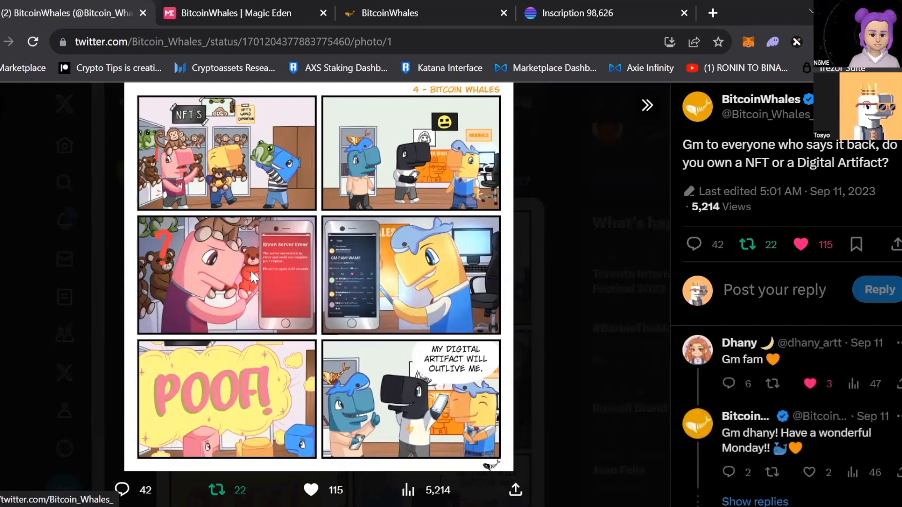
mouse_move(299, 280)
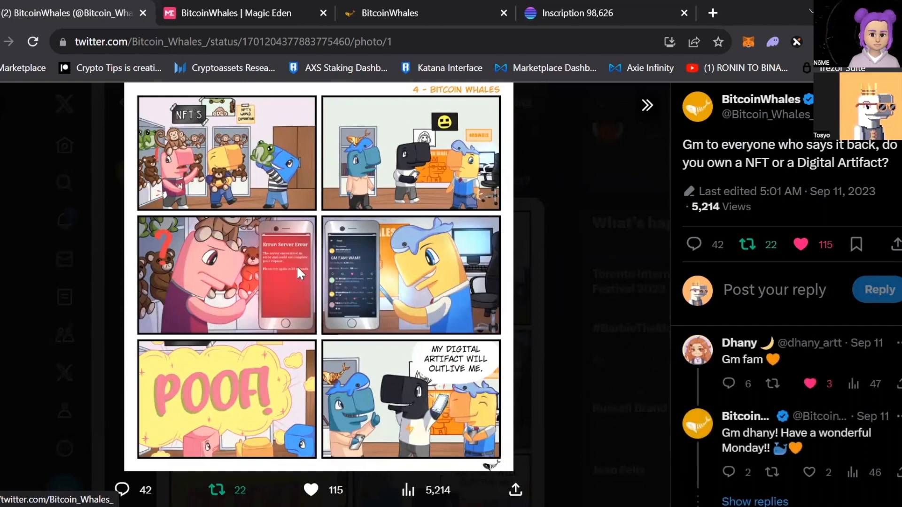
mouse_move(256, 249)
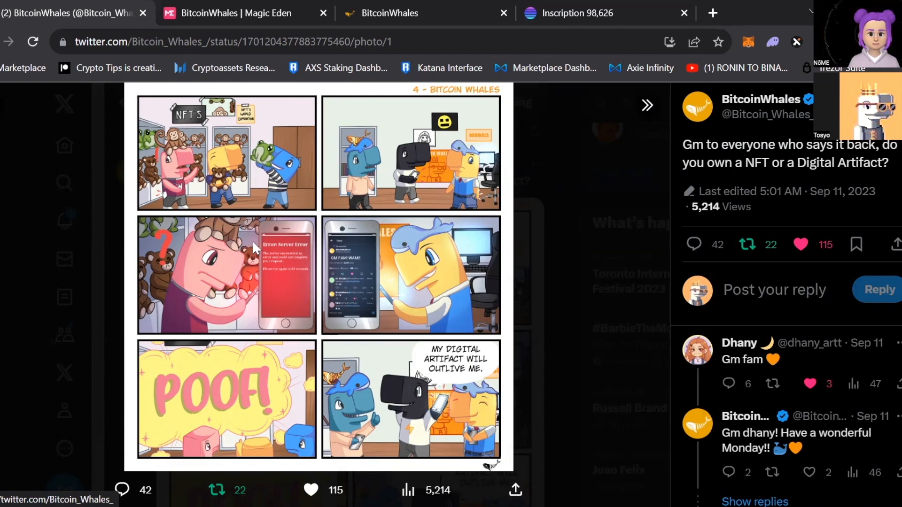
mouse_move(278, 271)
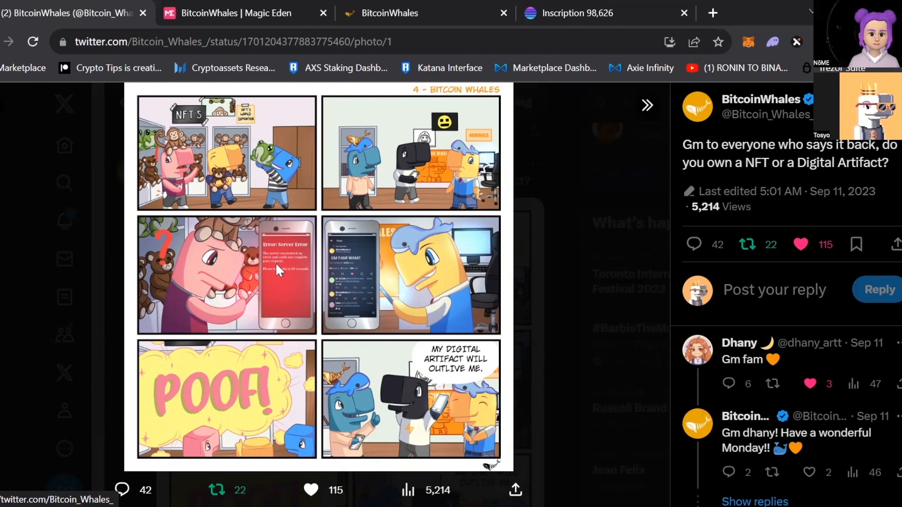
mouse_move(280, 275)
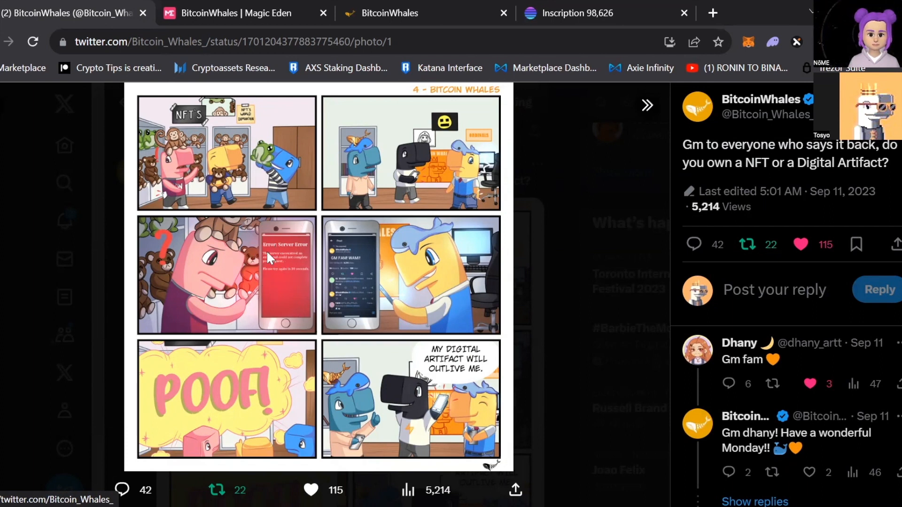
mouse_move(261, 303)
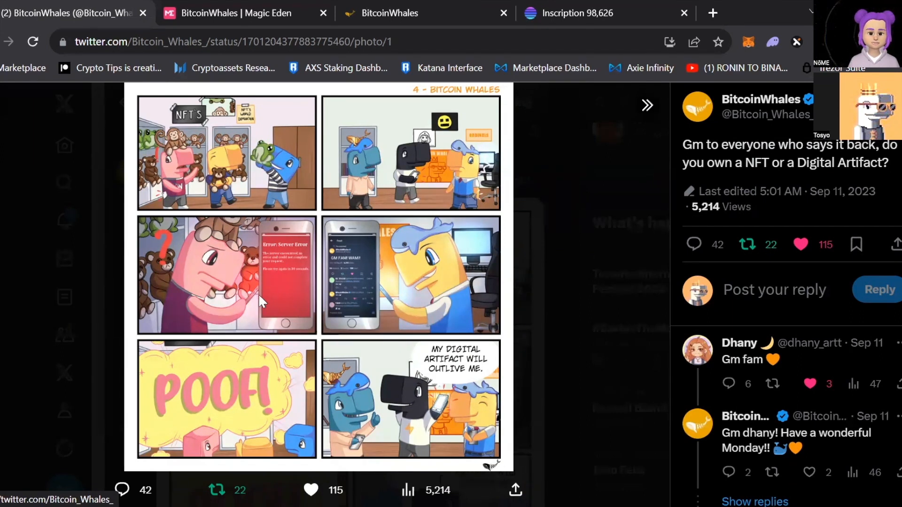
mouse_move(200, 272)
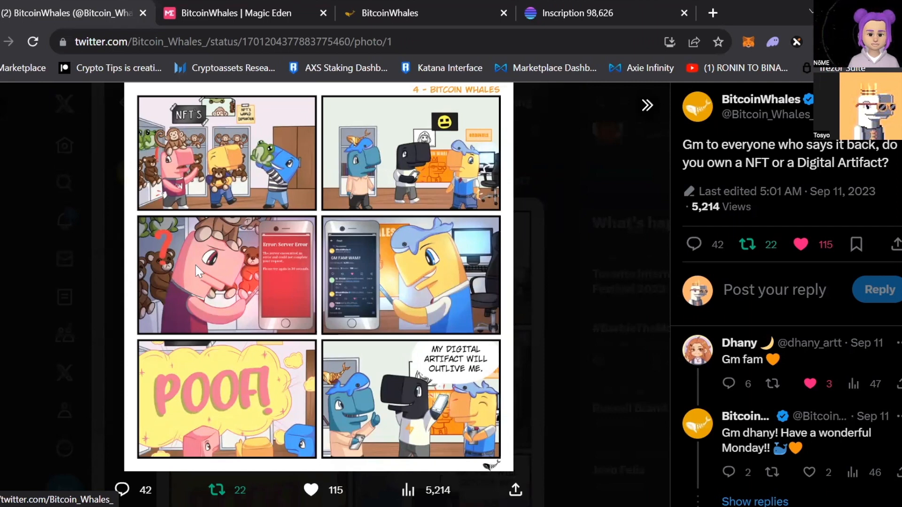
mouse_move(351, 310)
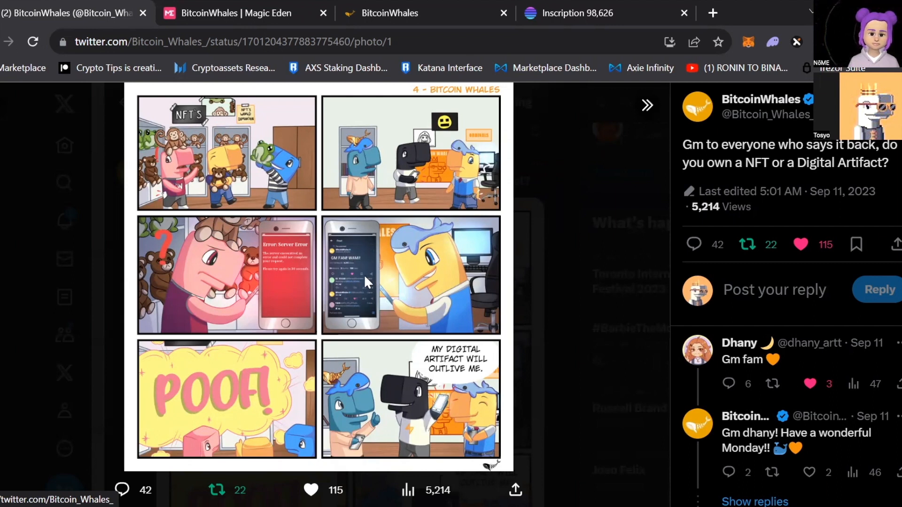
mouse_move(360, 304)
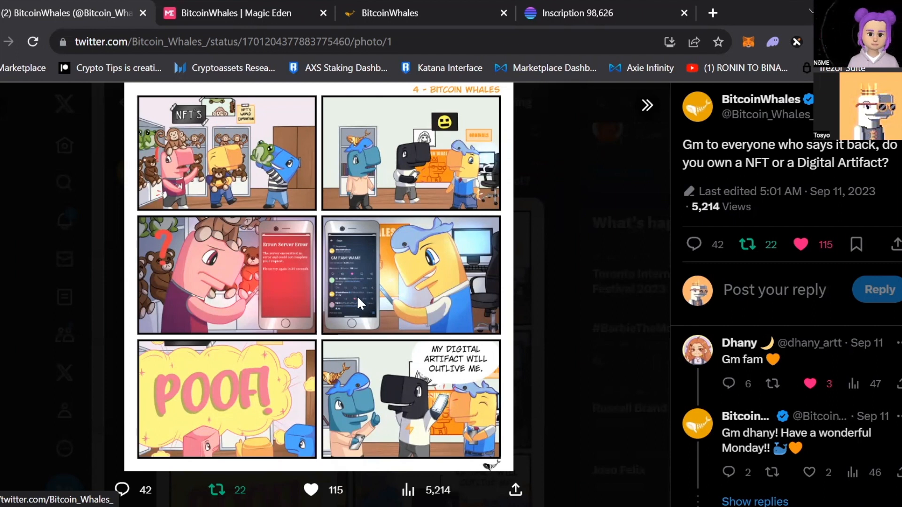
mouse_move(361, 272)
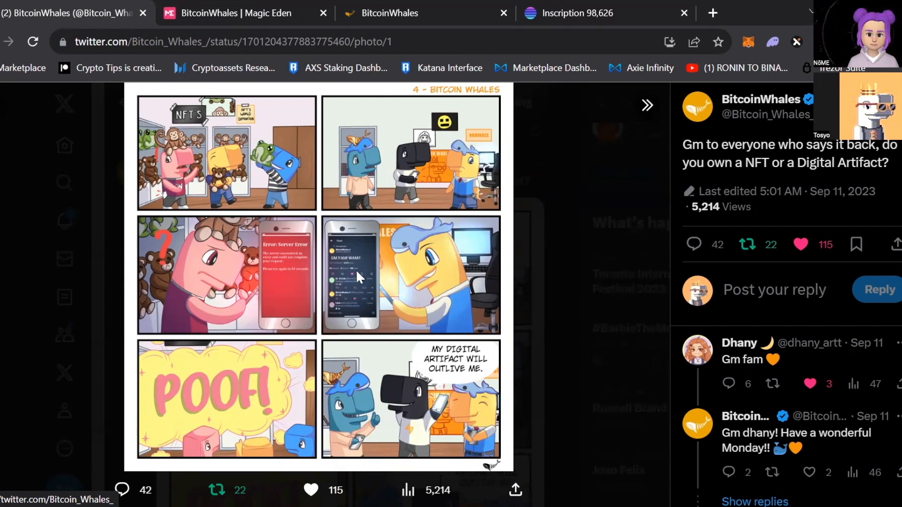
mouse_move(434, 209)
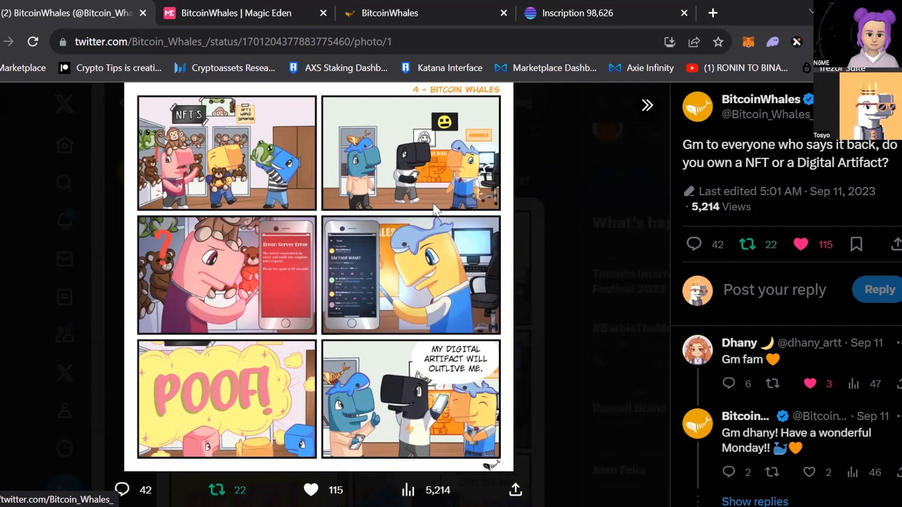
mouse_move(320, 339)
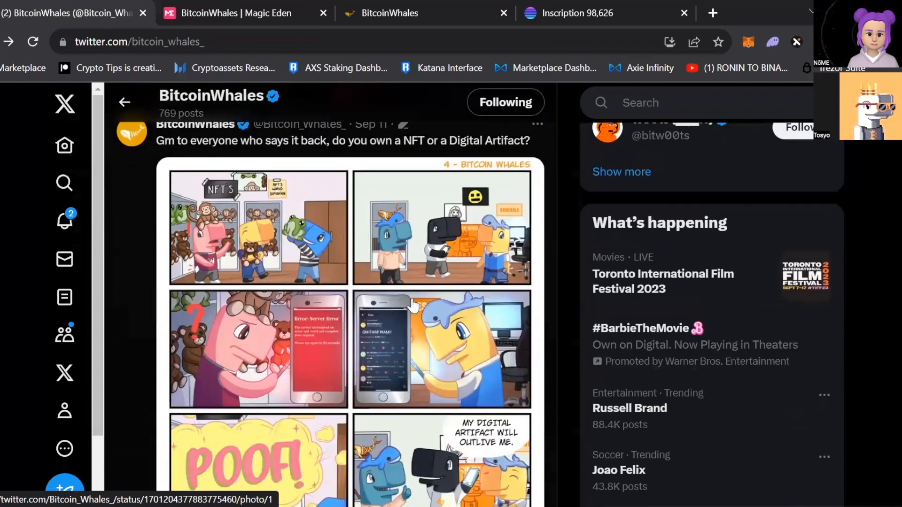
mouse_move(384, 345)
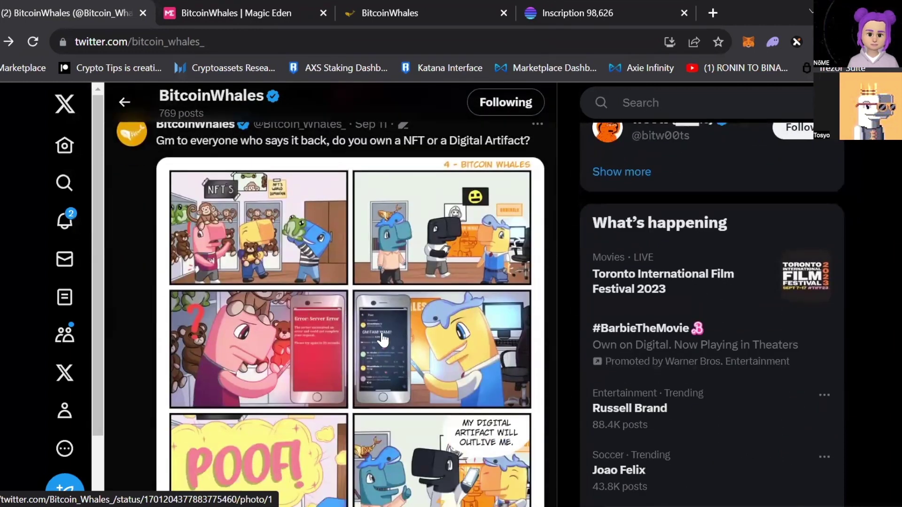
Scroll the BitcoinWhales timeline down to the '3 - Bitcoin Whales' Investing in Bitcoin post.
scroll("down", 3)
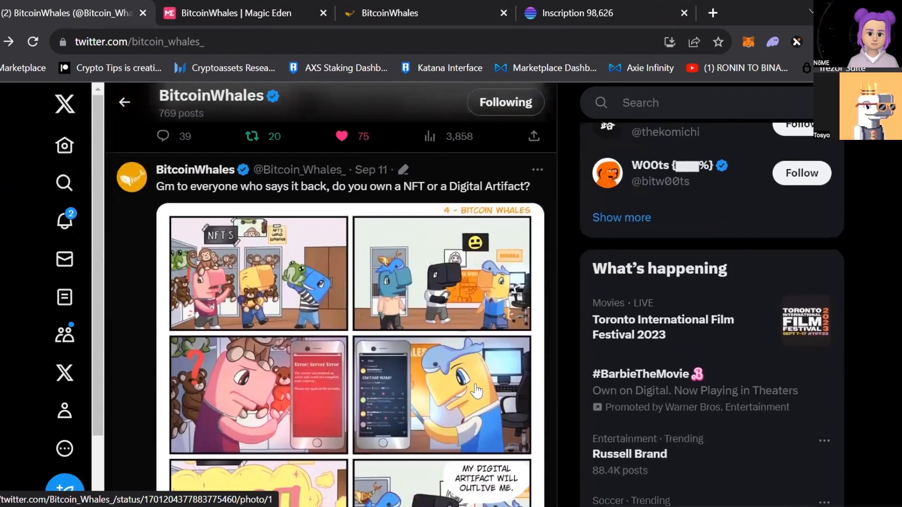
scroll("down", 3)
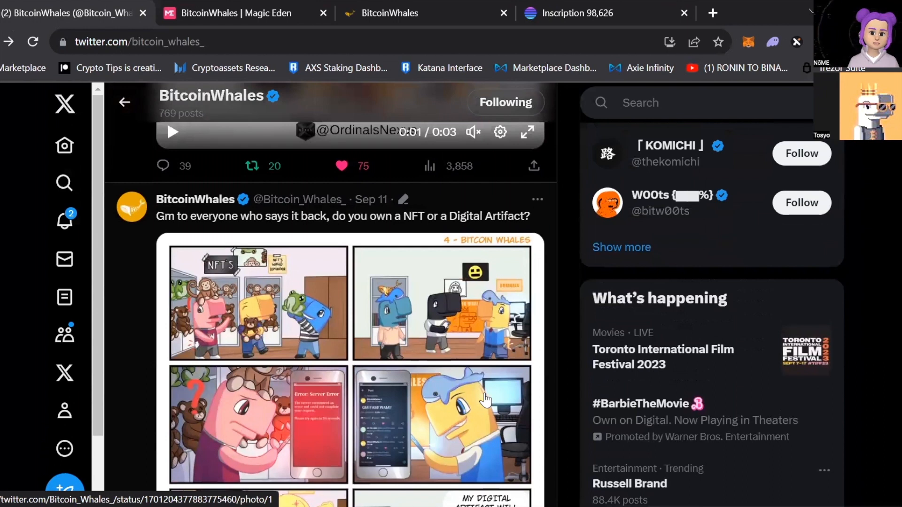
scroll("down", 3)
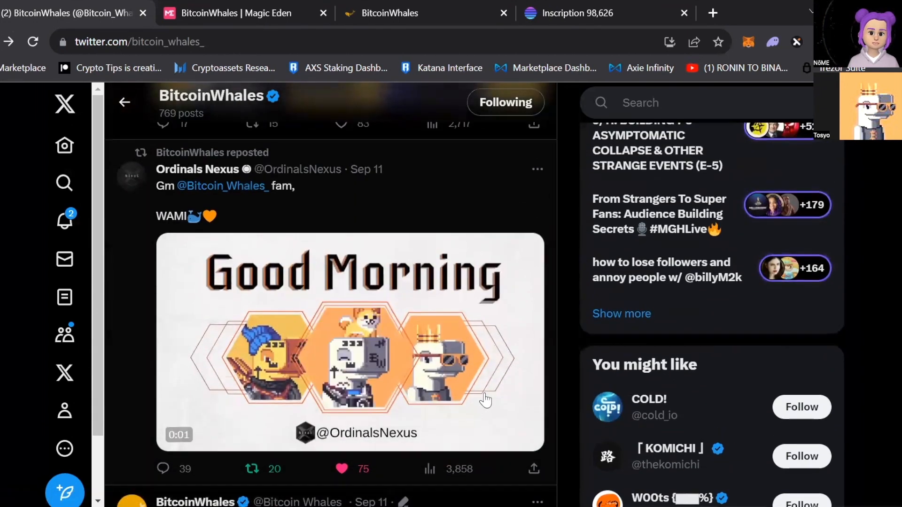
scroll("down", 3)
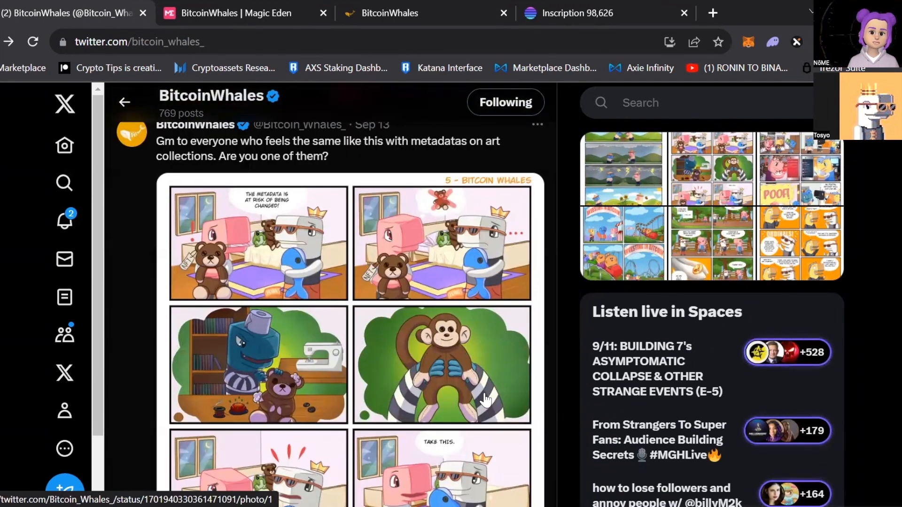
scroll("down", 3)
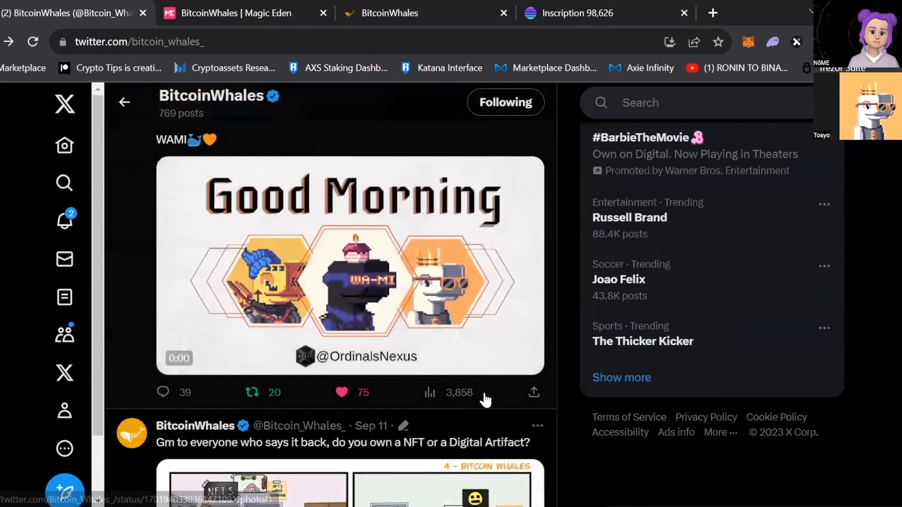
scroll("down", 3)
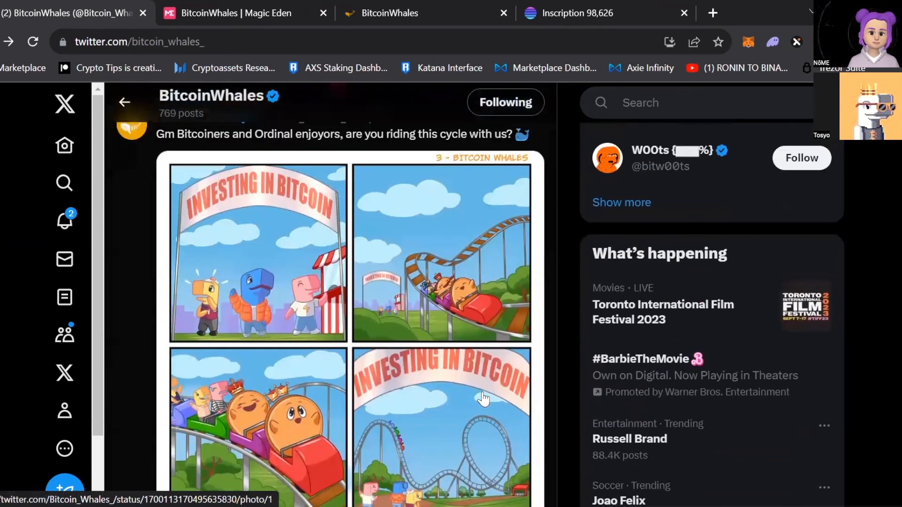
Open the Sep 8 roller-coaster comic 3 image full-size in the photo viewer.
left_click(484, 396)
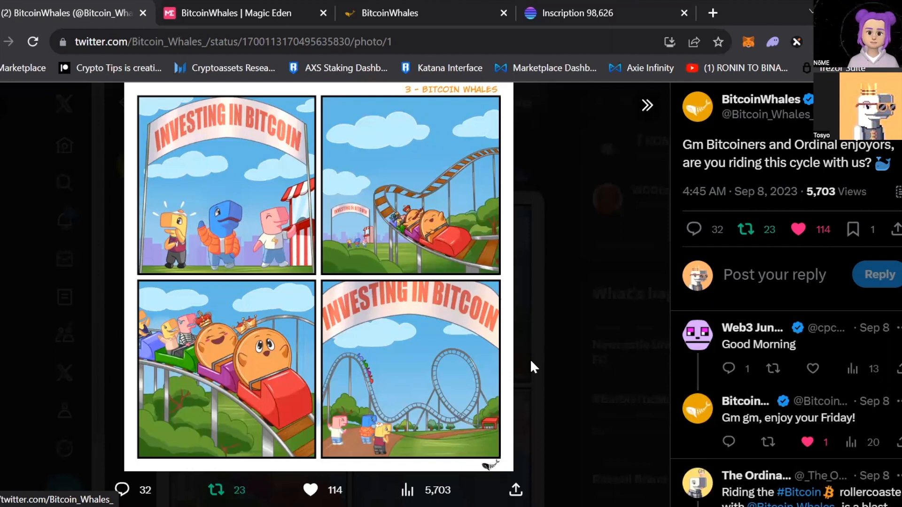
mouse_move(271, 273)
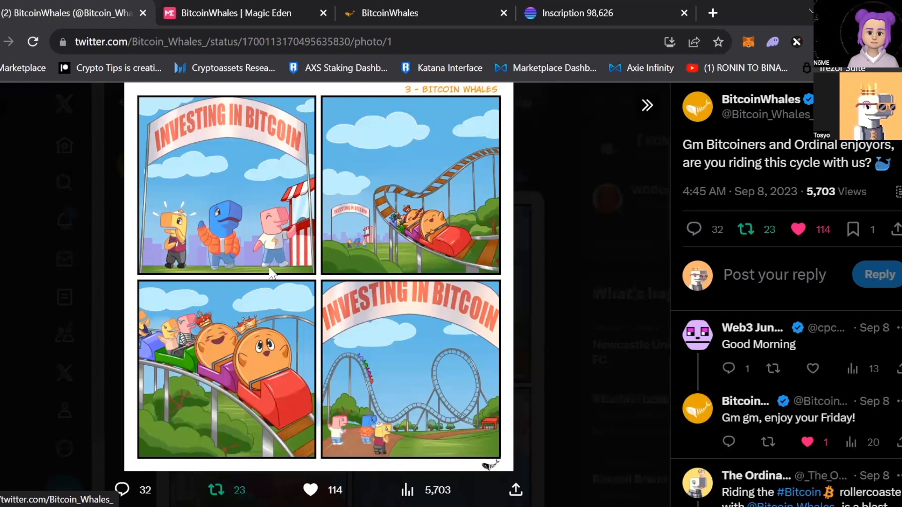
mouse_move(322, 302)
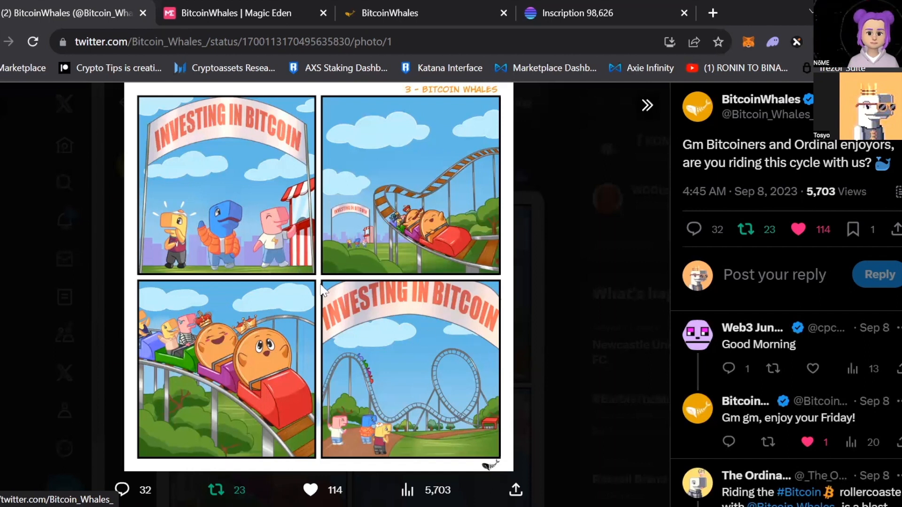
mouse_move(264, 279)
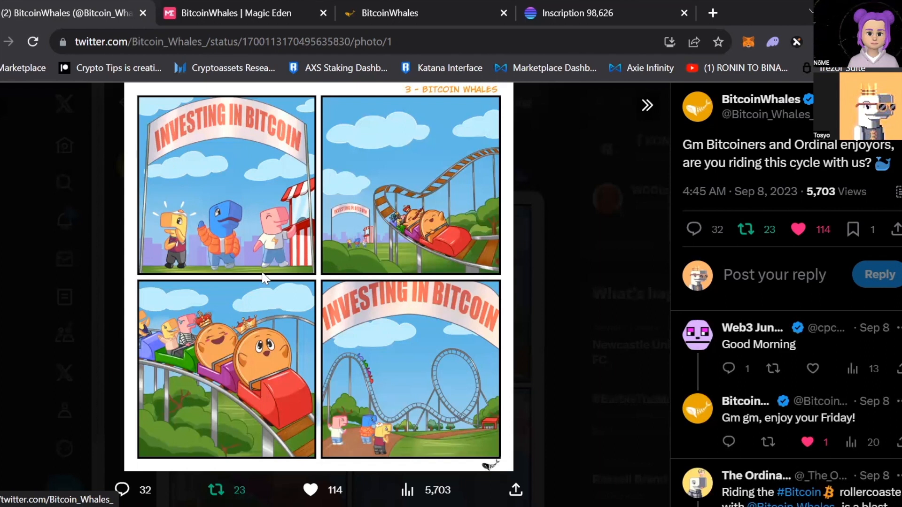
mouse_move(369, 336)
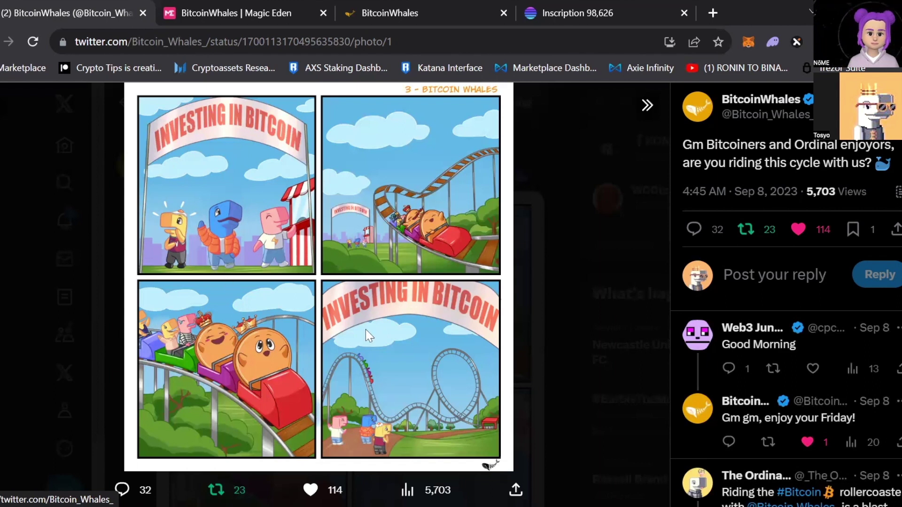
mouse_move(351, 338)
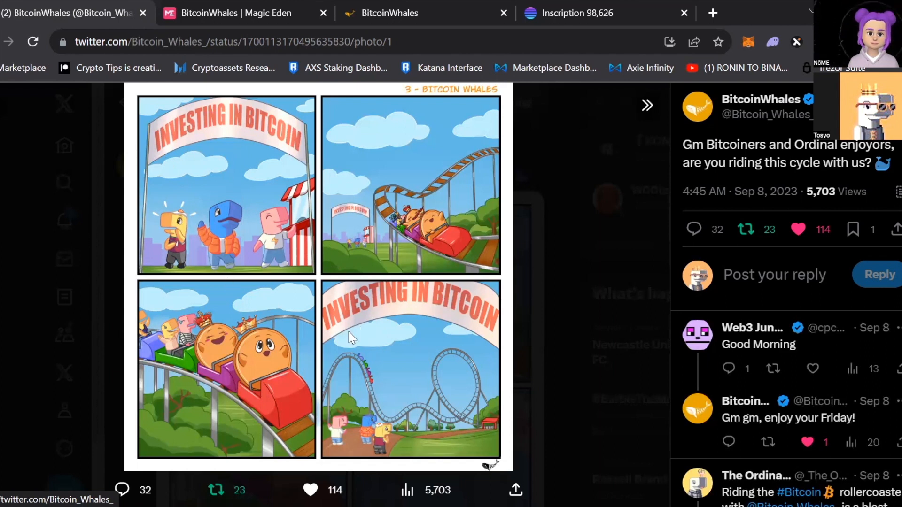
mouse_move(316, 303)
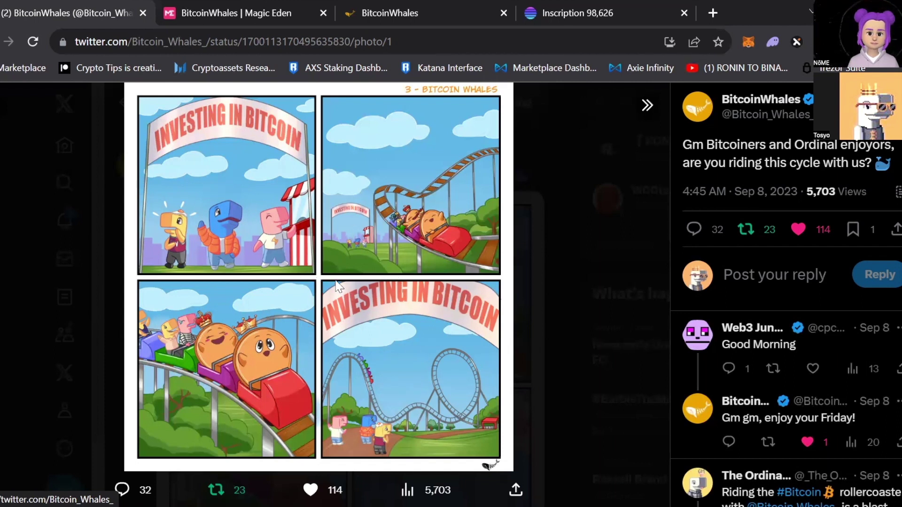
mouse_move(367, 386)
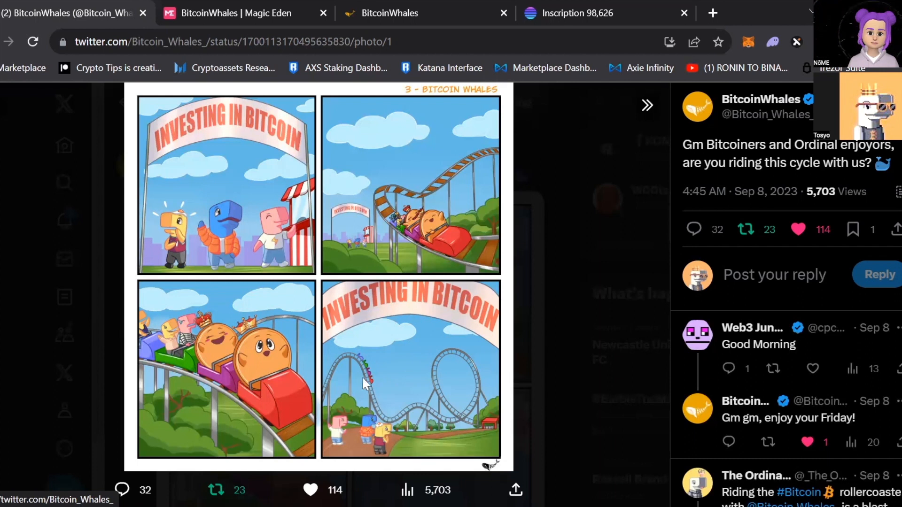